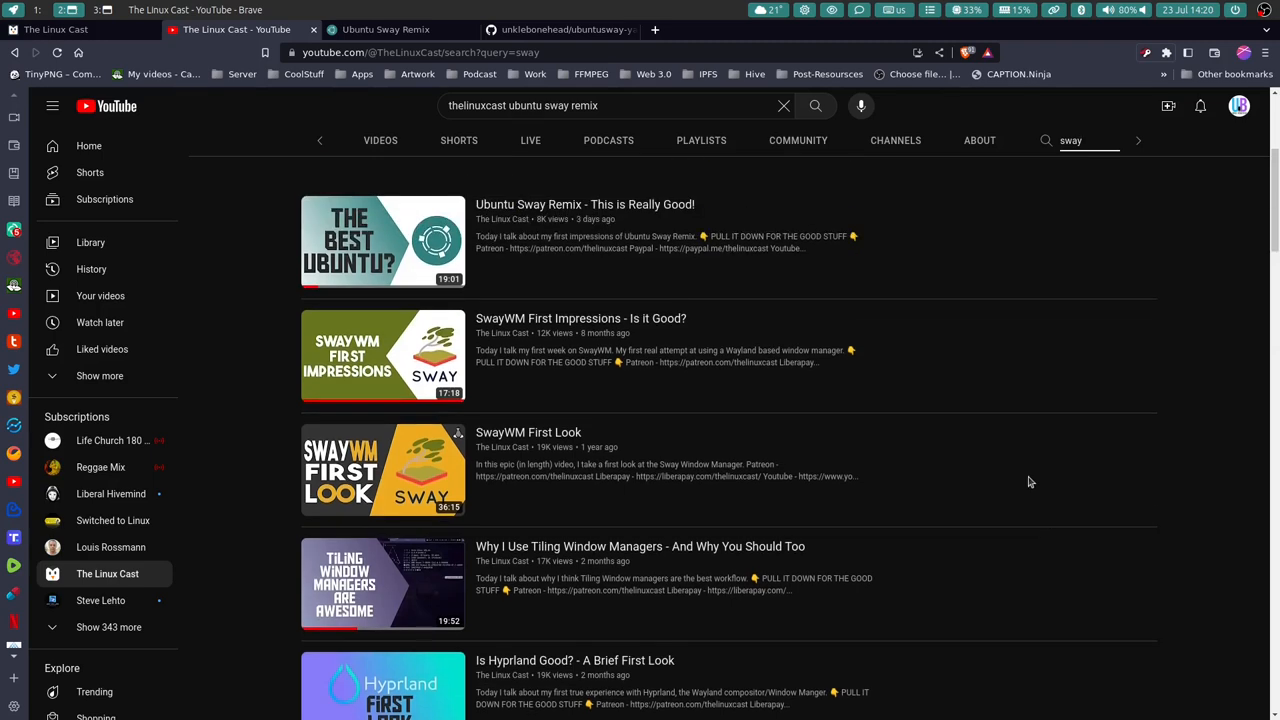
- Switch Brave from the YouTube channel page to the ubuntusway.com website tab
scroll("up", 3)
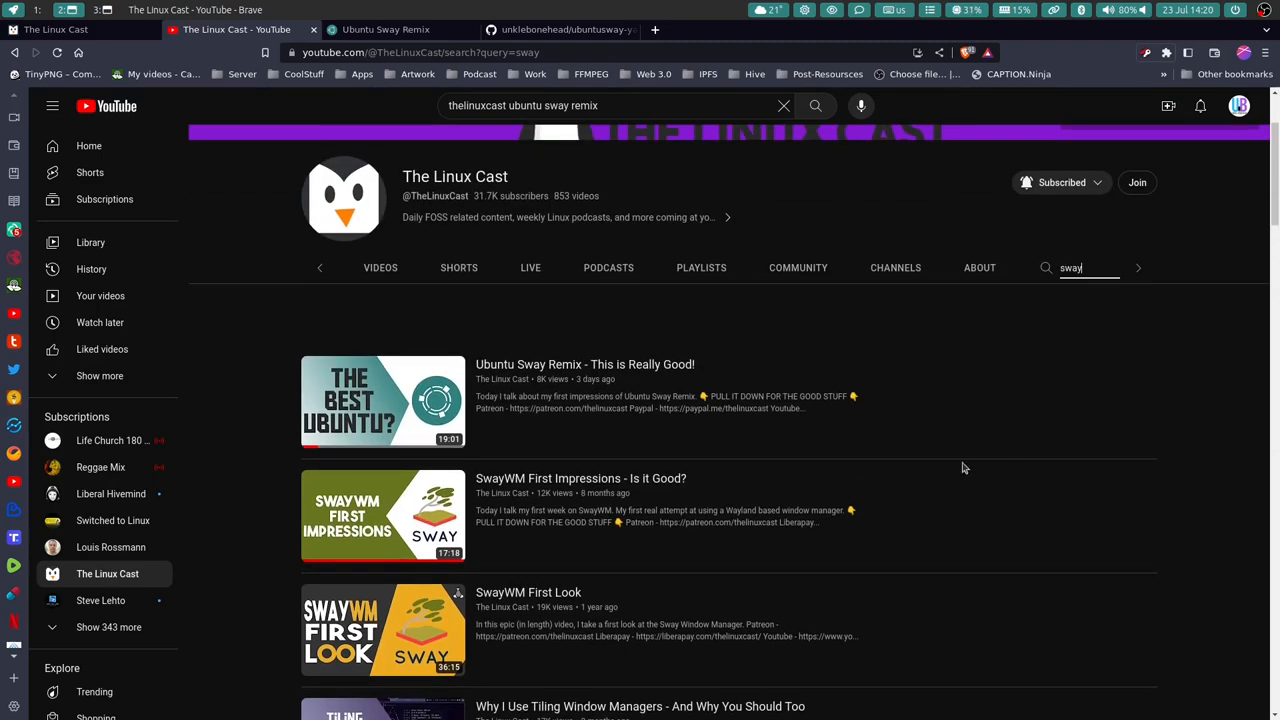
mouse_move(560, 374)
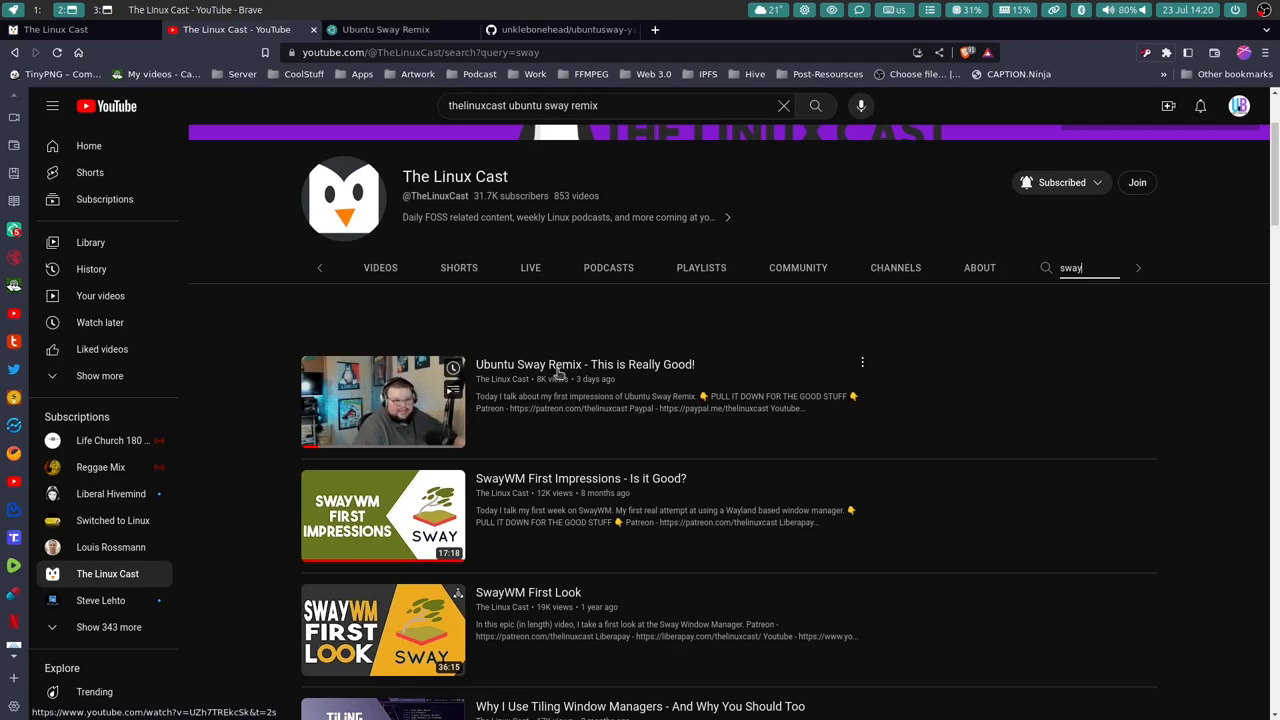
mouse_move(504, 380)
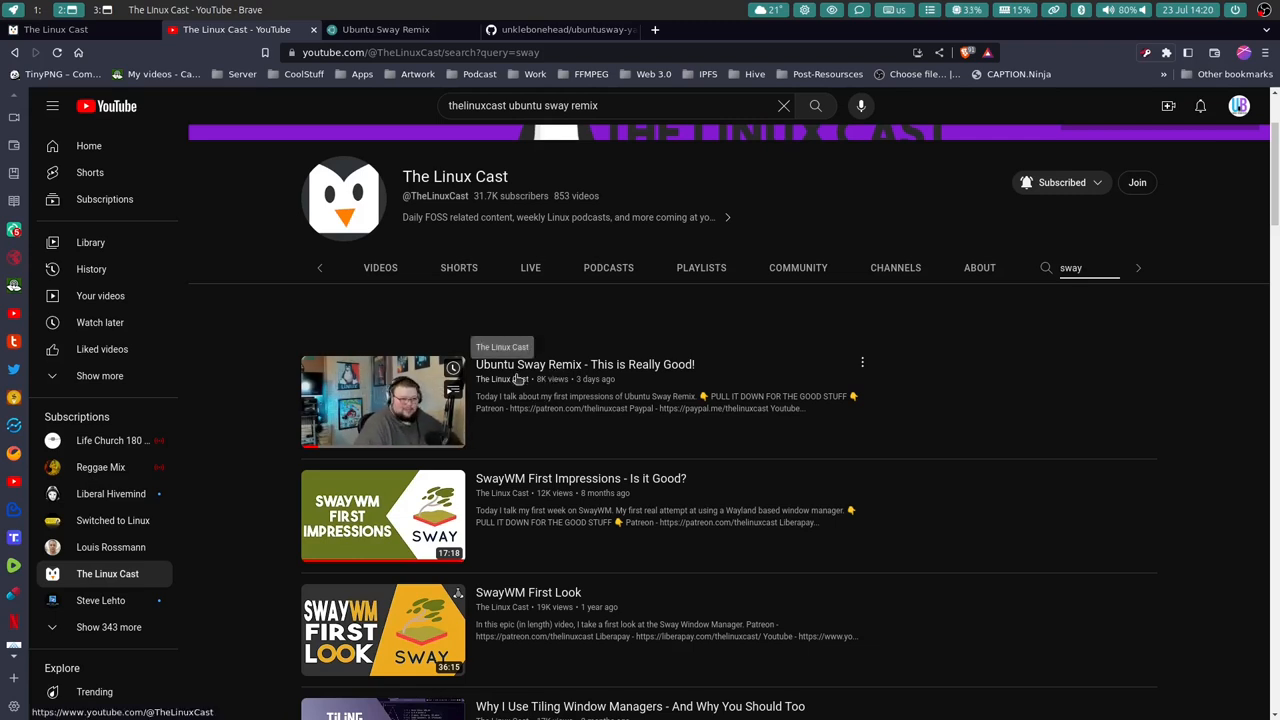
scroll("down", 3)
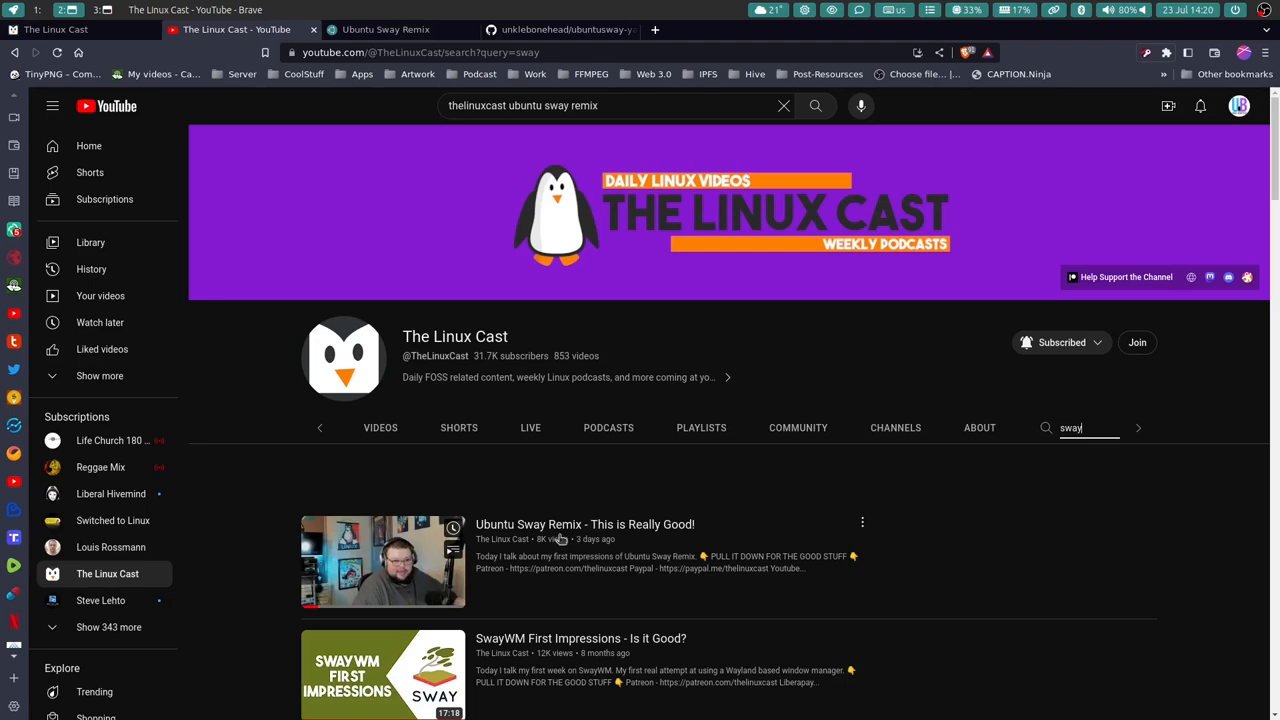
mouse_move(550, 504)
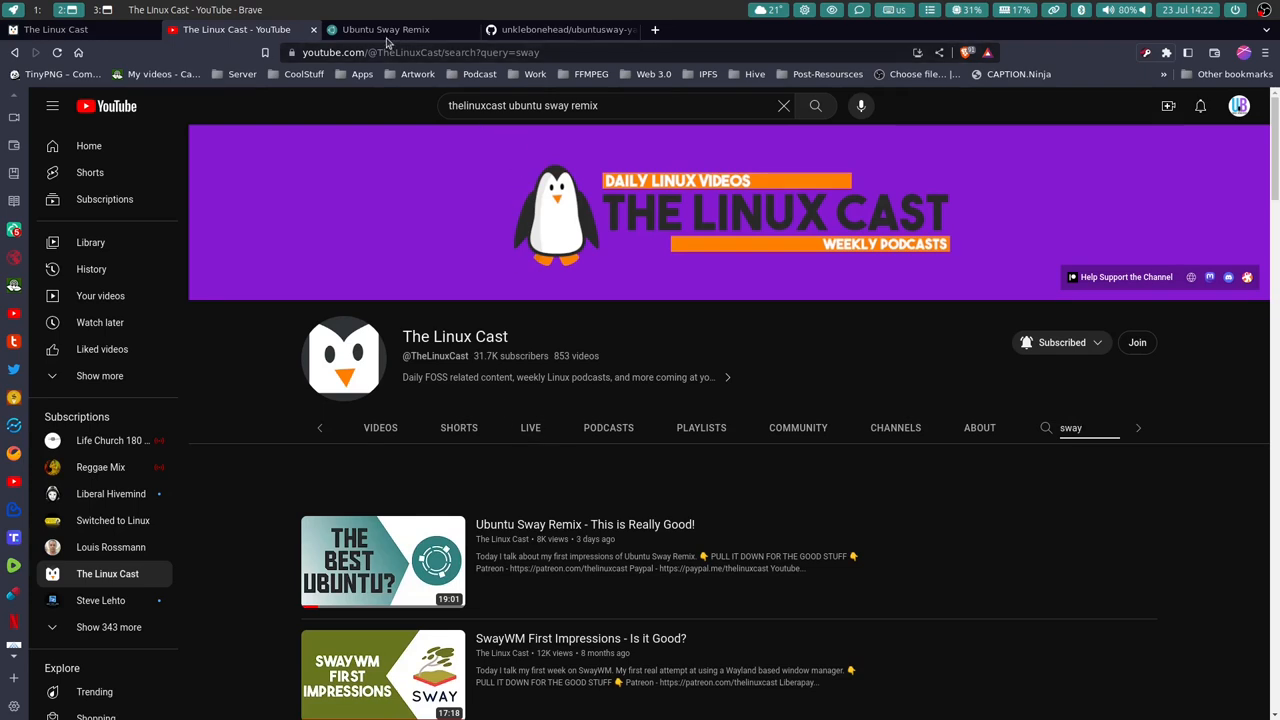
left_click(384, 30)
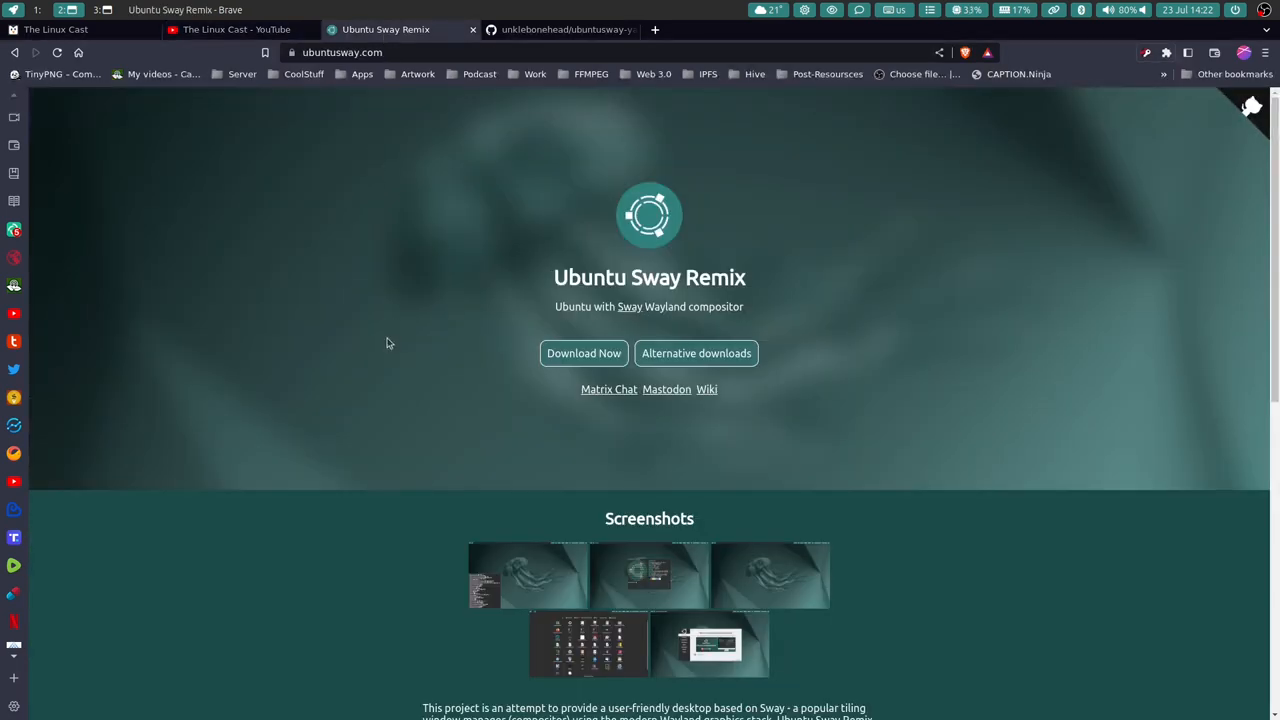
mouse_move(380, 388)
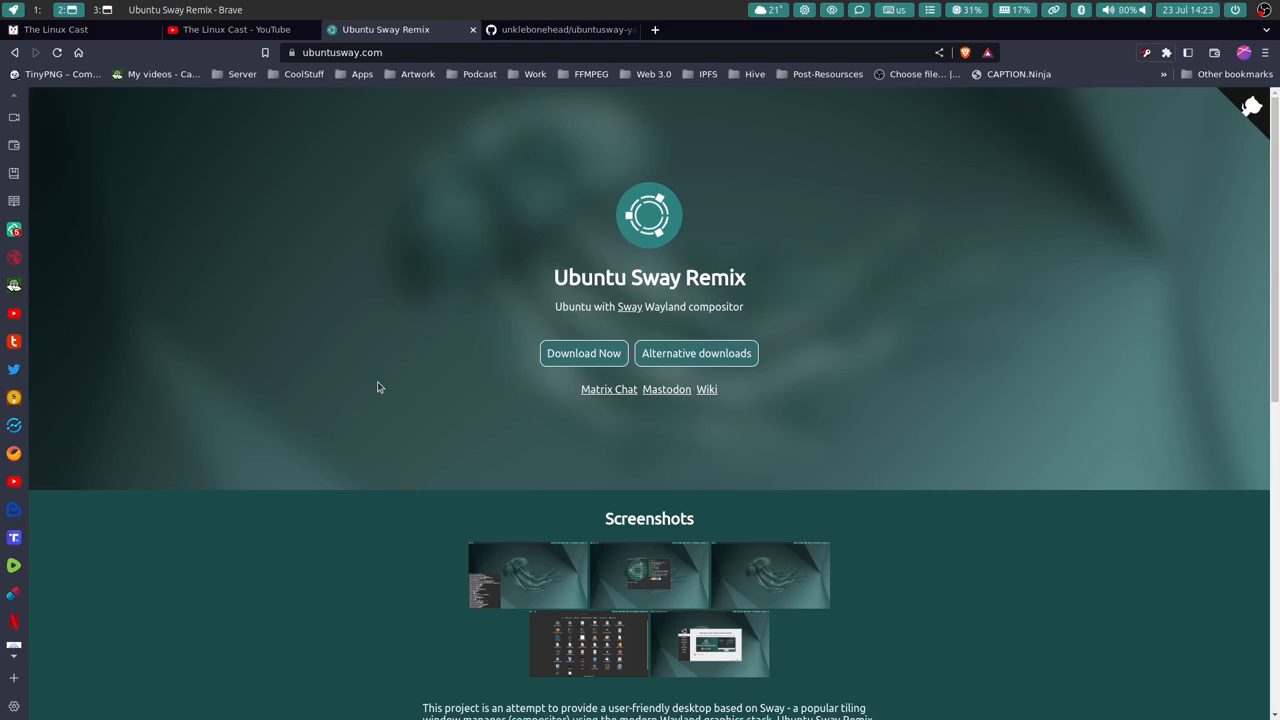
scroll("down", 3)
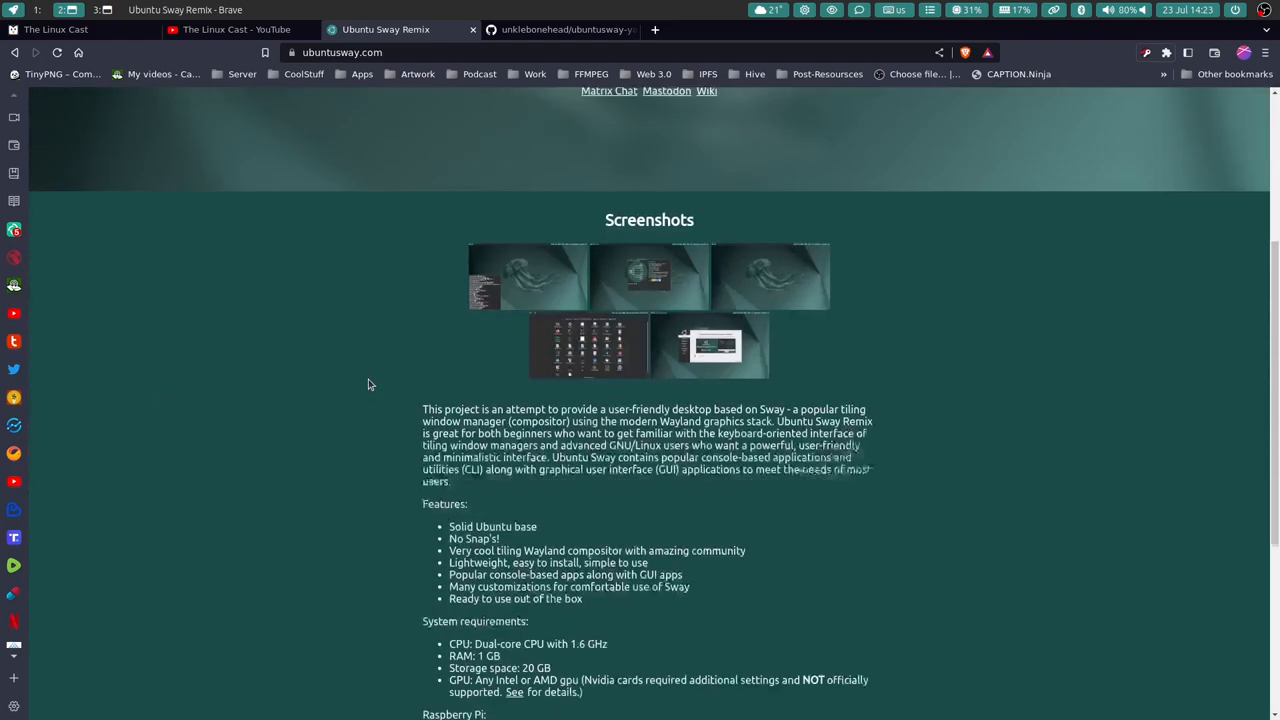
scroll("down", 3)
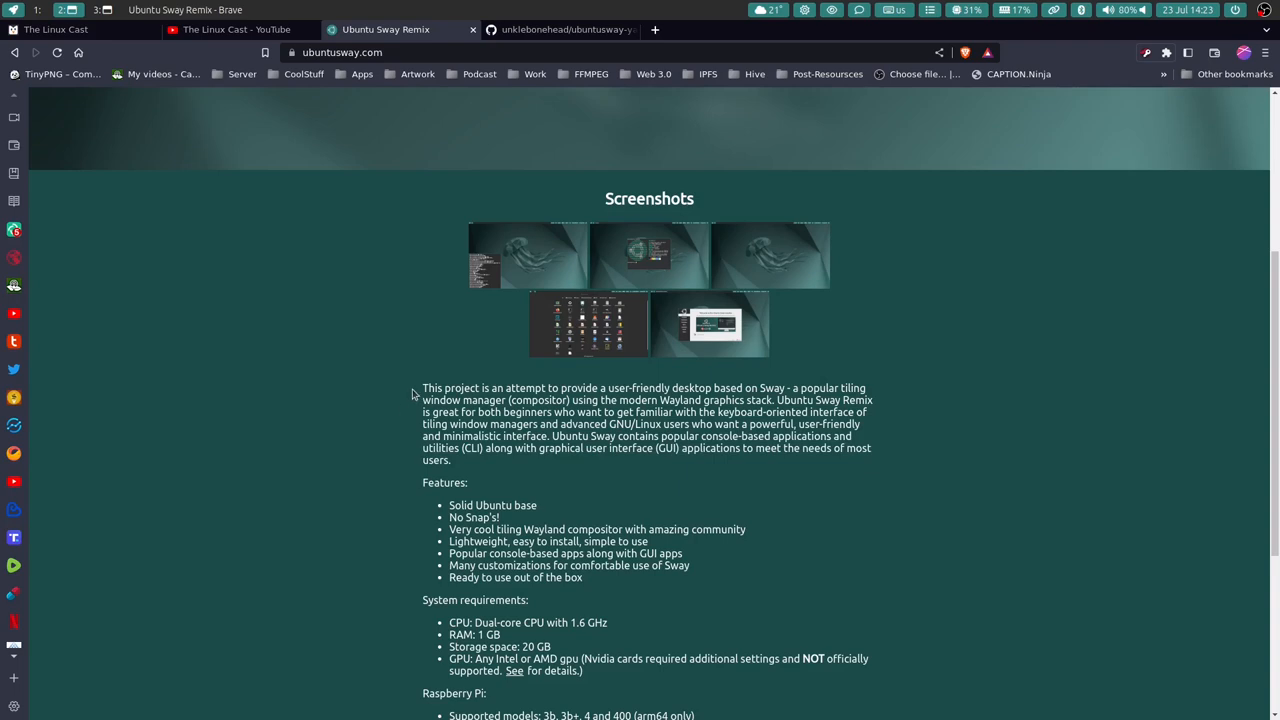
left_click_drag(422, 388, 540, 412)
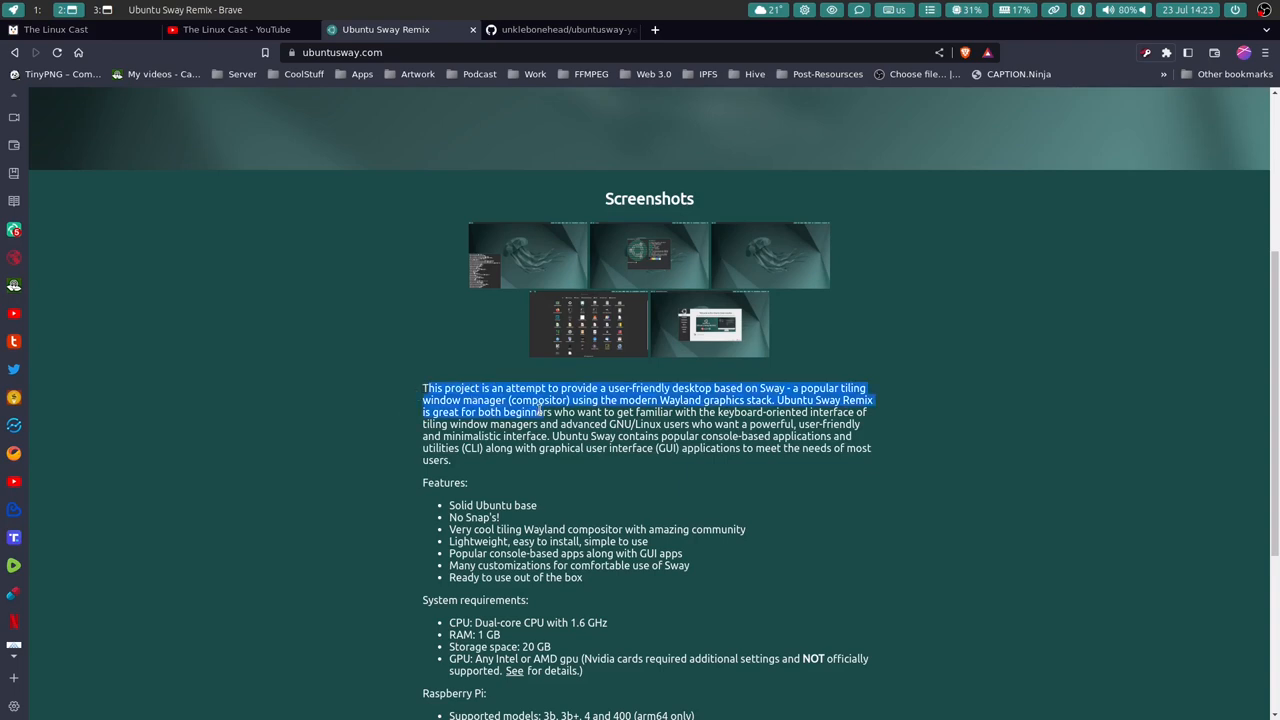
left_click_drag(540, 412, 650, 424)
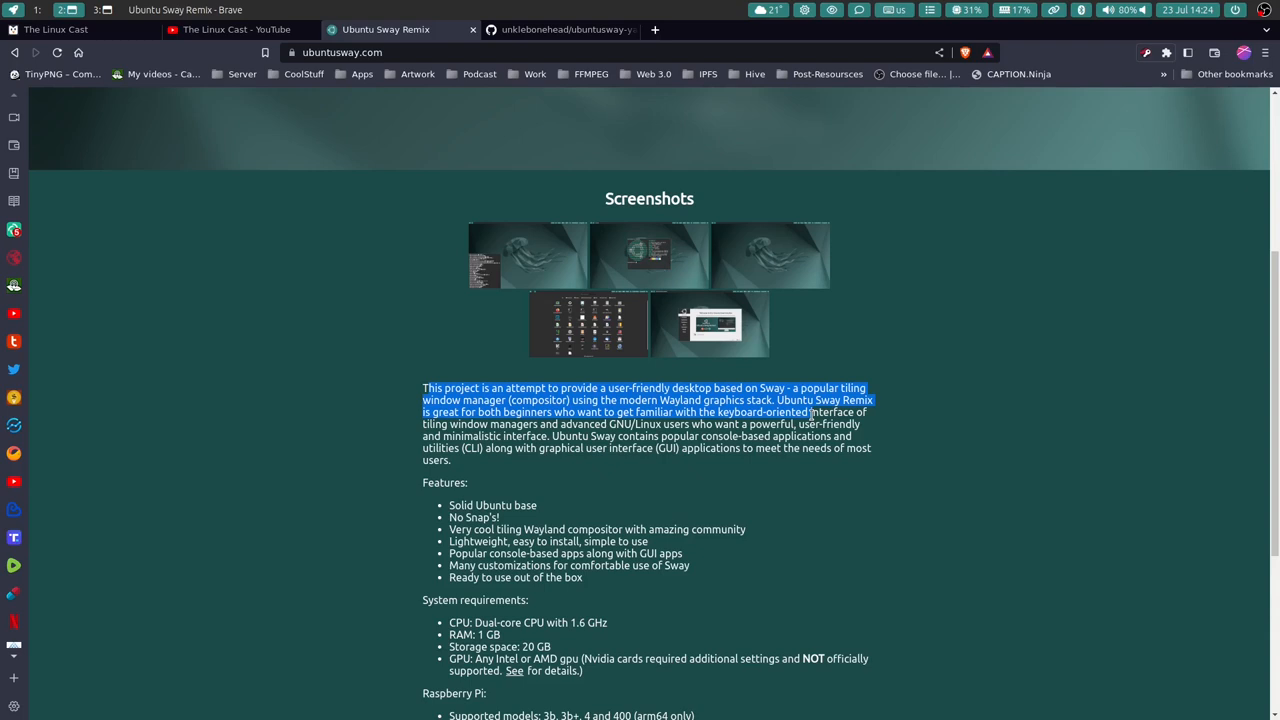
mouse_move(846, 424)
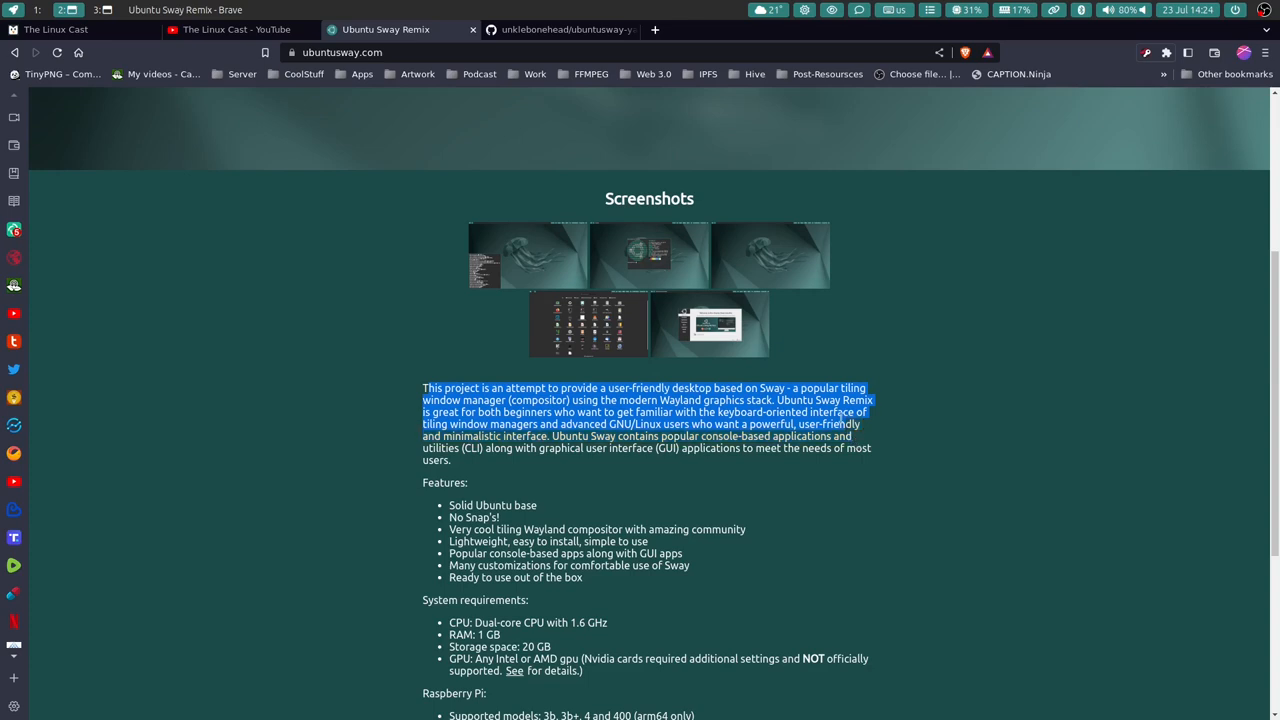
left_click(716, 388)
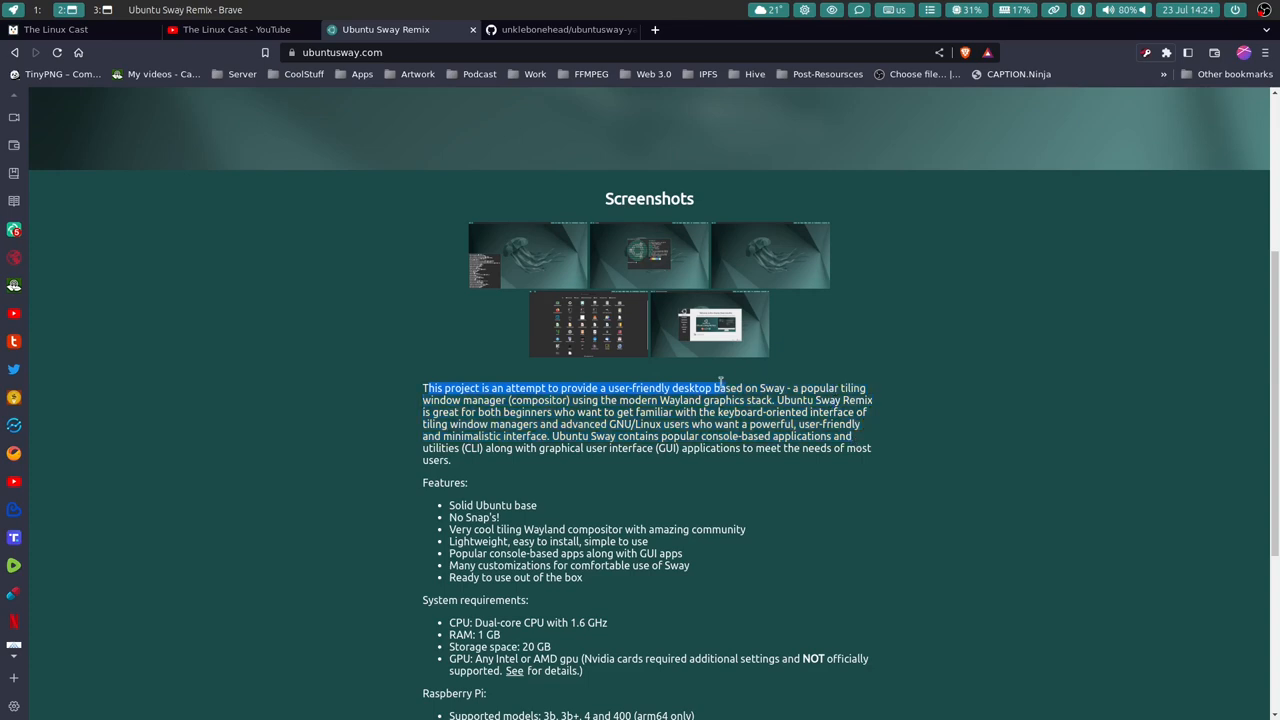
left_click(424, 388)
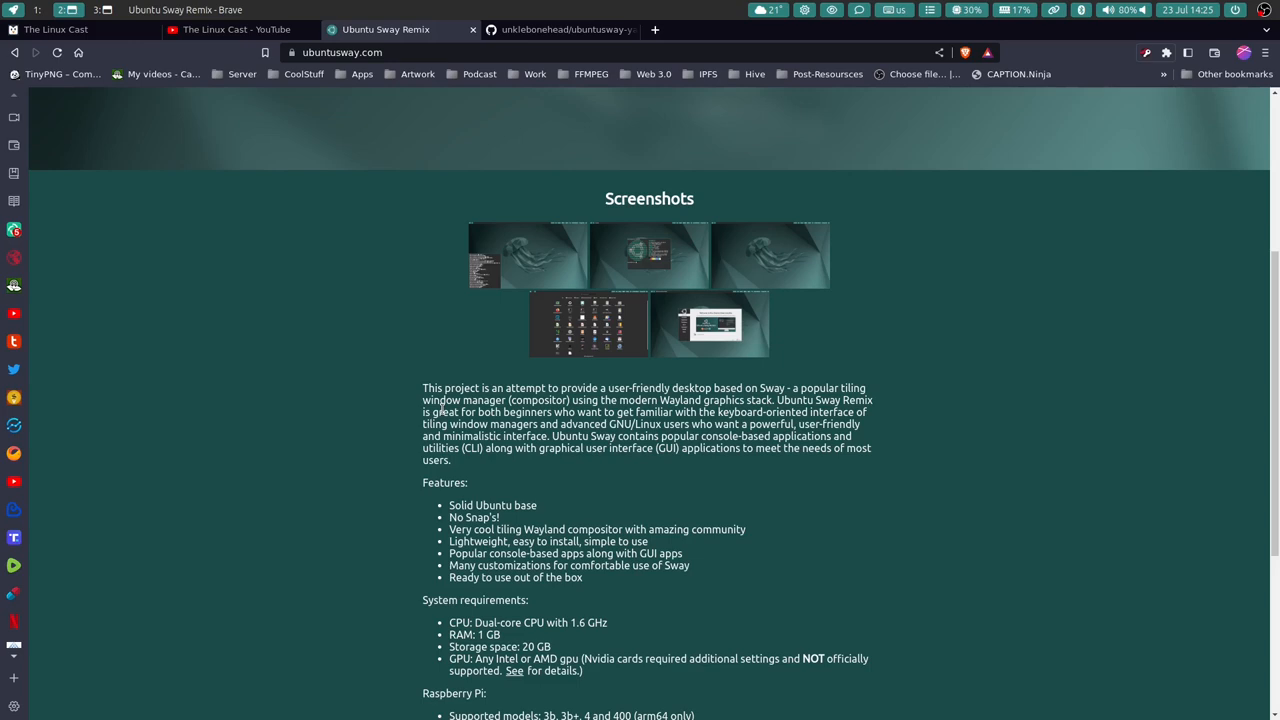
mouse_move(416, 420)
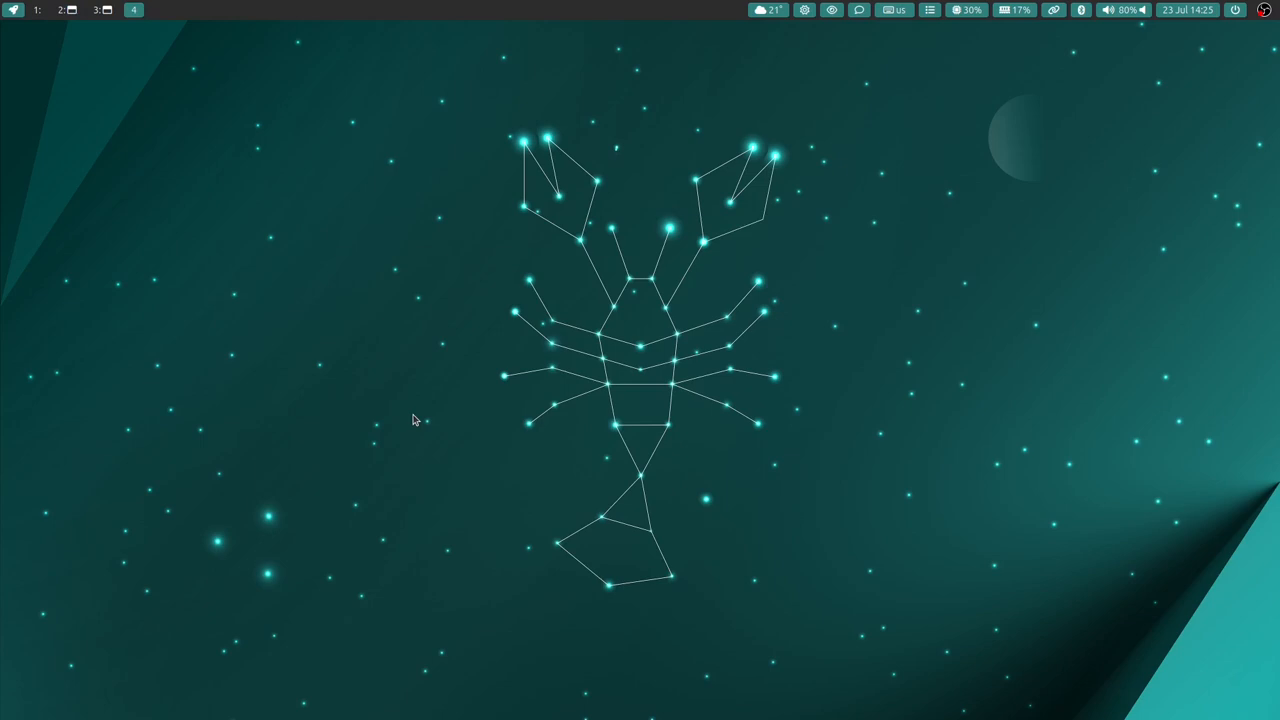
mouse_move(44, 88)
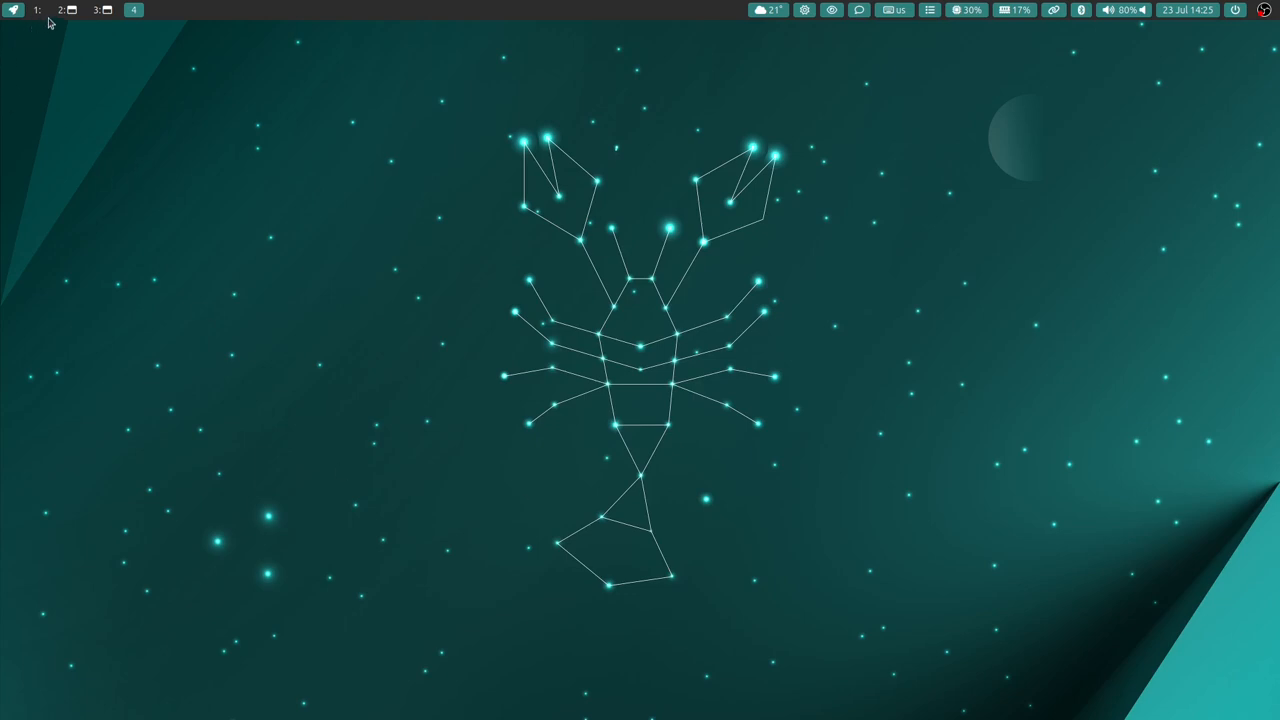
mouse_move(60, 26)
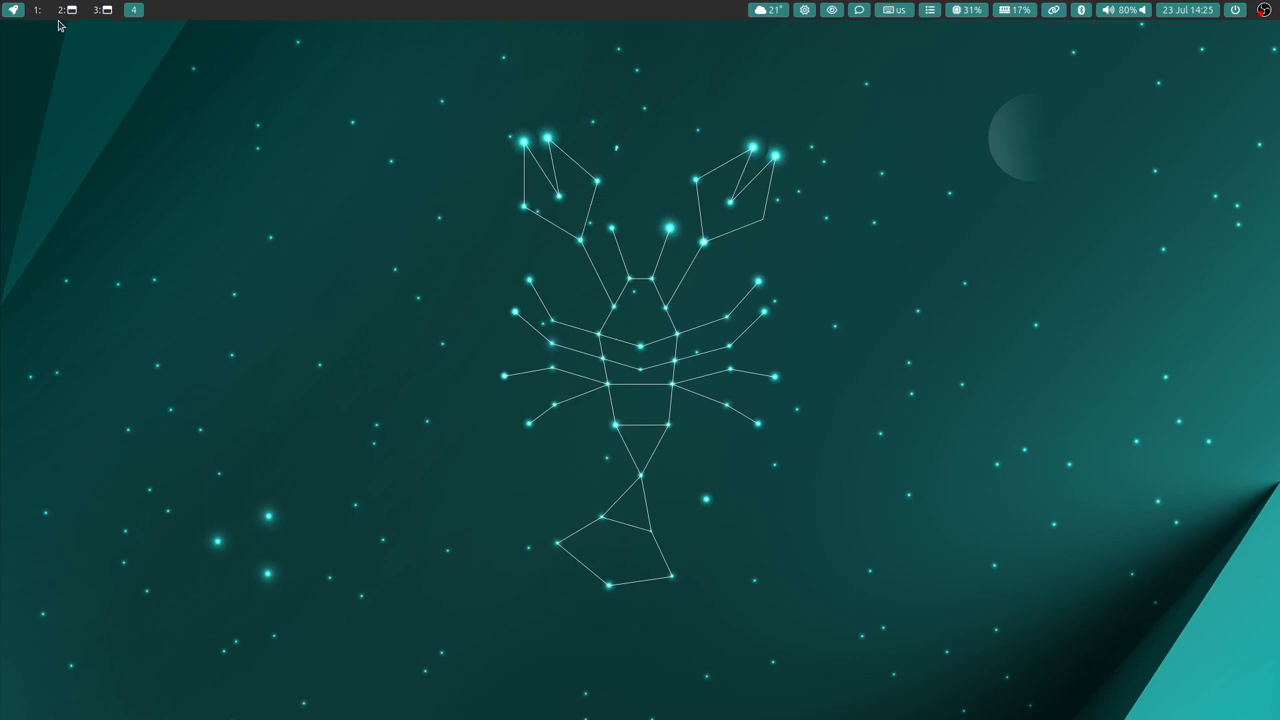
mouse_move(56, 32)
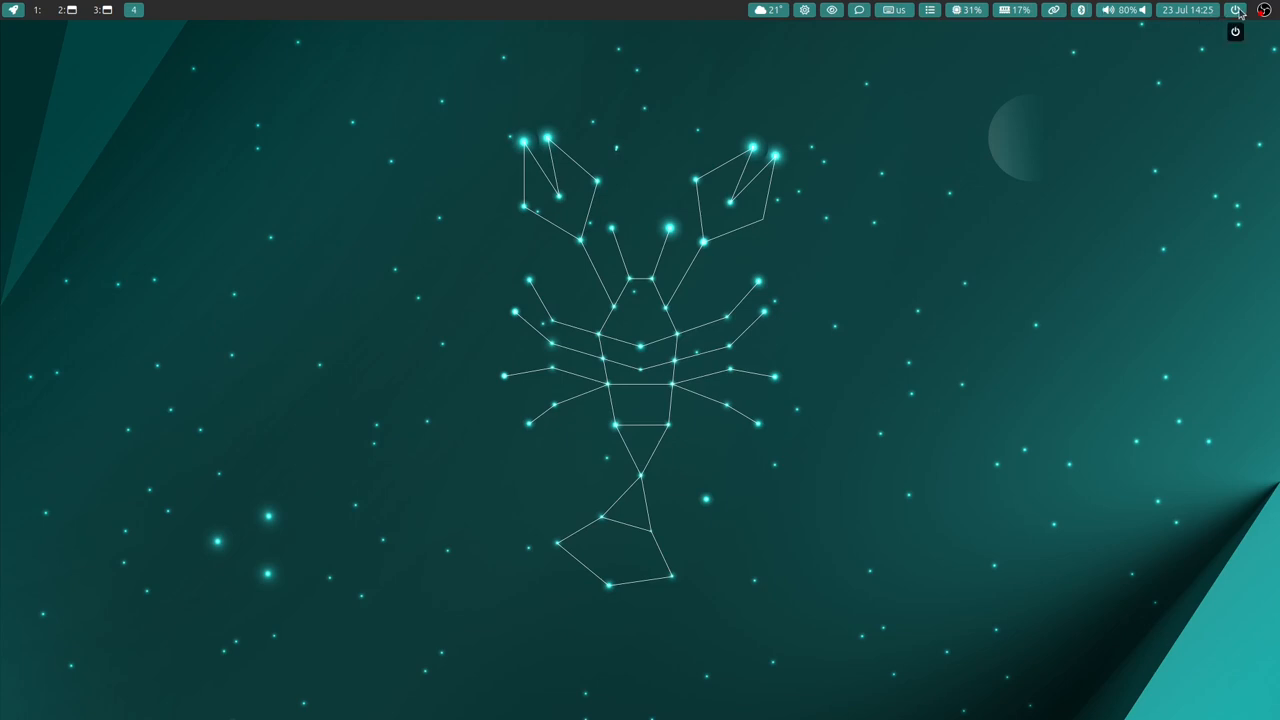
- Open calcurse from the Waybar clock to view July 2023 appointments and calendar
left_click(1234, 10)
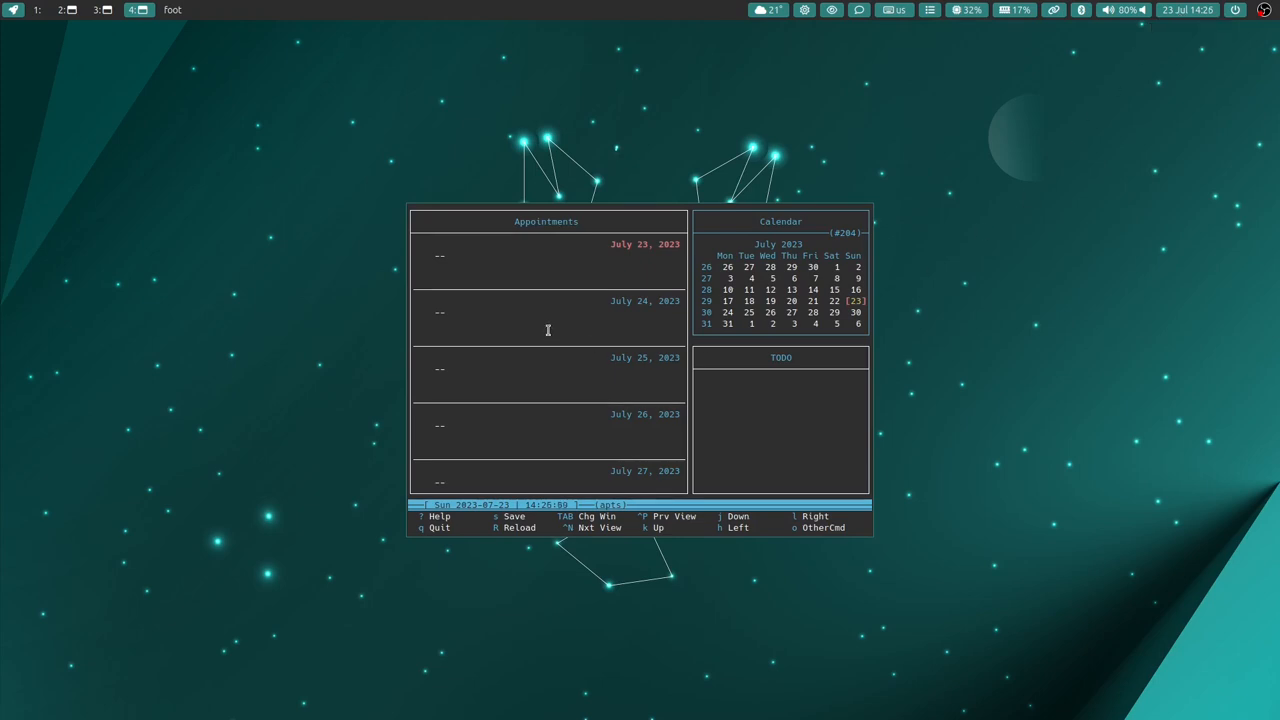
mouse_move(898, 480)
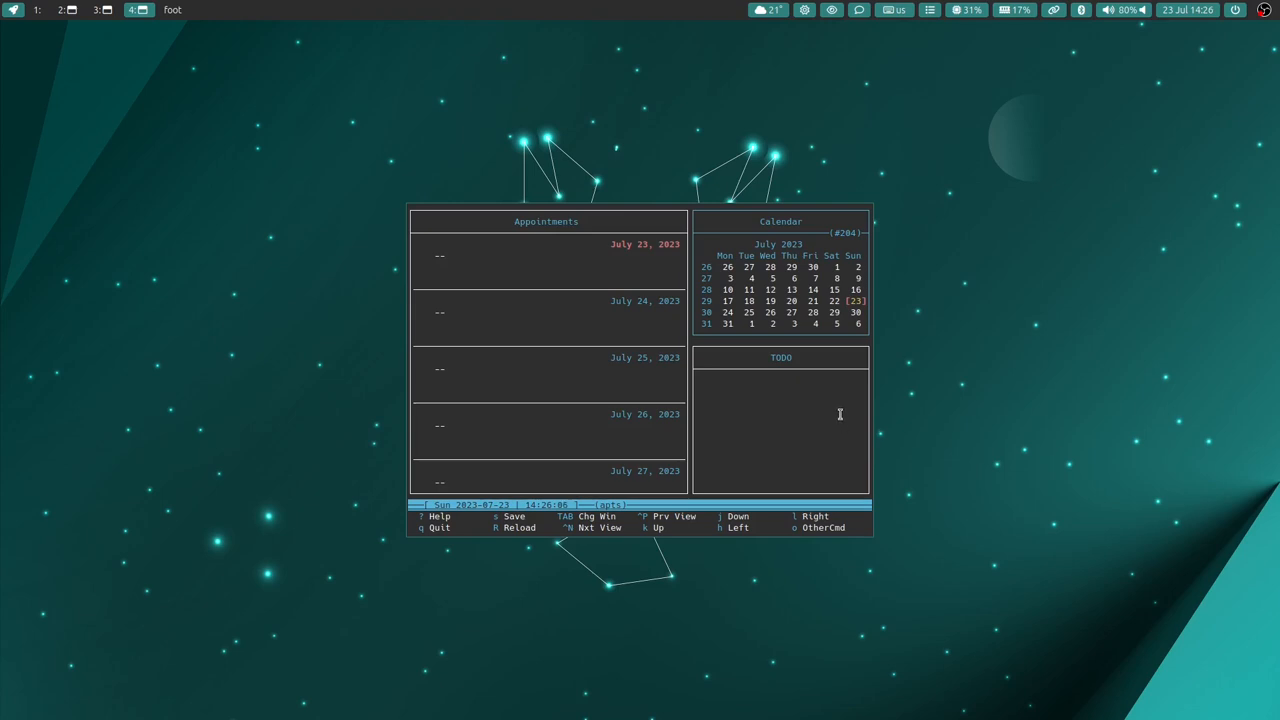
mouse_move(914, 376)
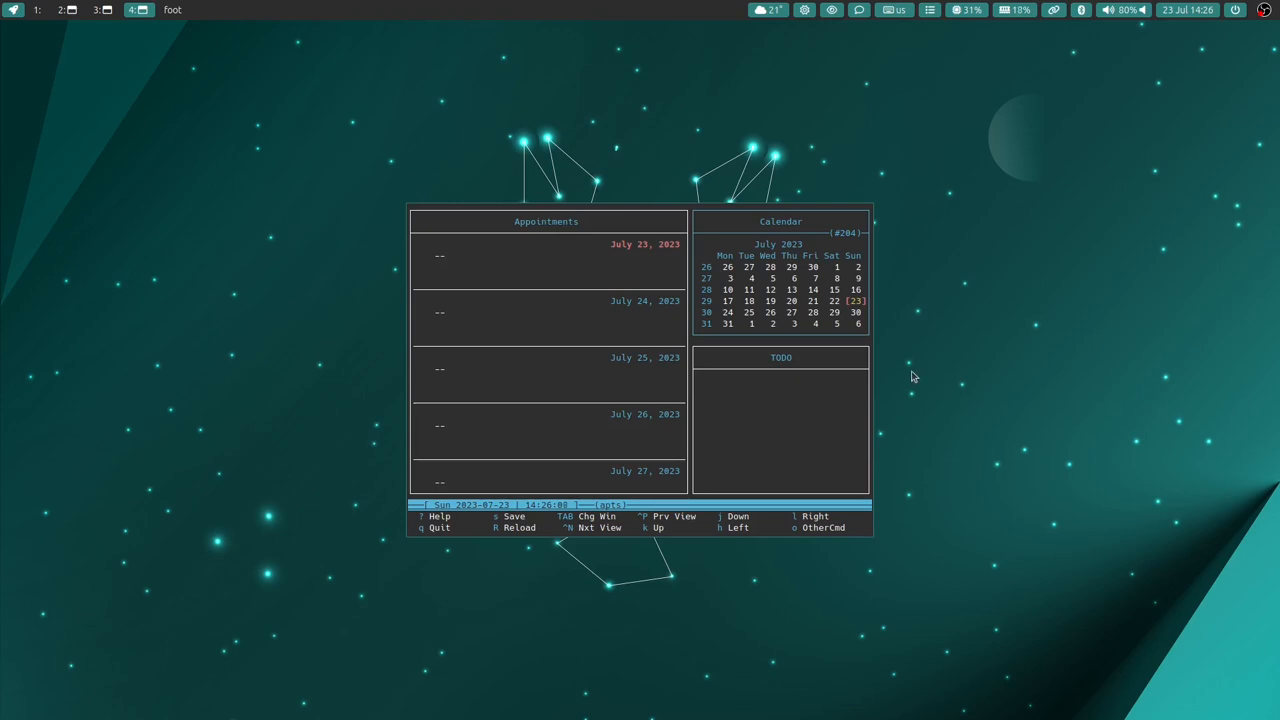
mouse_move(934, 342)
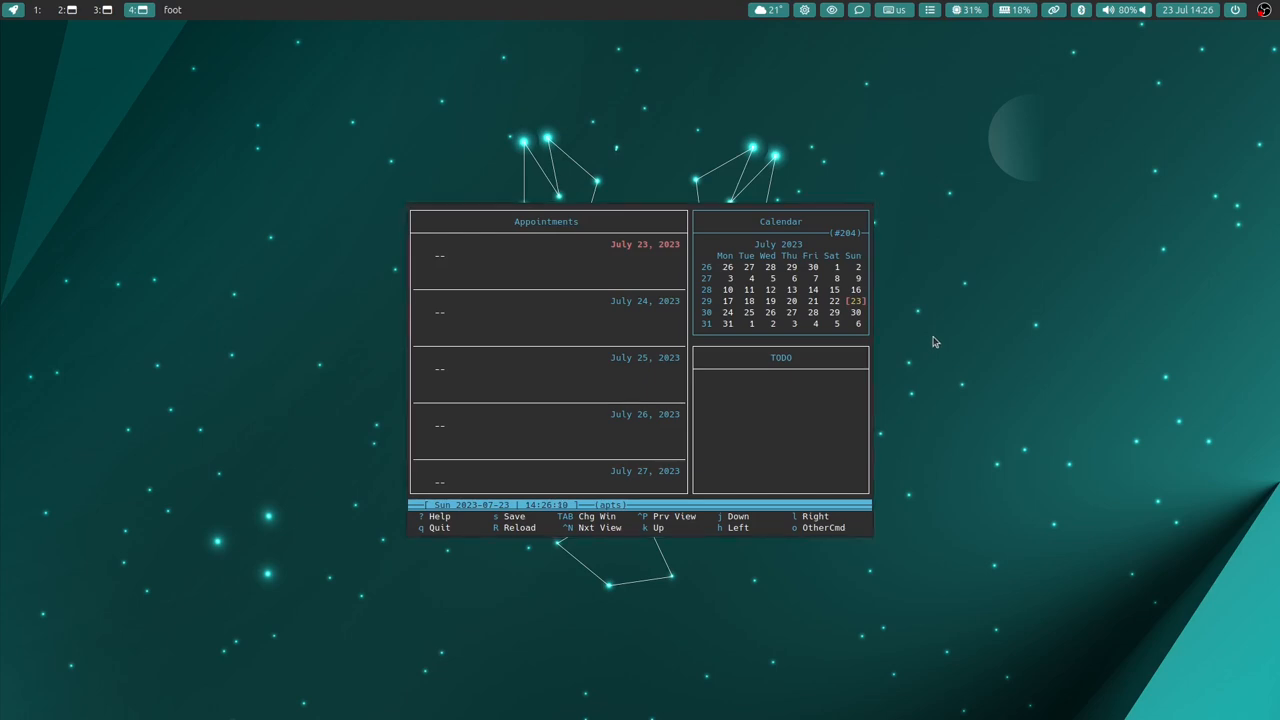
mouse_move(940, 336)
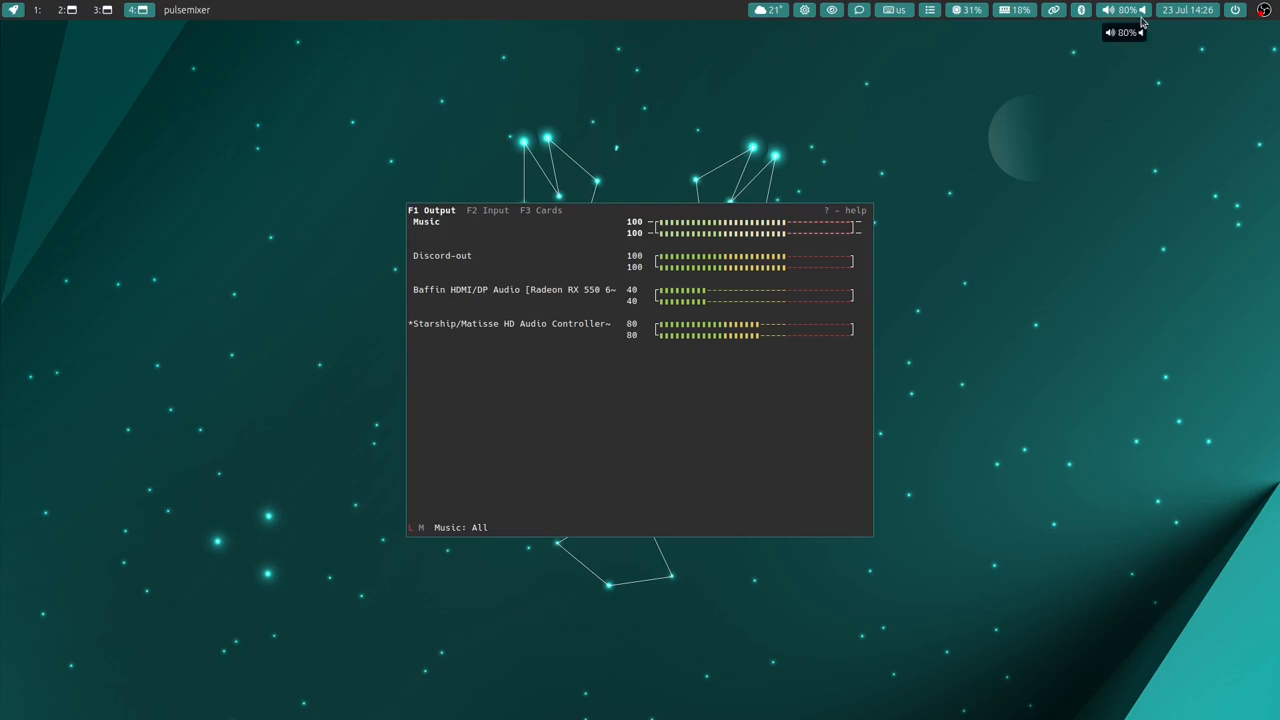
mouse_move(860, 336)
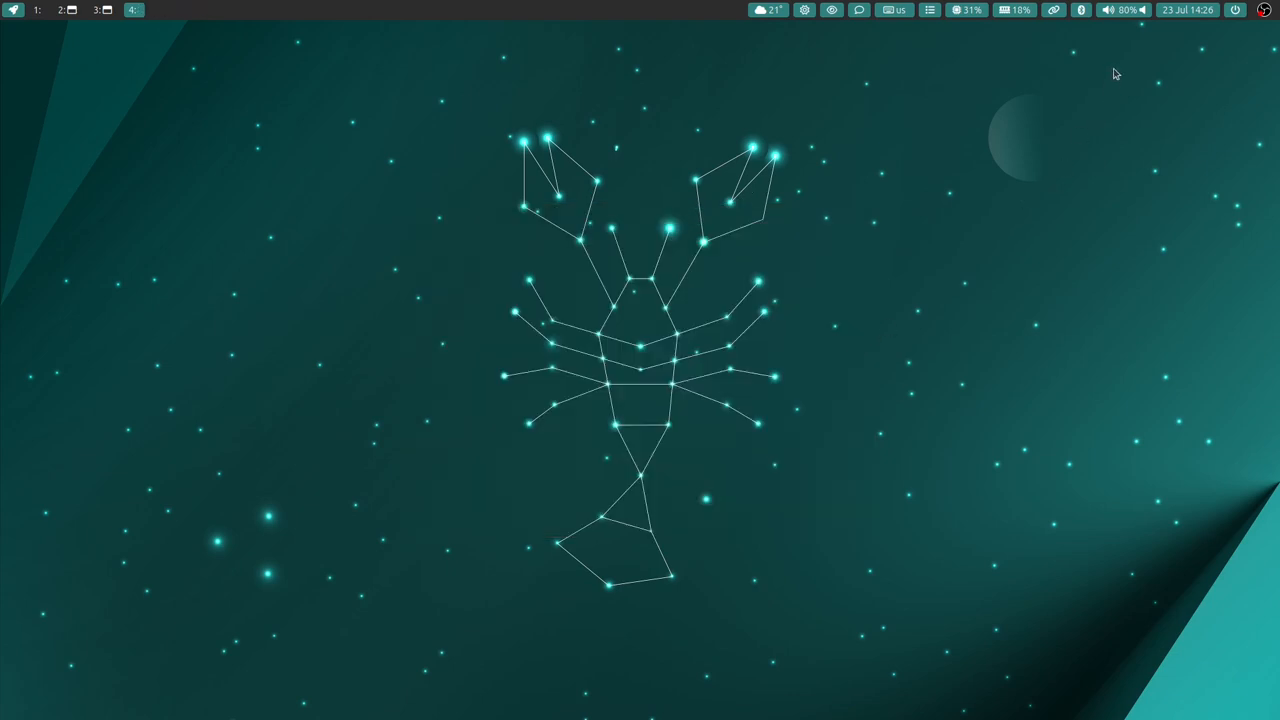
mouse_move(1080, 16)
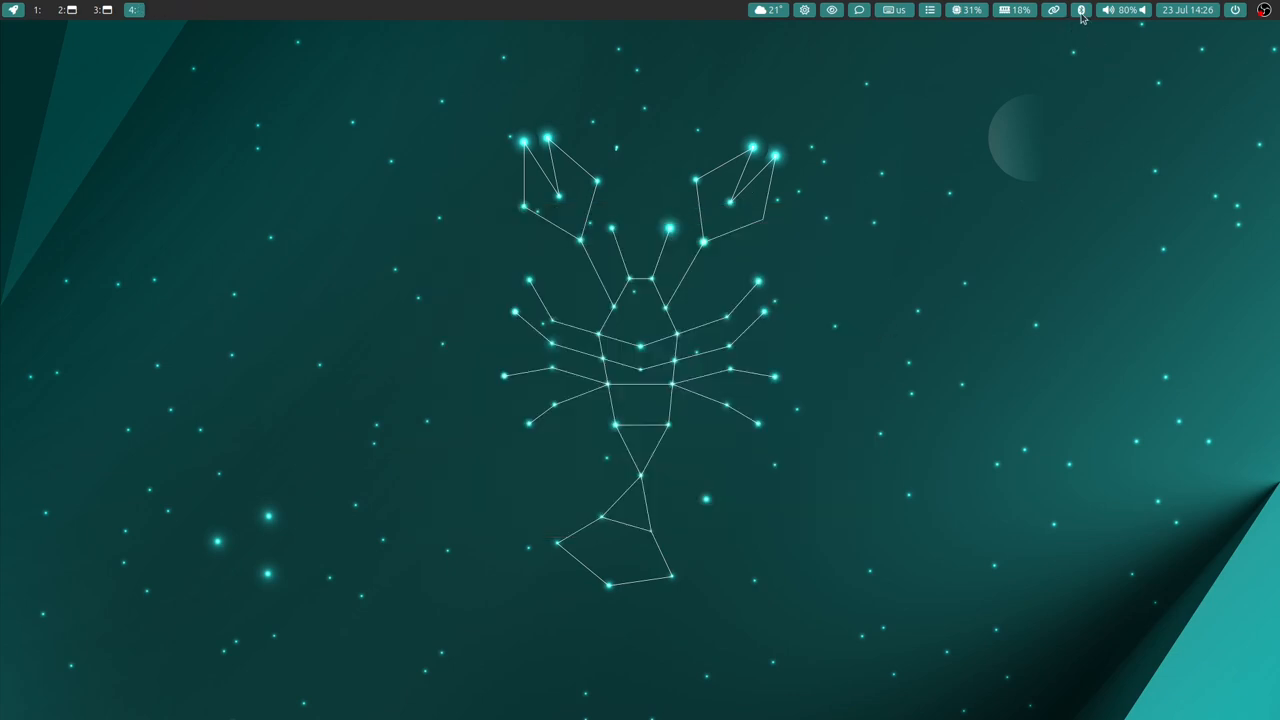
- Open the Bluetooth menu from the top bar showing power on and scanning off
left_click(1076, 12)
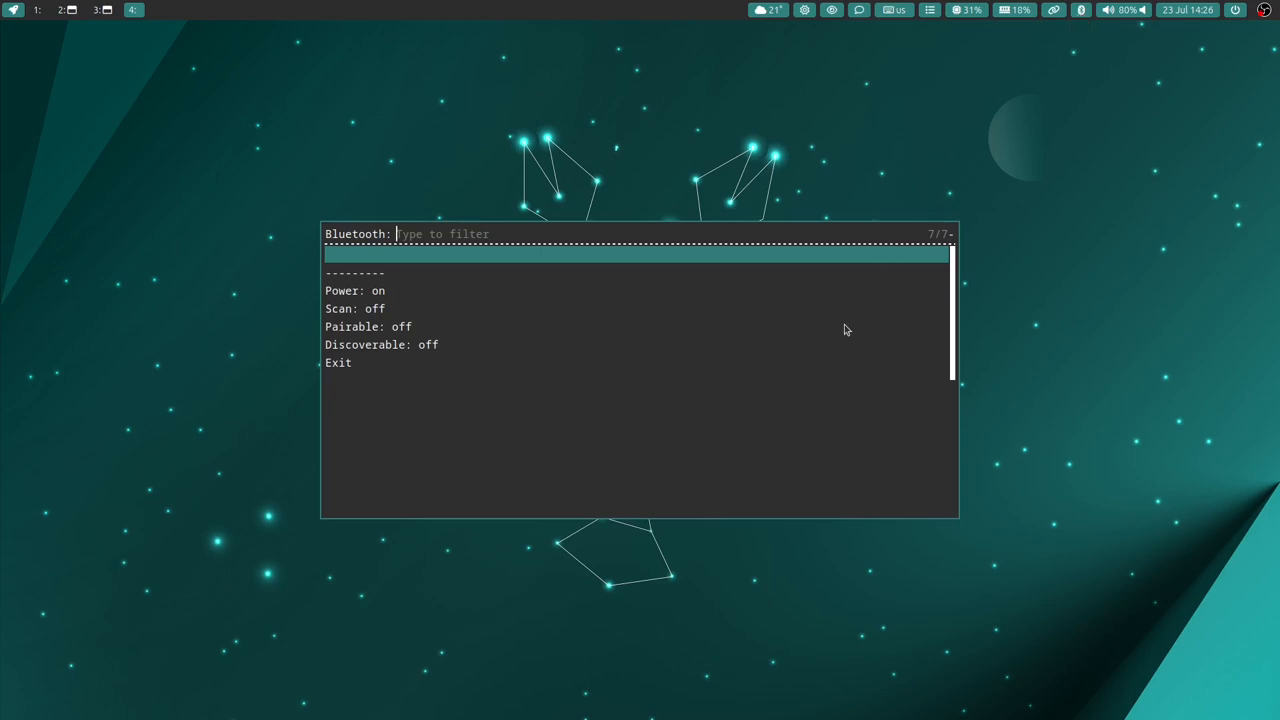
mouse_move(708, 358)
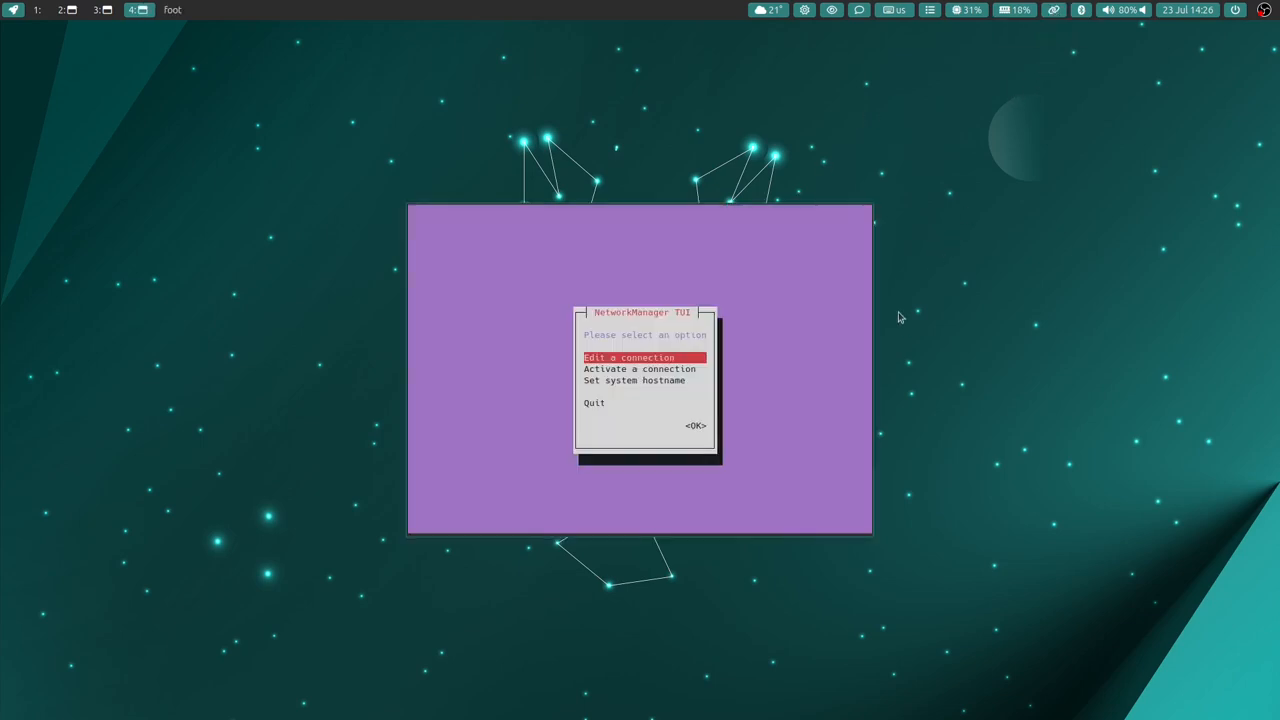
mouse_move(788, 356)
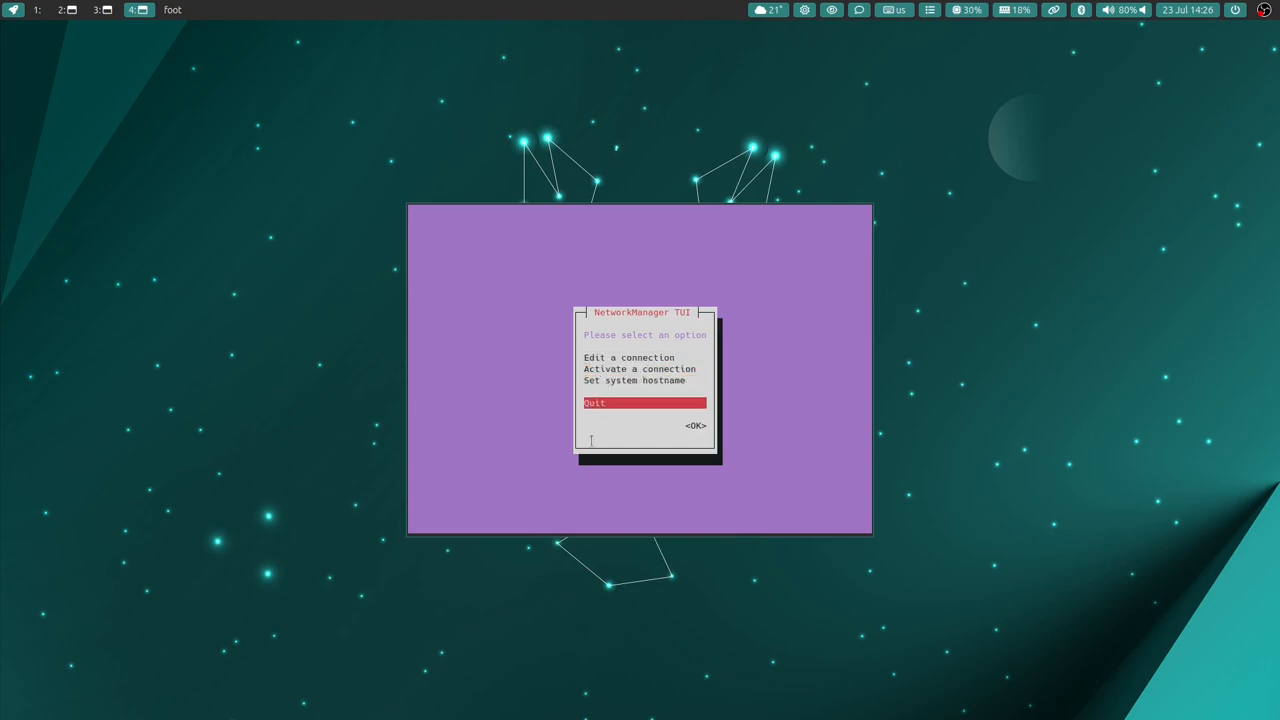
- Quit the NetworkManager TUI, leaving only the constellation wallpaper
left_click(692, 424)
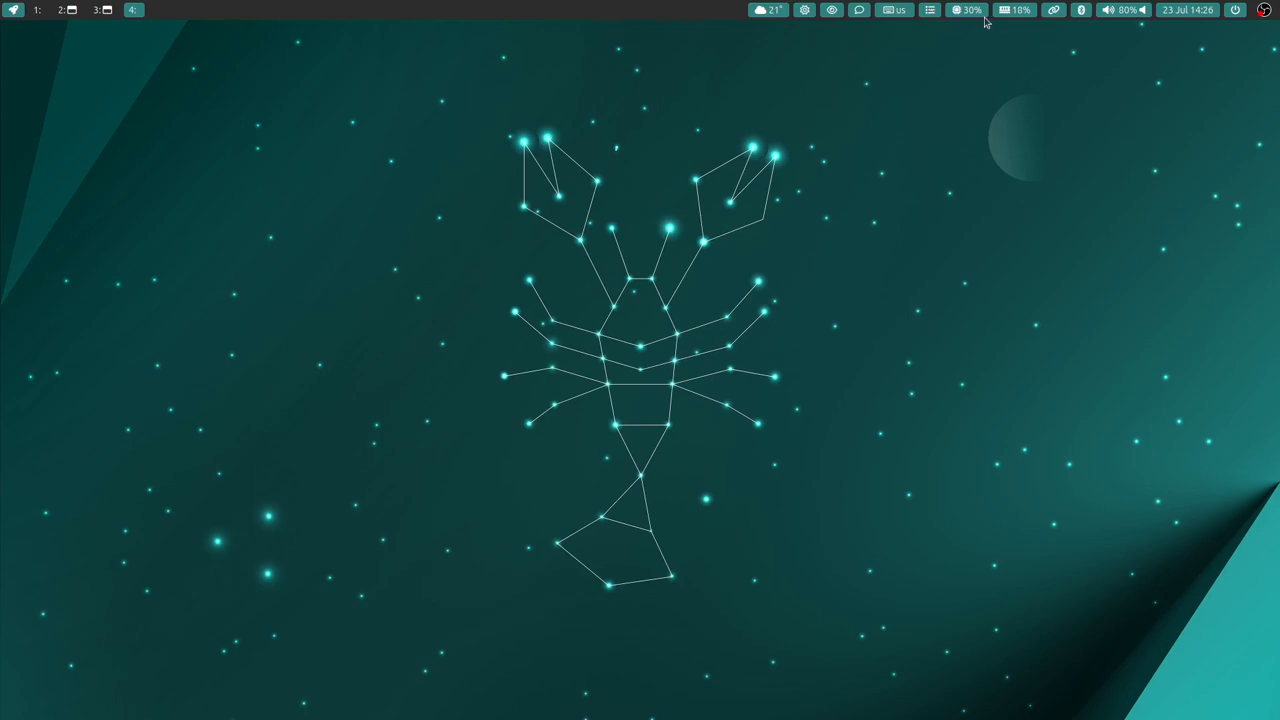
mouse_move(1016, 12)
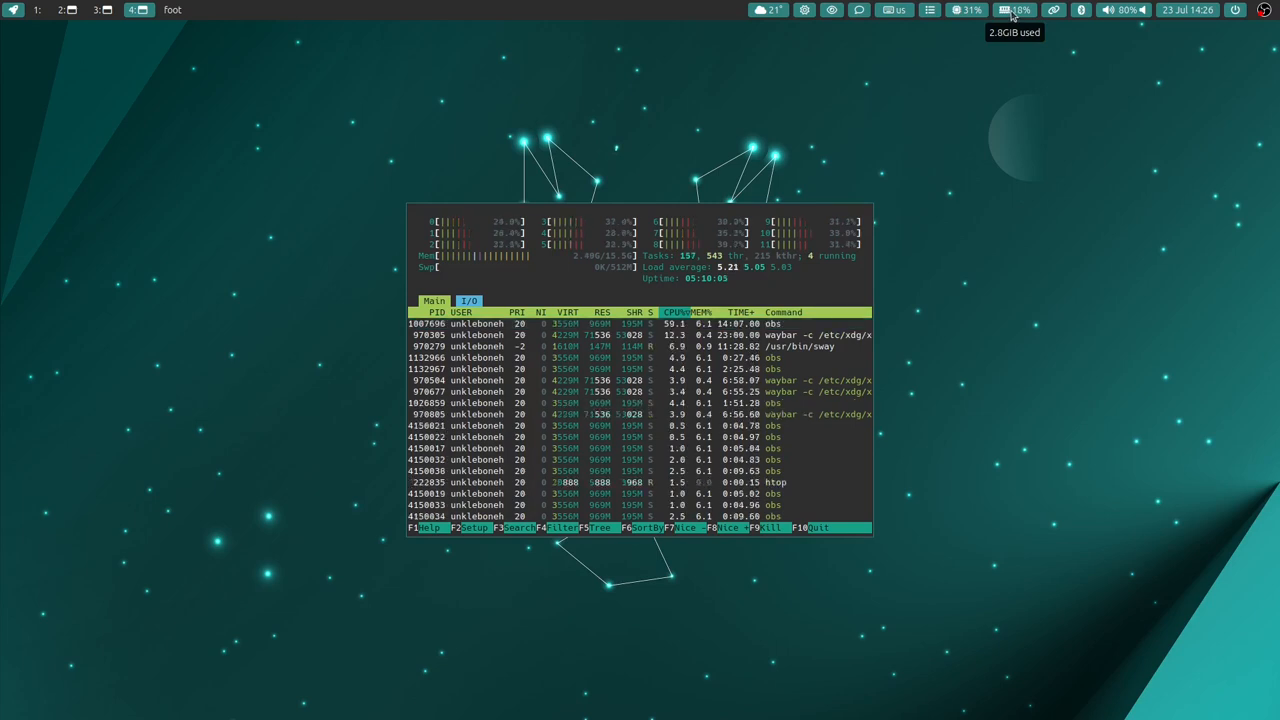
mouse_move(804, 290)
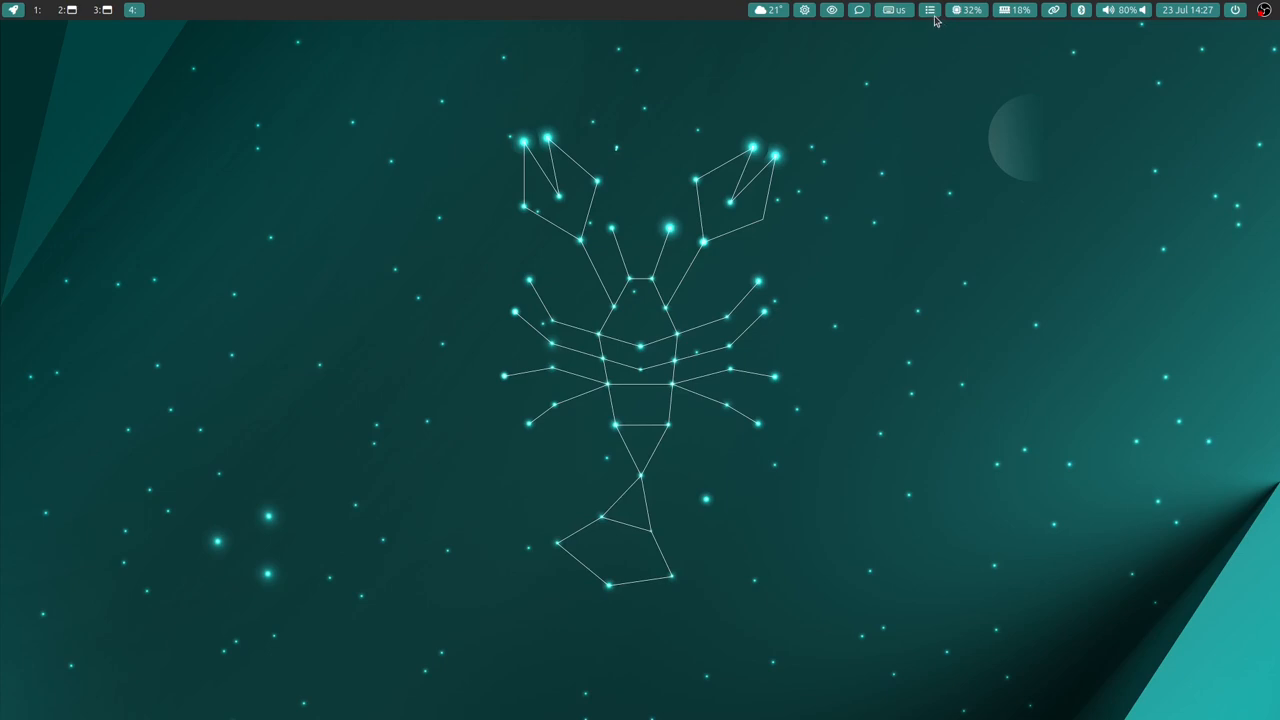
left_click(928, 12)
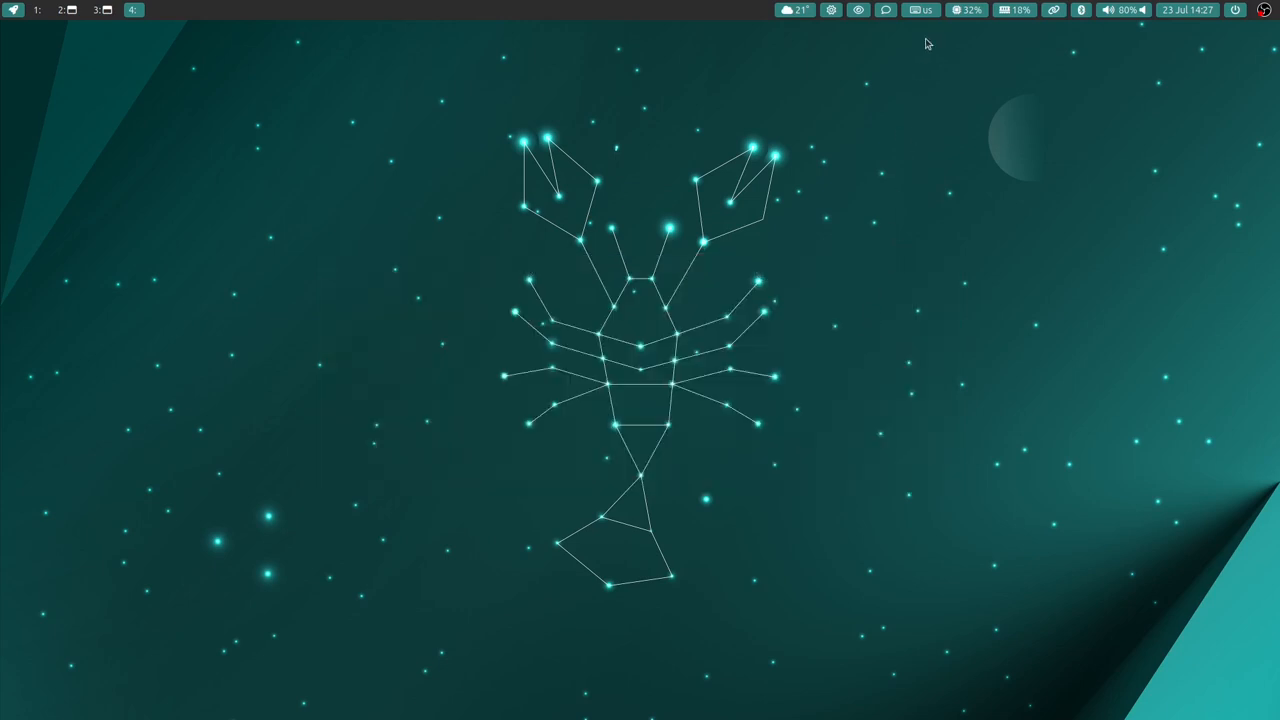
mouse_move(884, 16)
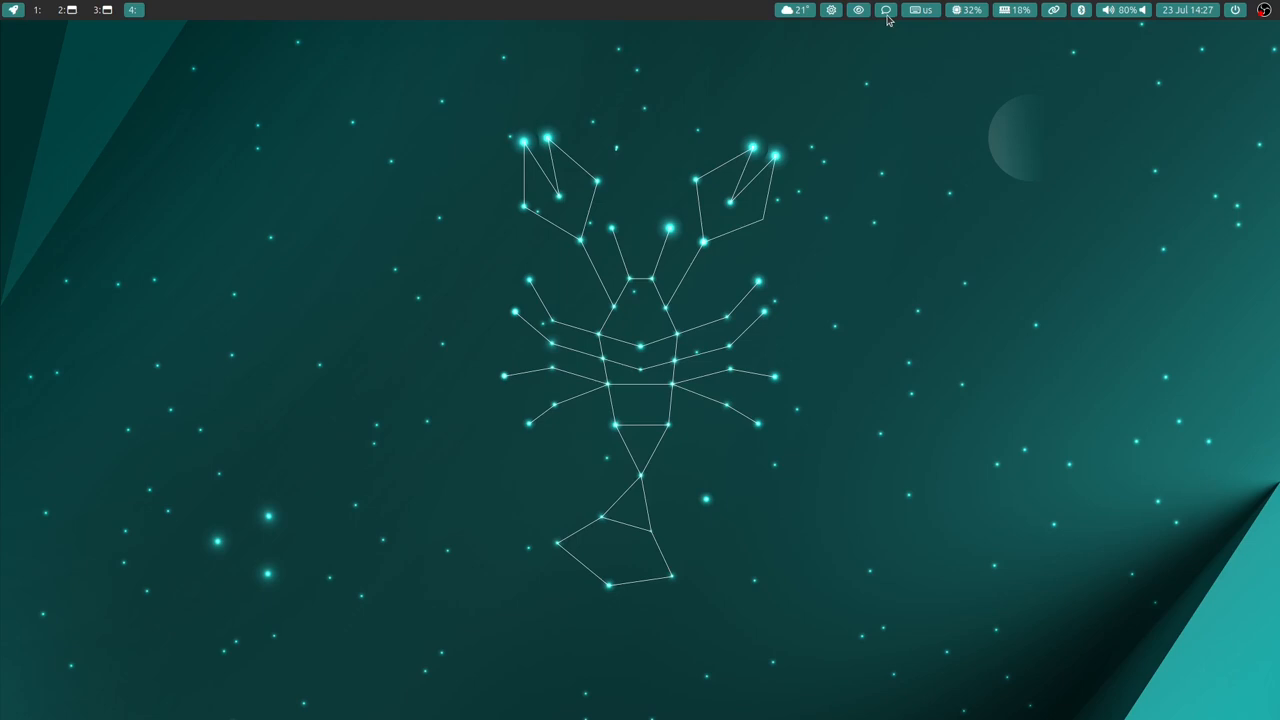
mouse_move(884, 12)
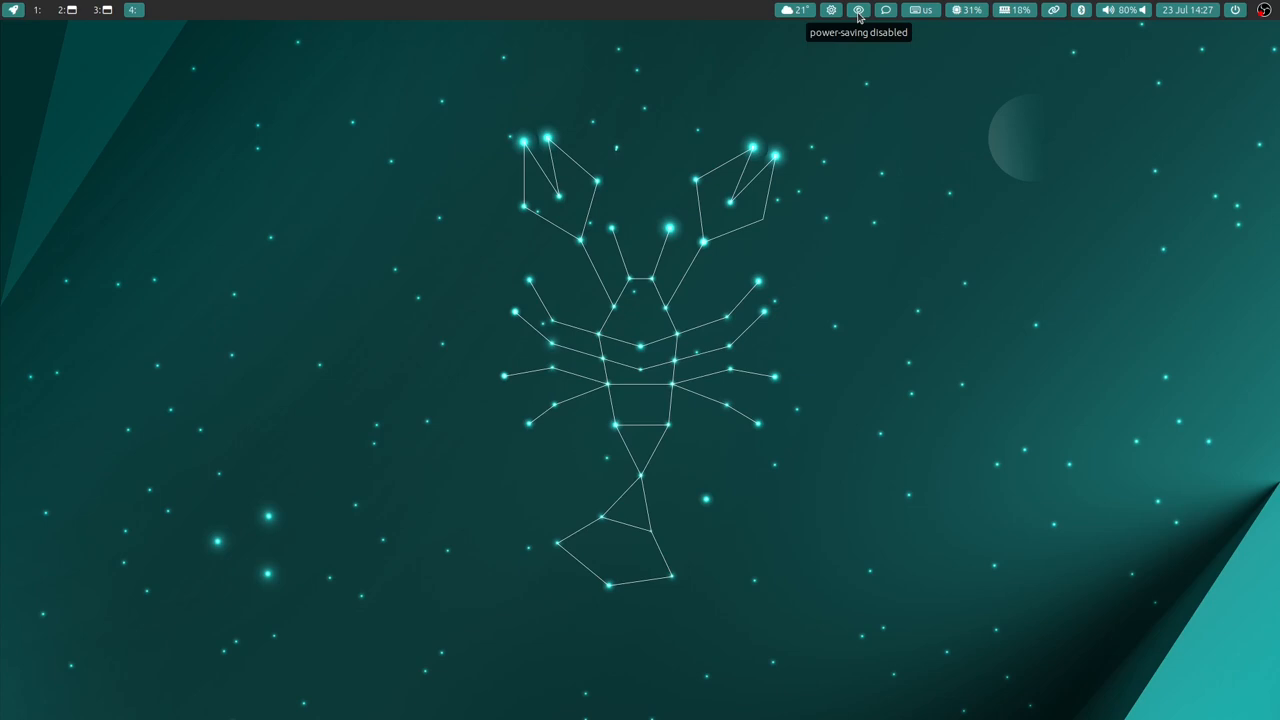
mouse_move(832, 12)
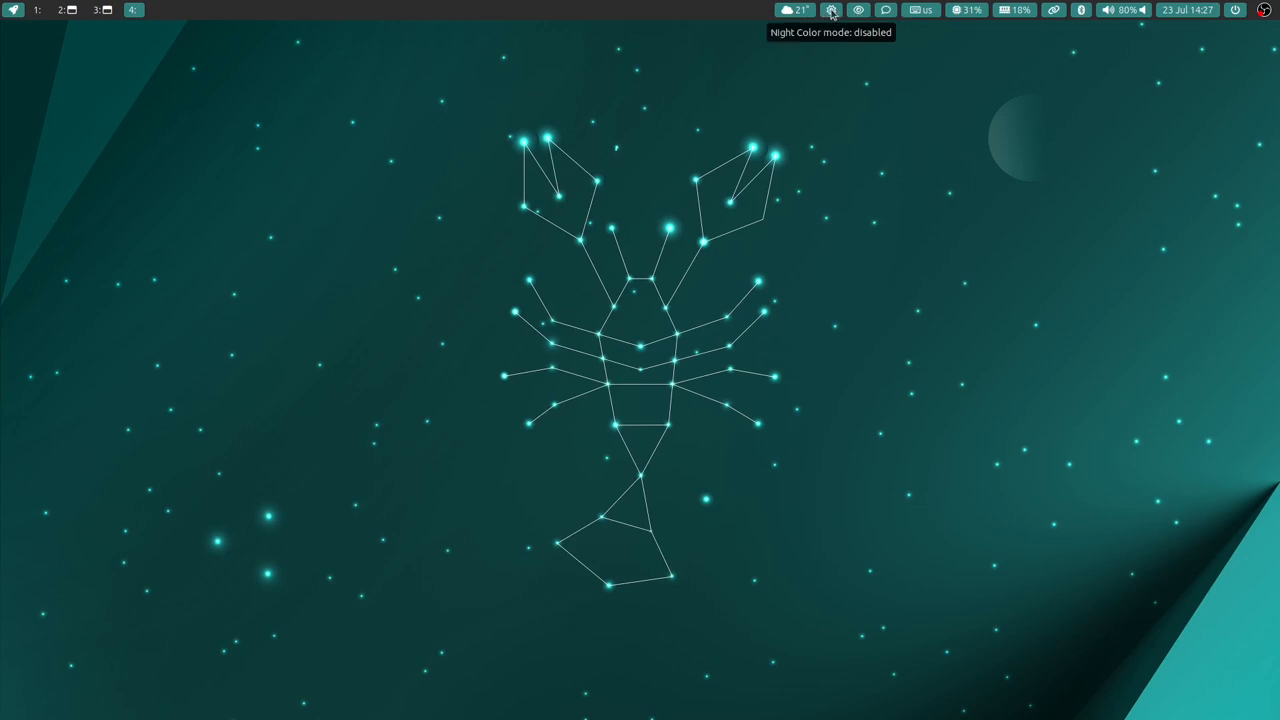
left_click(830, 12)
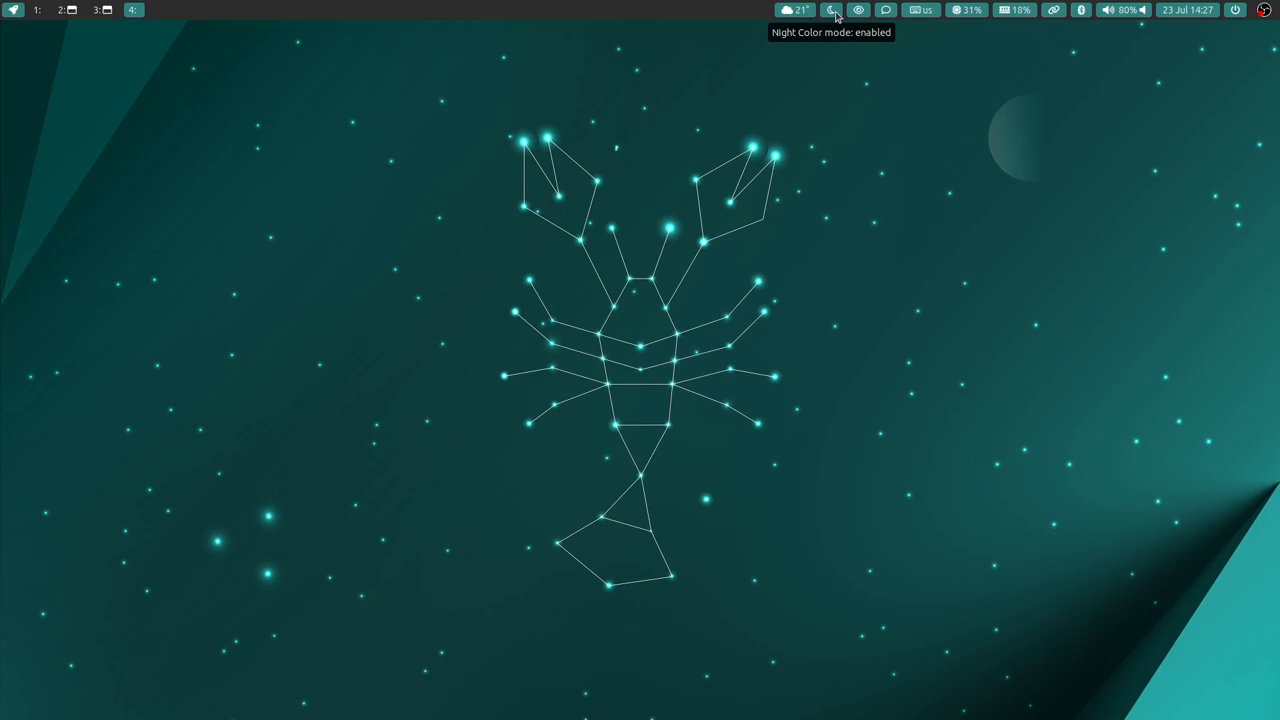
left_click(832, 12)
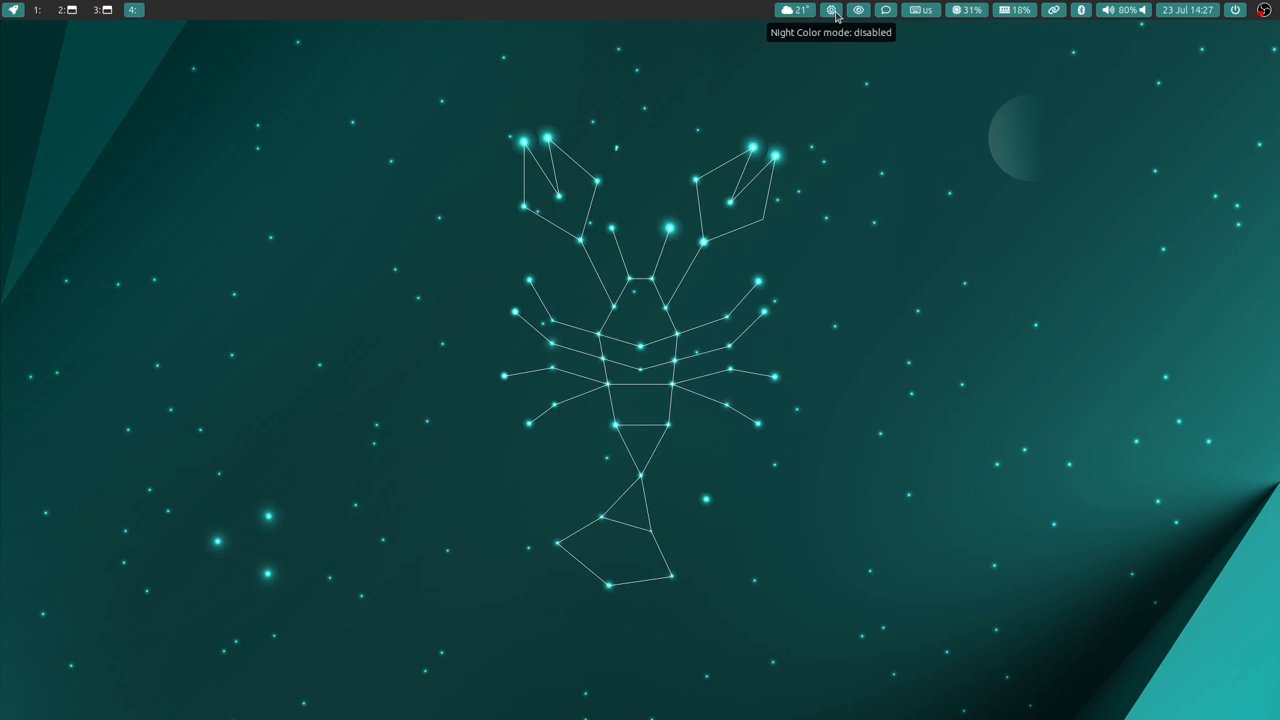
left_click(796, 12)
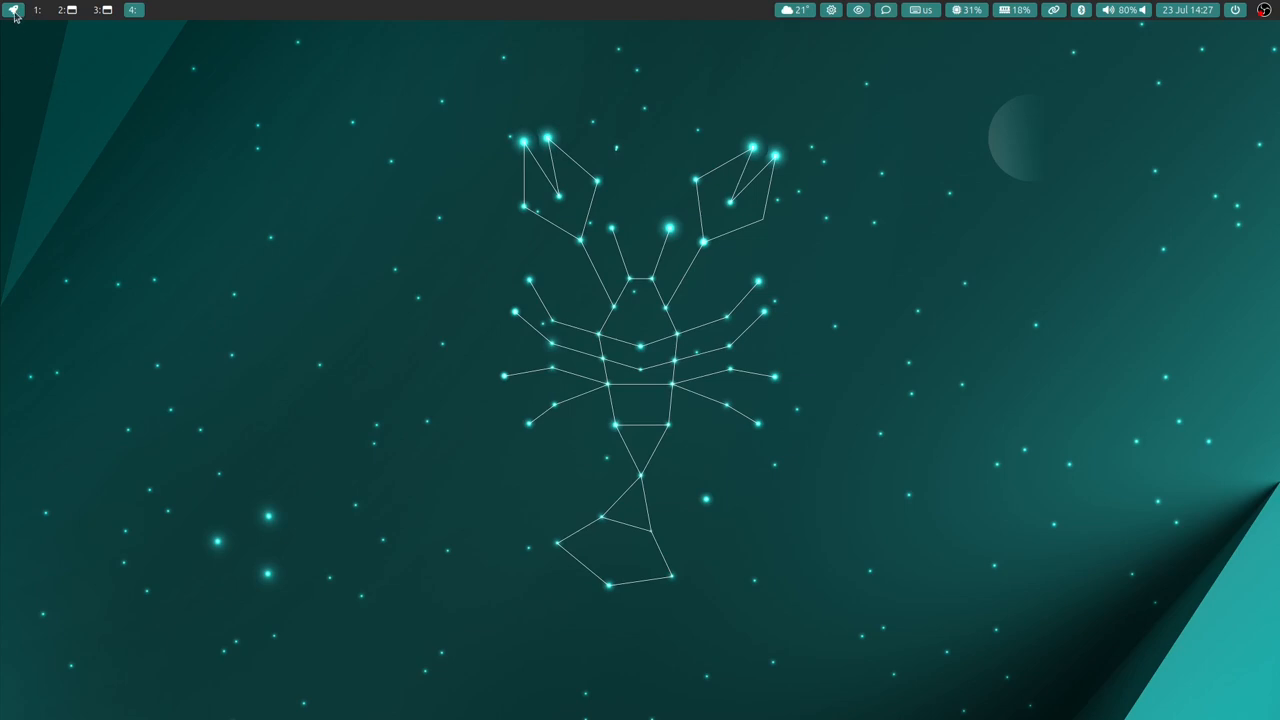
left_click(12, 12)
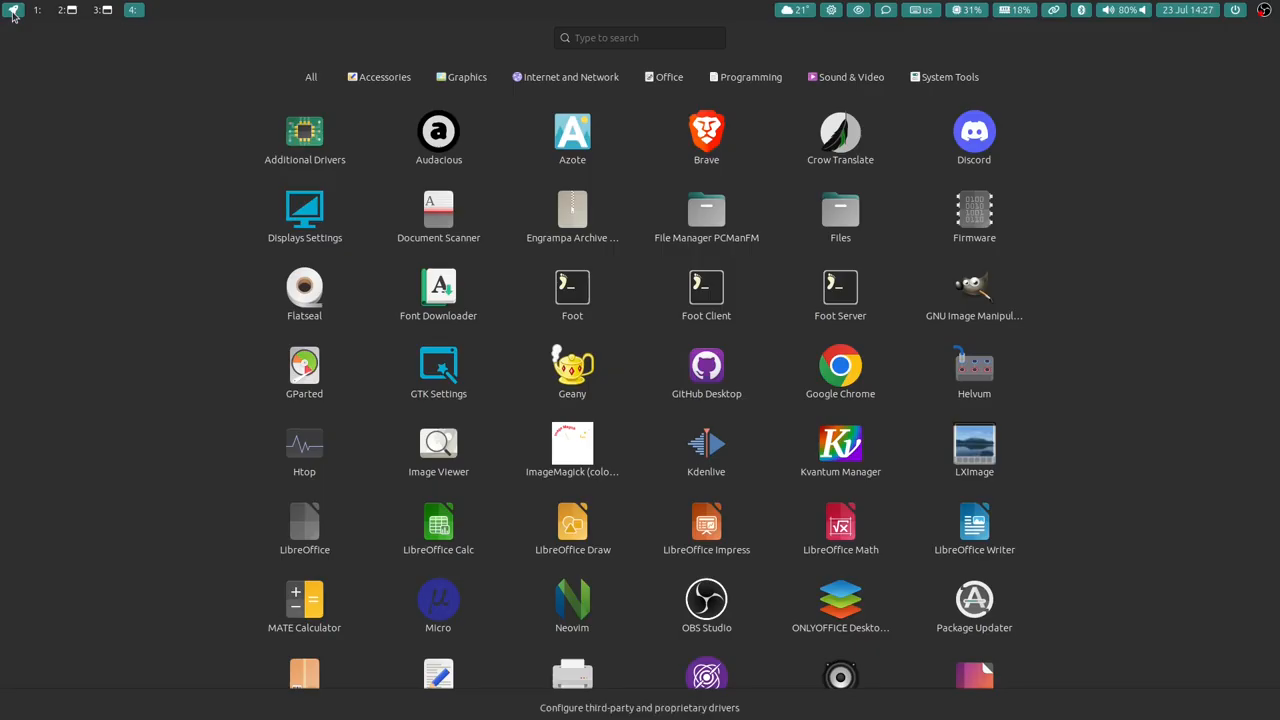
mouse_move(232, 236)
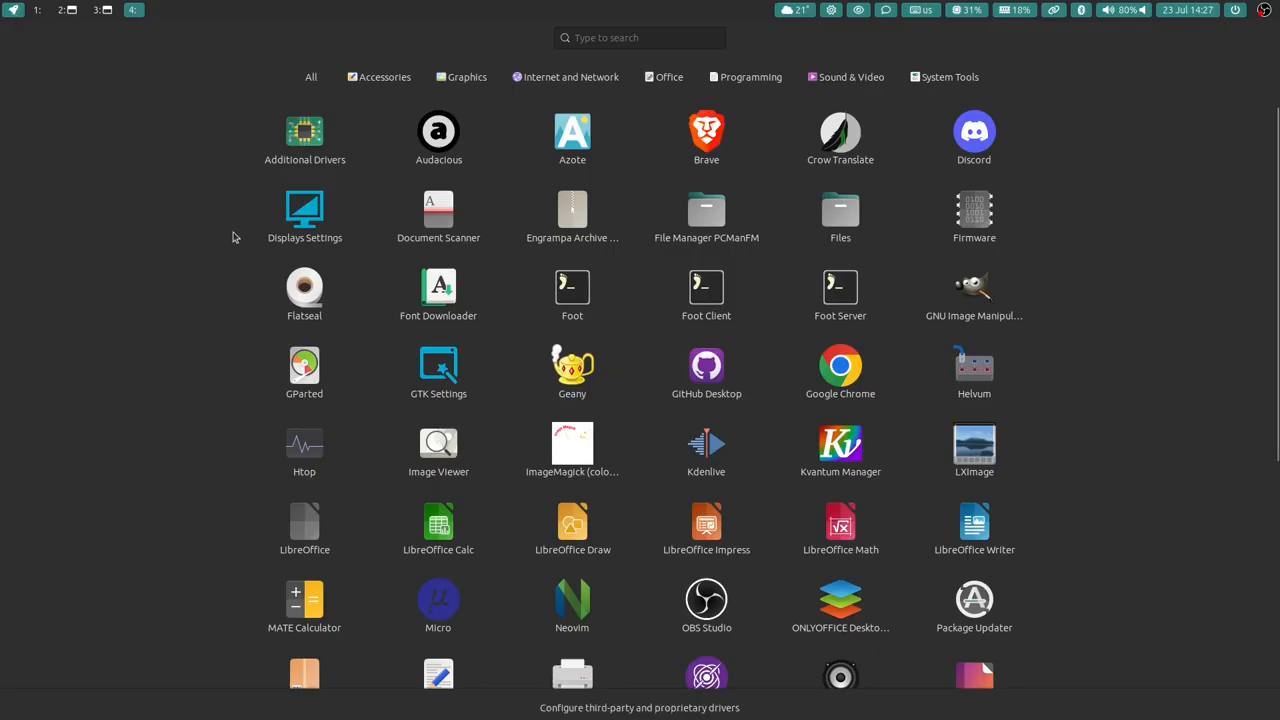
scroll("down", 3)
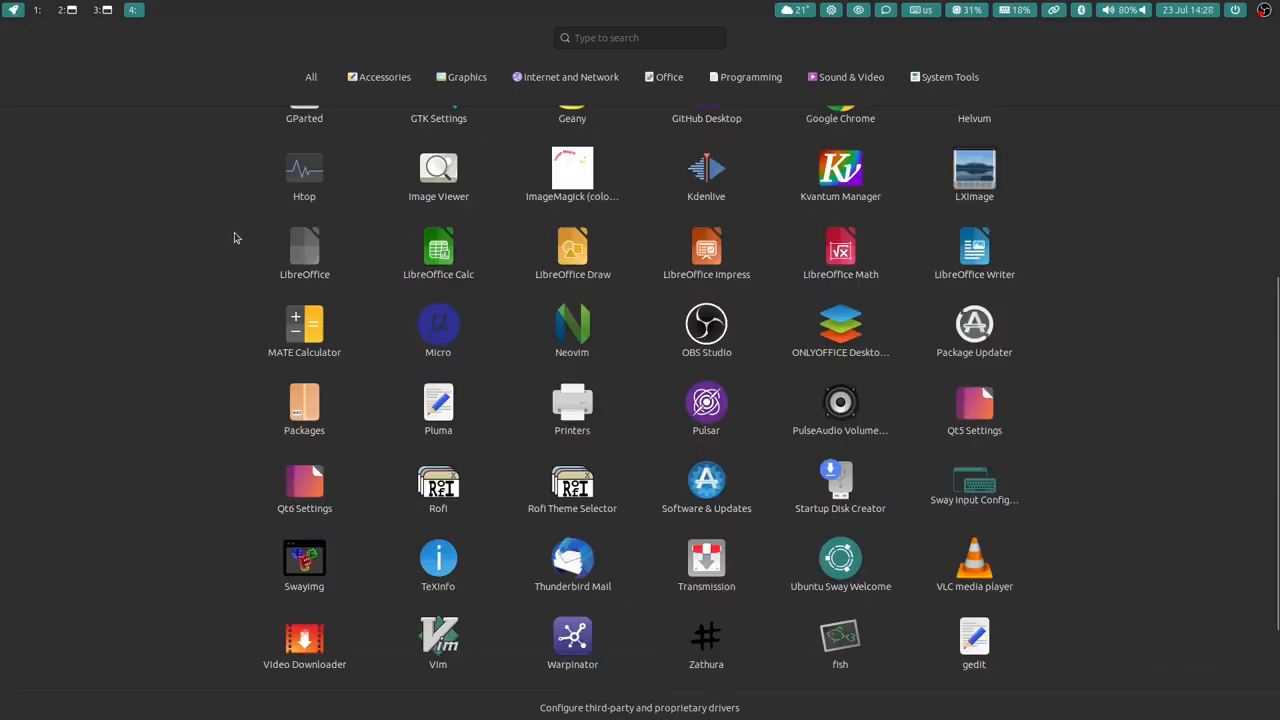
scroll("up", 3)
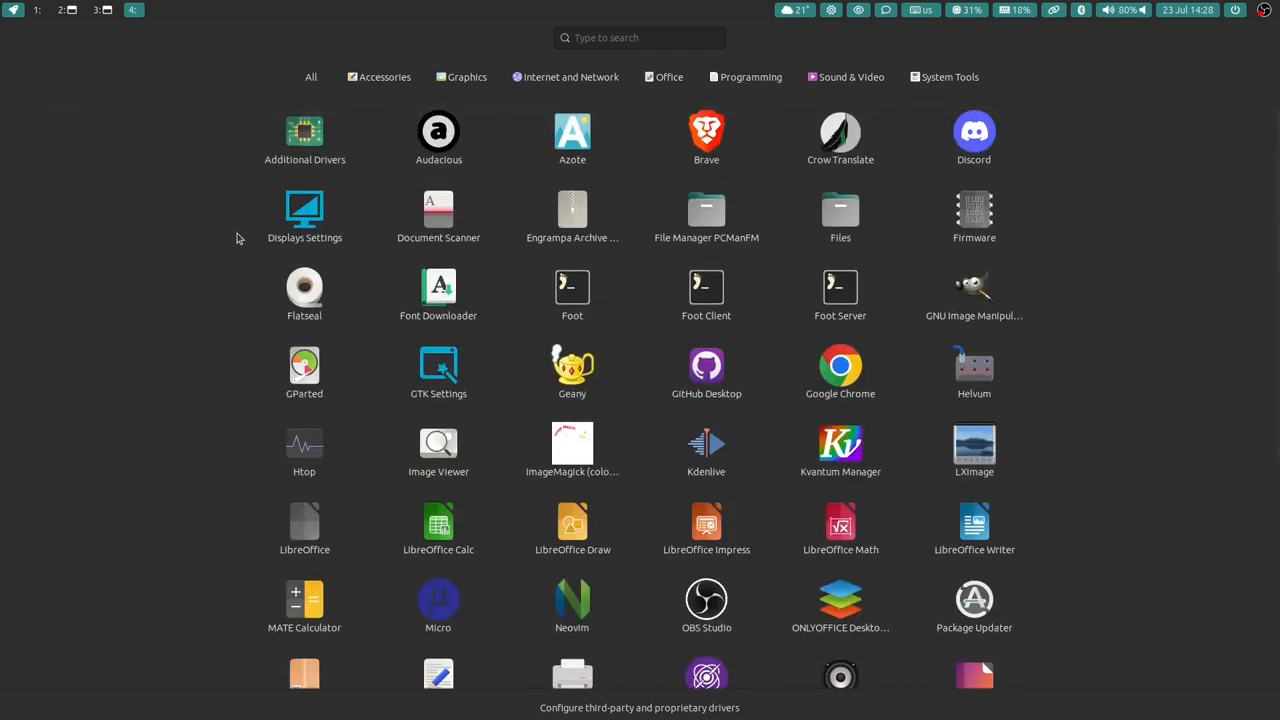
key("Escape")
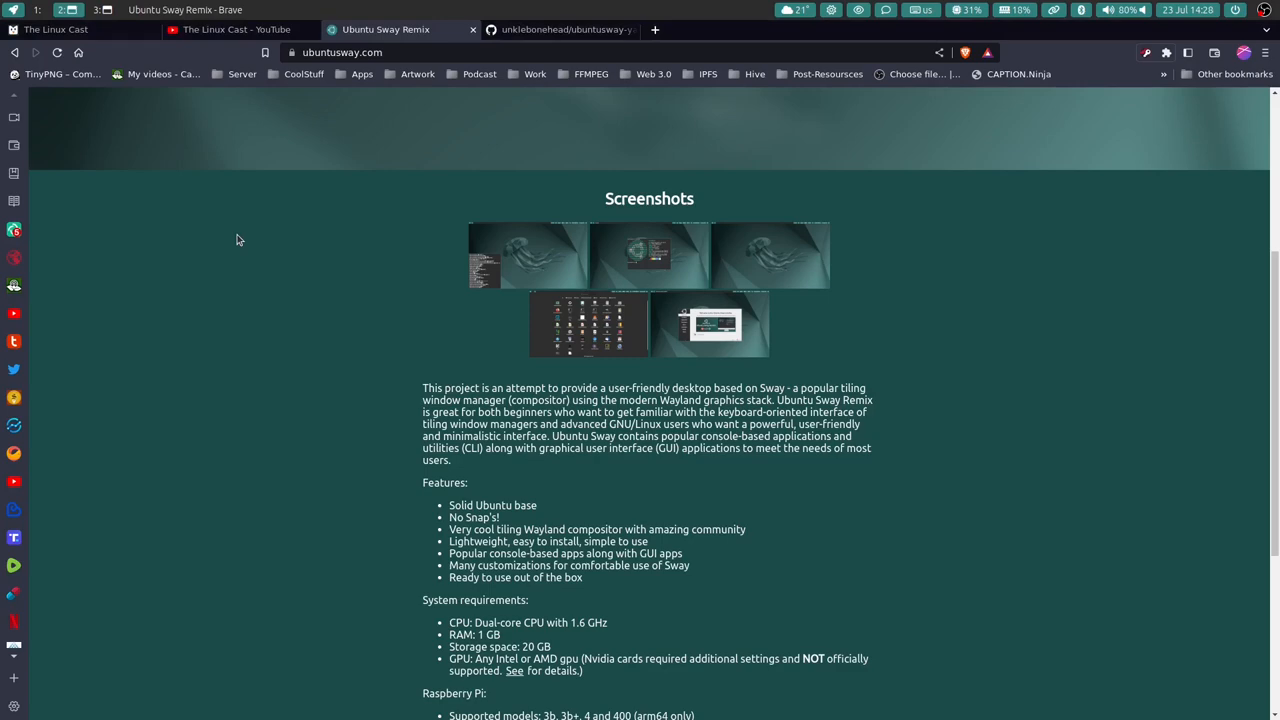
mouse_move(336, 368)
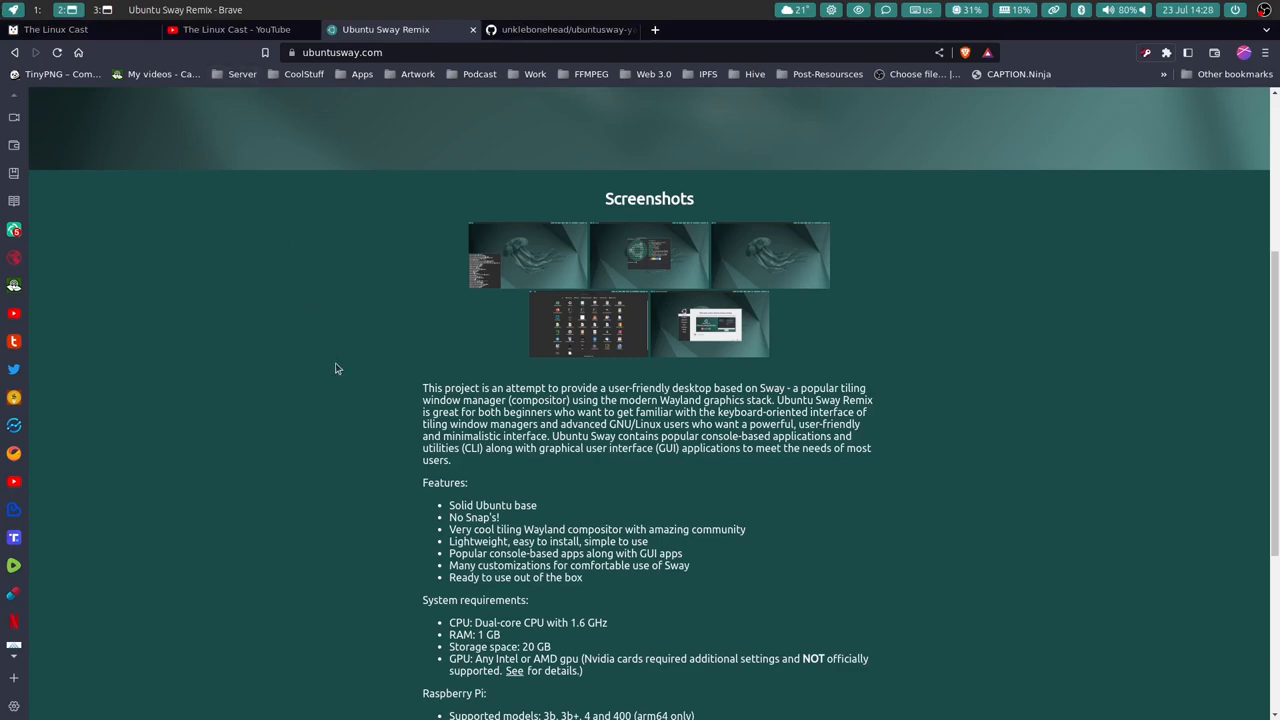
- Open the Ubuntu-Sway-Remix GitHub wiki from the Wiki link under the download buttons
scroll("down", 3)
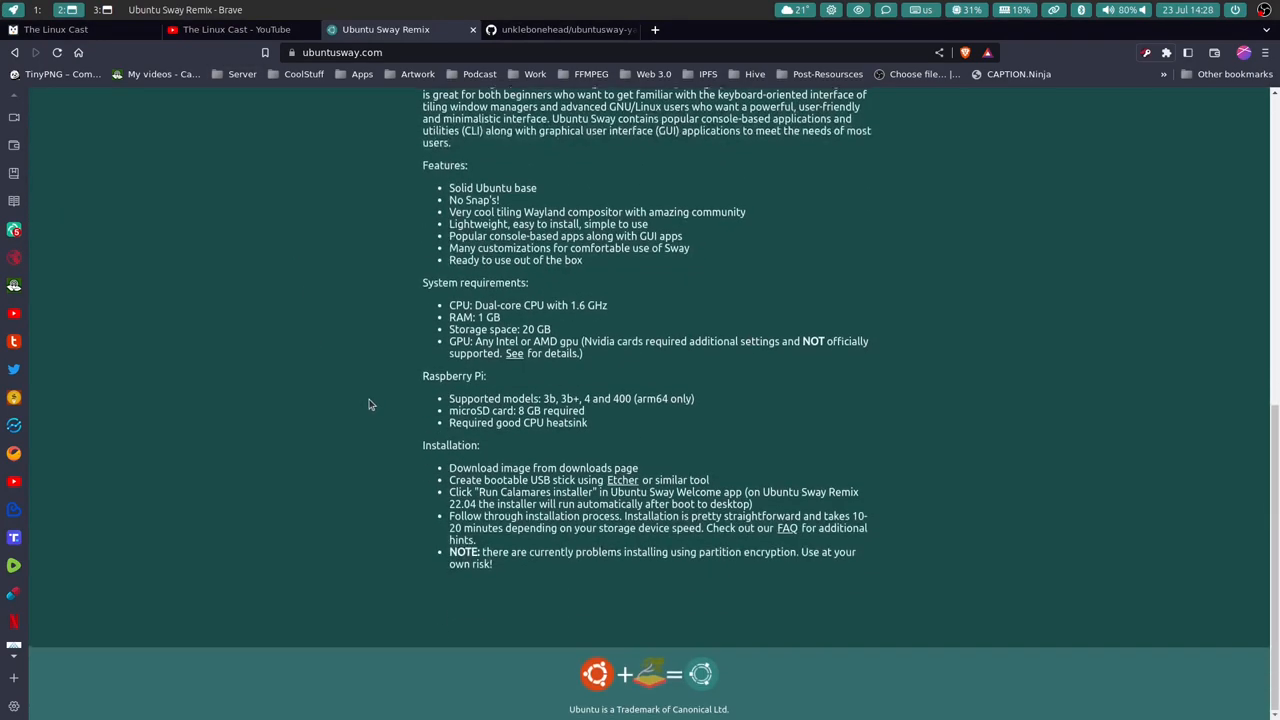
scroll("up", 3)
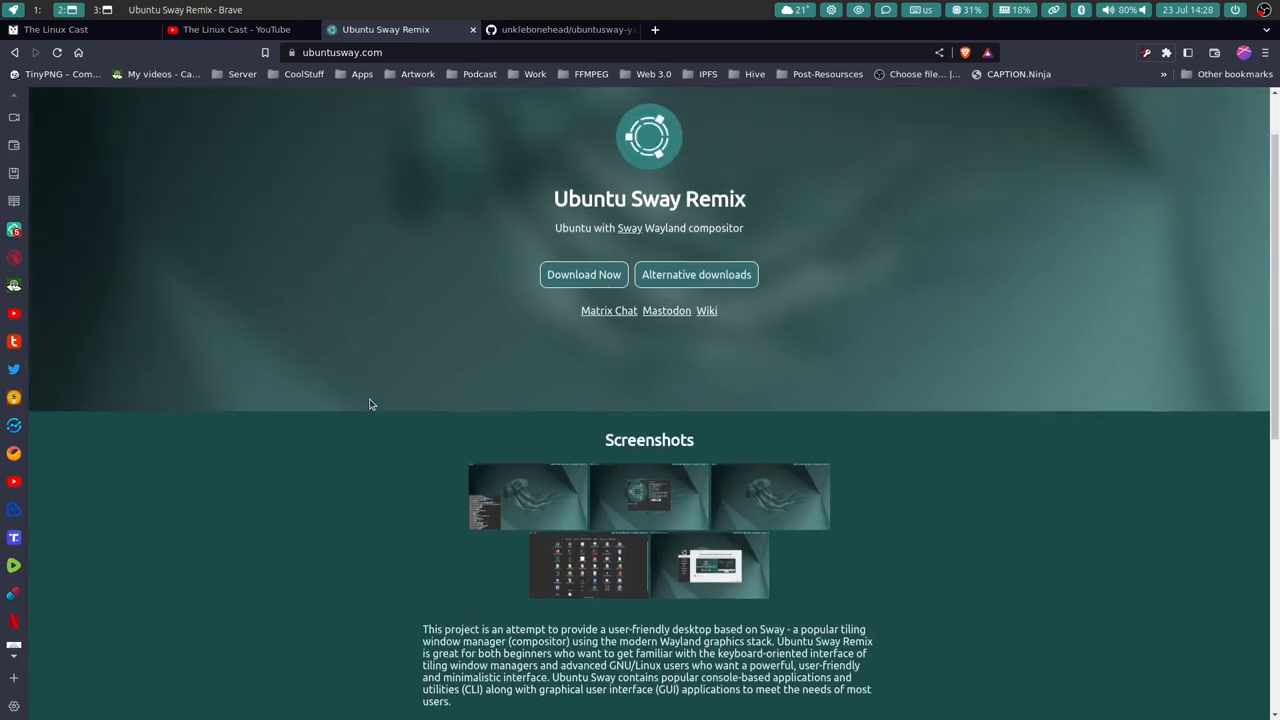
mouse_move(704, 314)
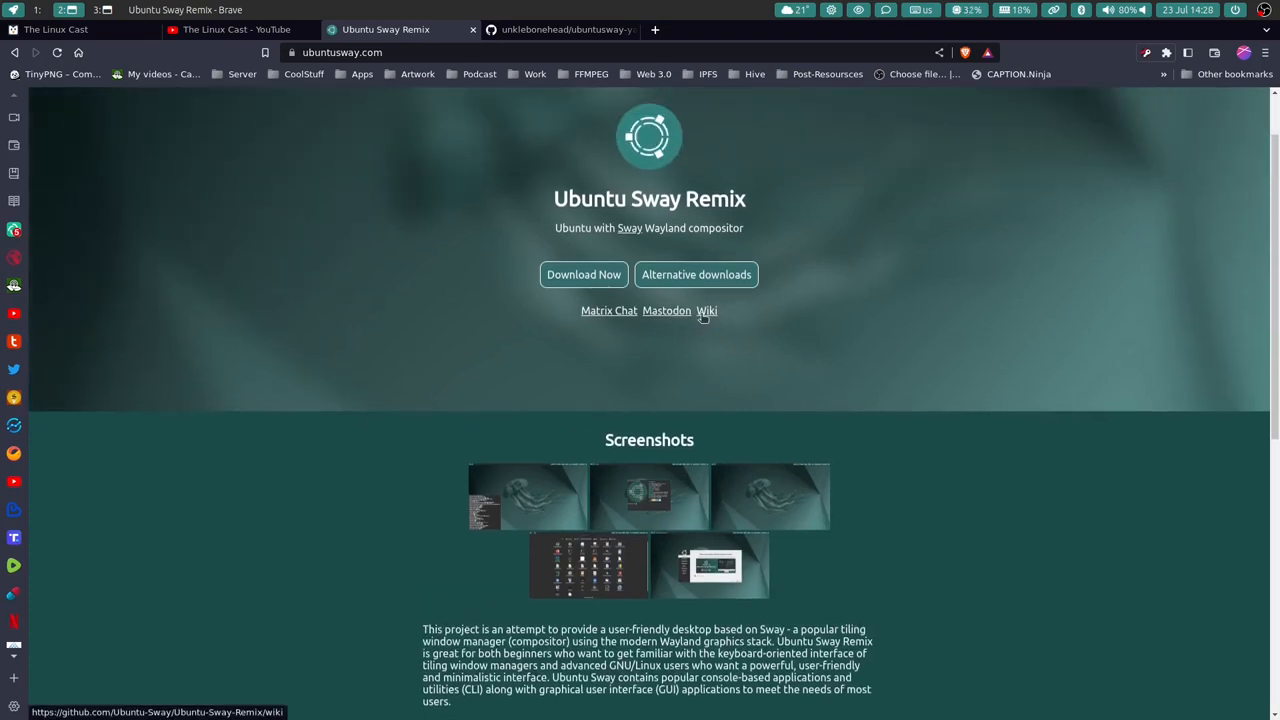
left_click(706, 310)
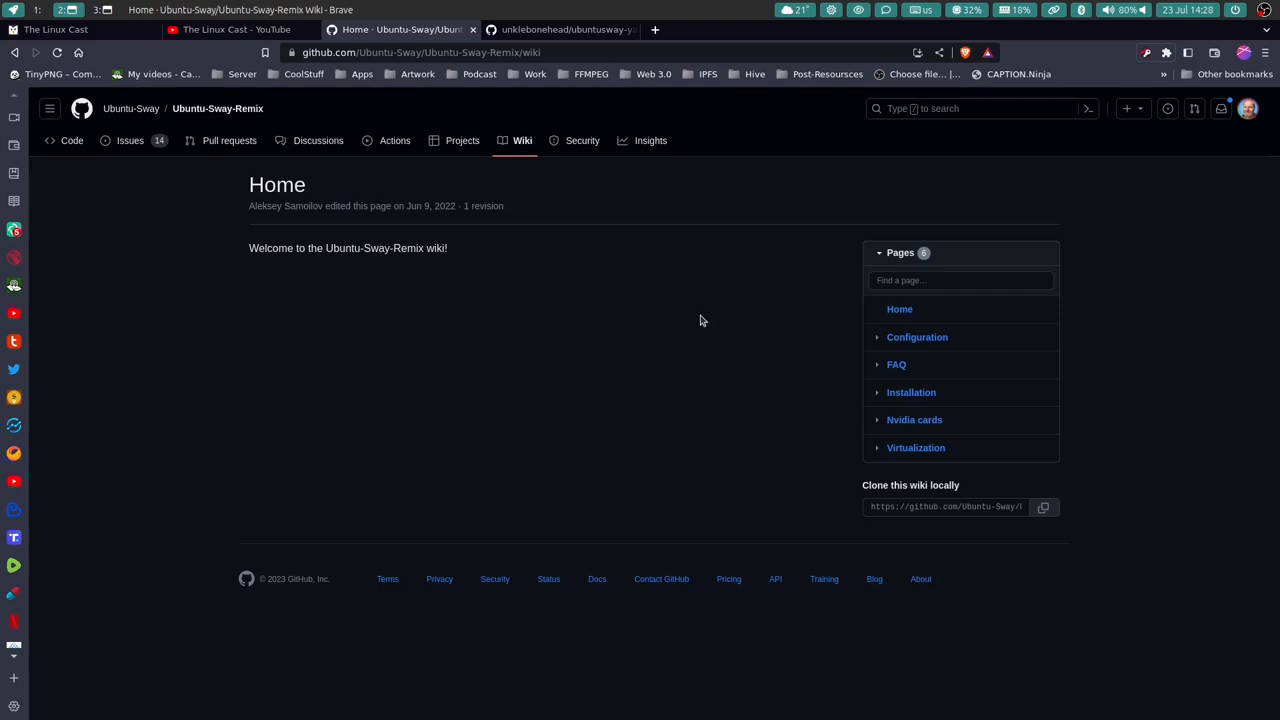
mouse_move(130, 108)
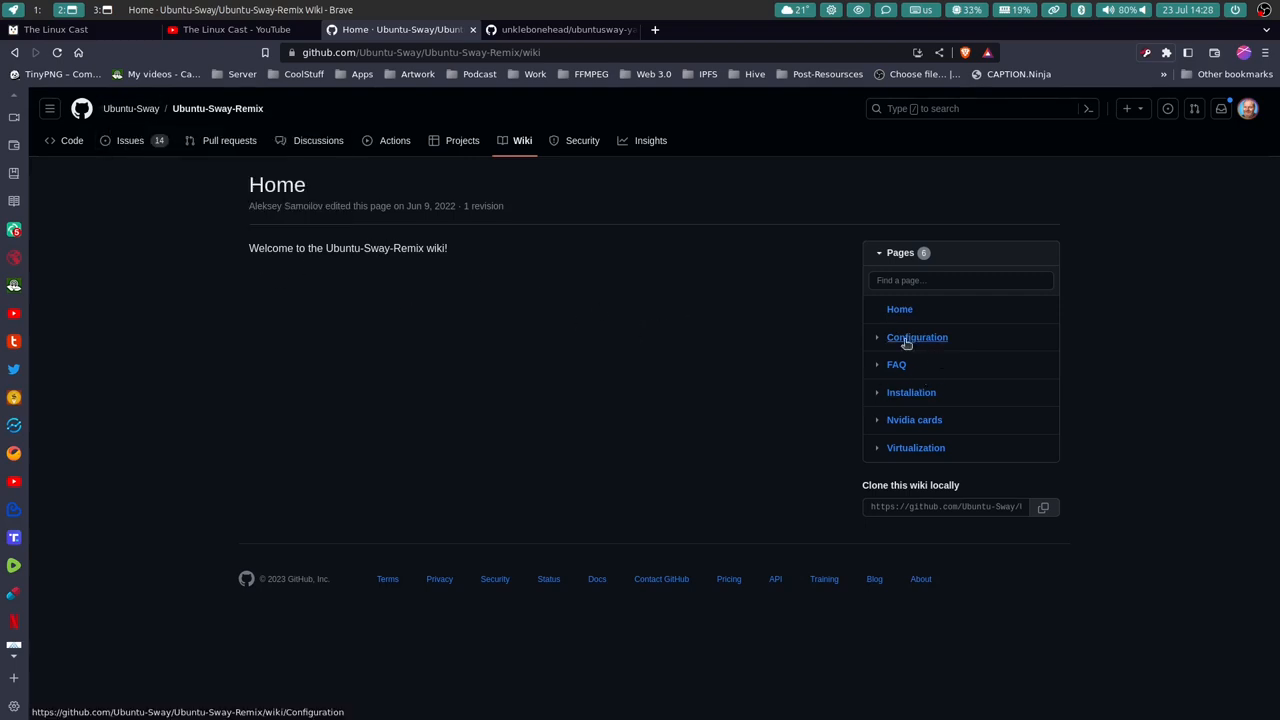
- Open the wiki's Configuration page listing Sway config paths and keyboard layout instructions
left_click(916, 336)
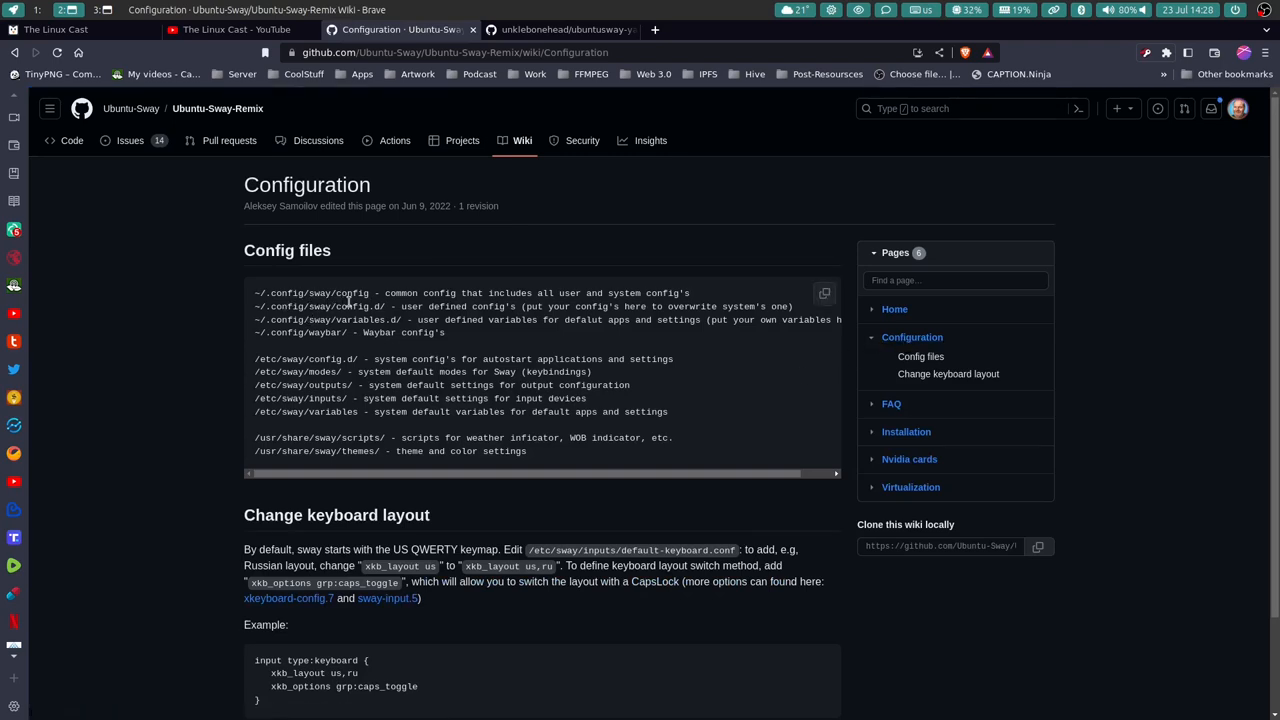
mouse_move(488, 304)
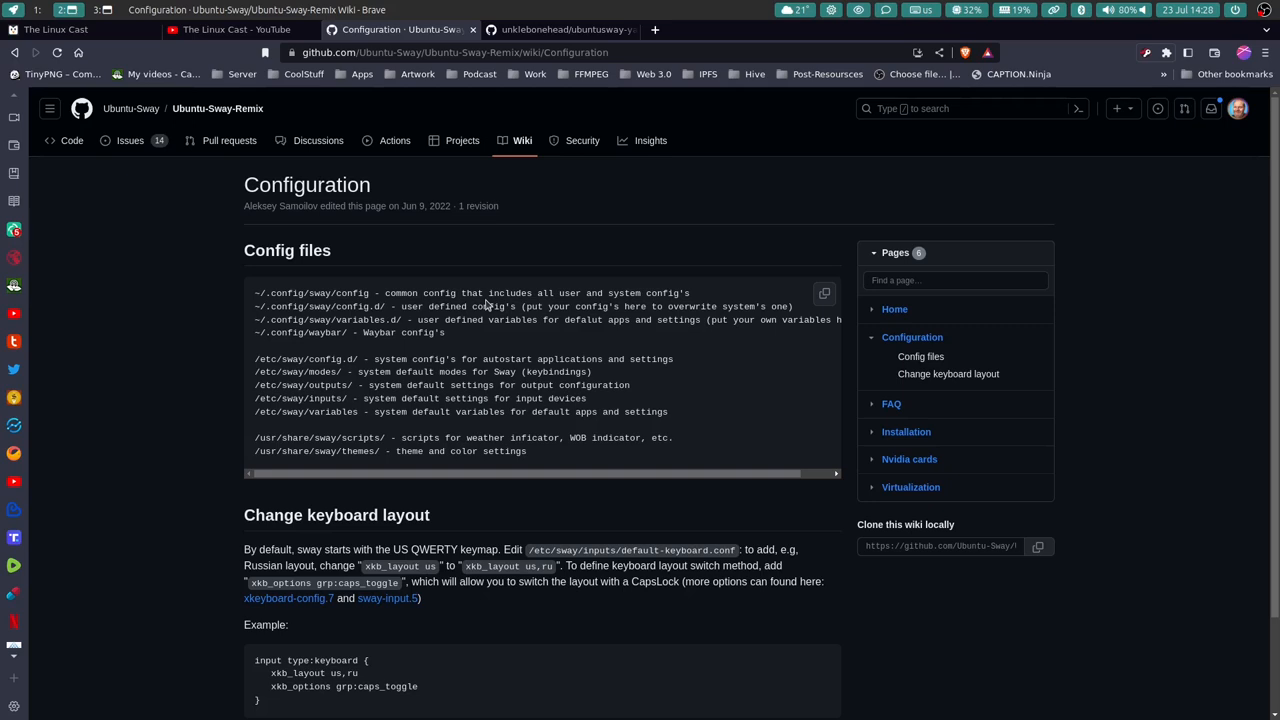
mouse_move(636, 306)
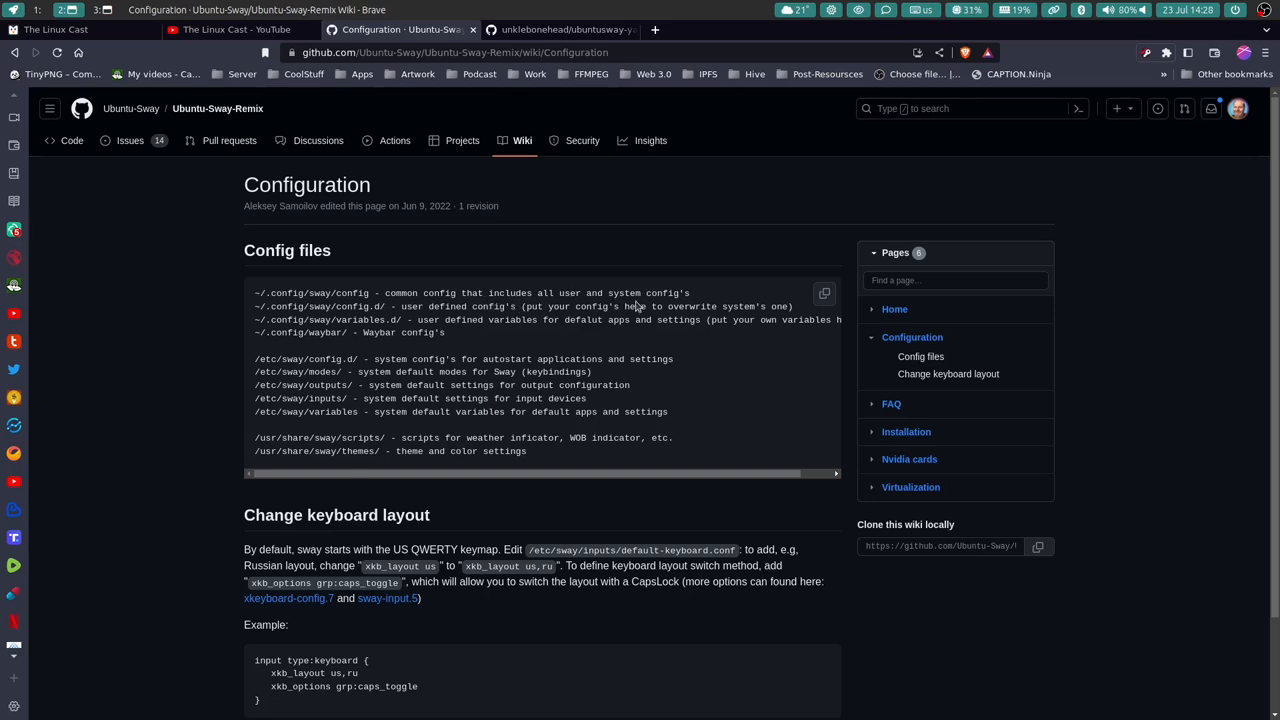
mouse_move(650, 304)
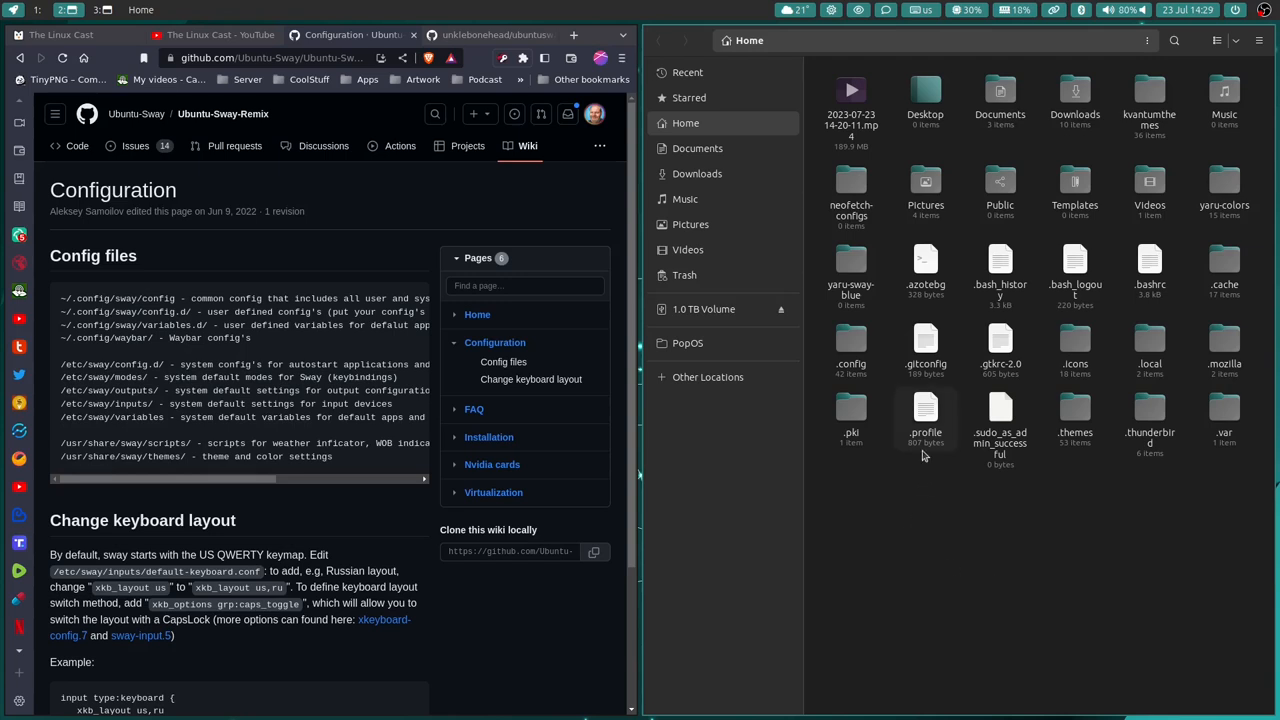
- Browse in Nautilus into .config/sway/config.d and select keybindings.conf
right_click(924, 412)
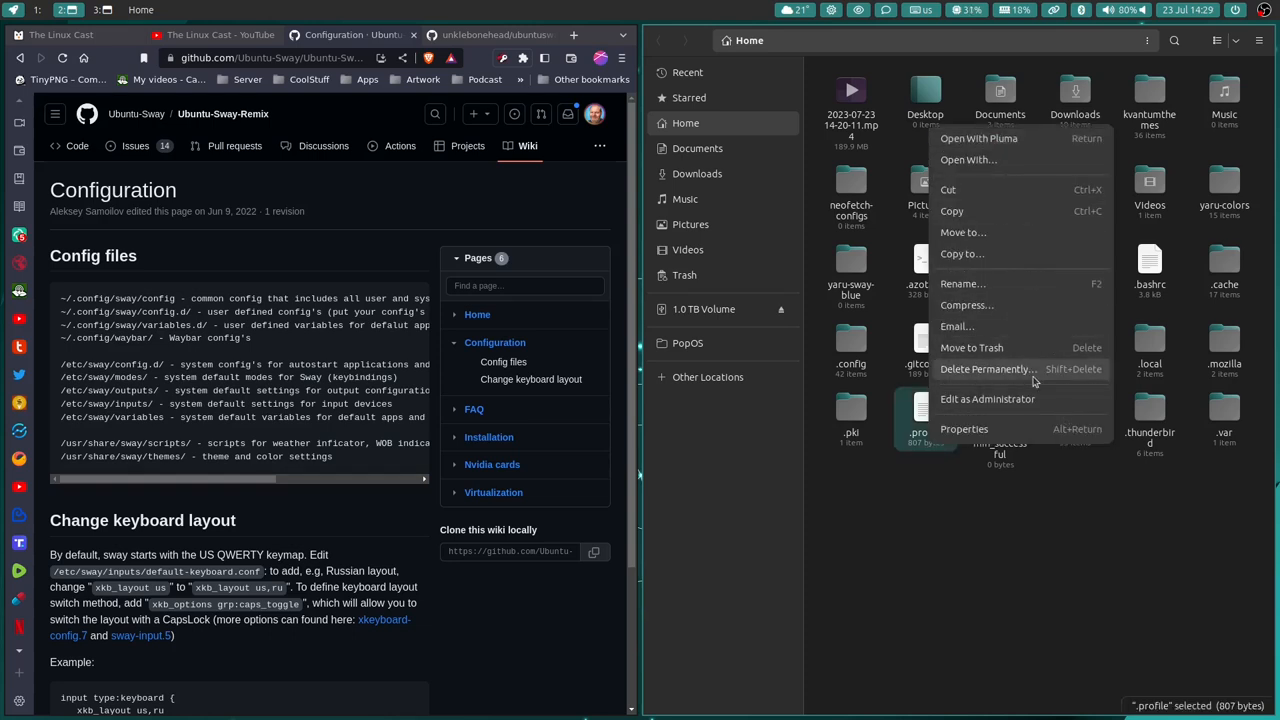
mouse_move(1006, 400)
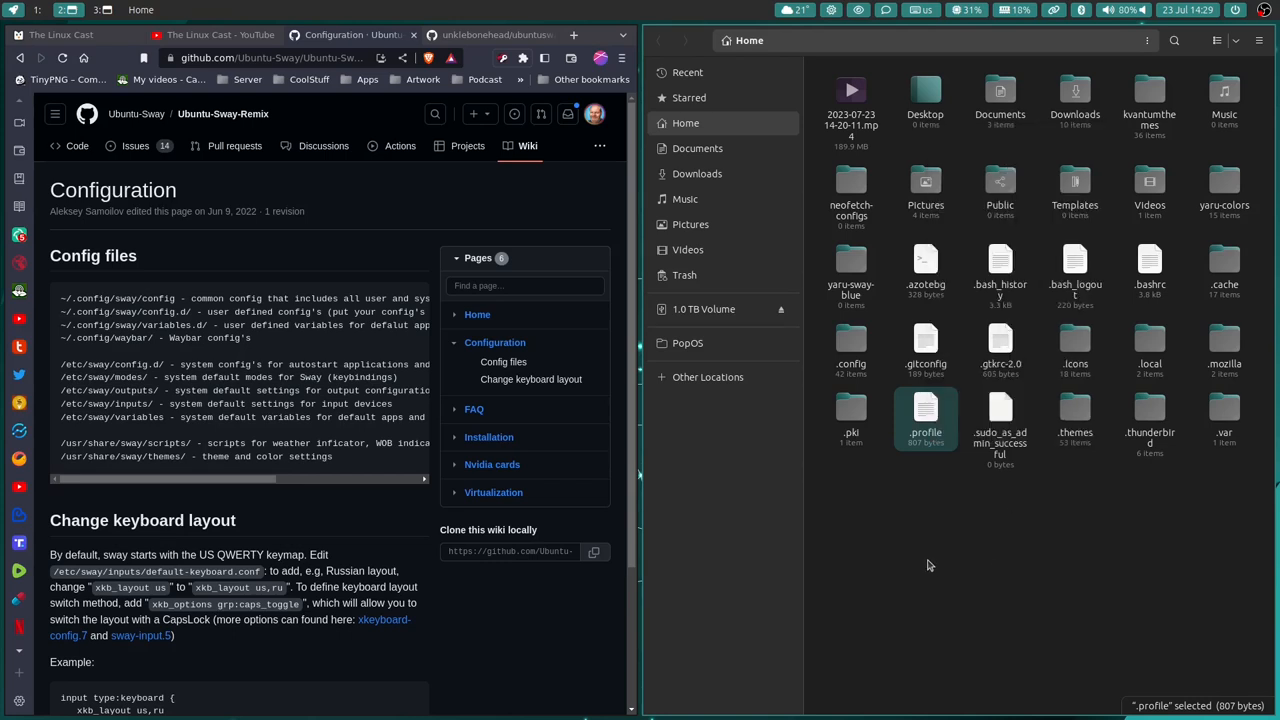
mouse_move(928, 160)
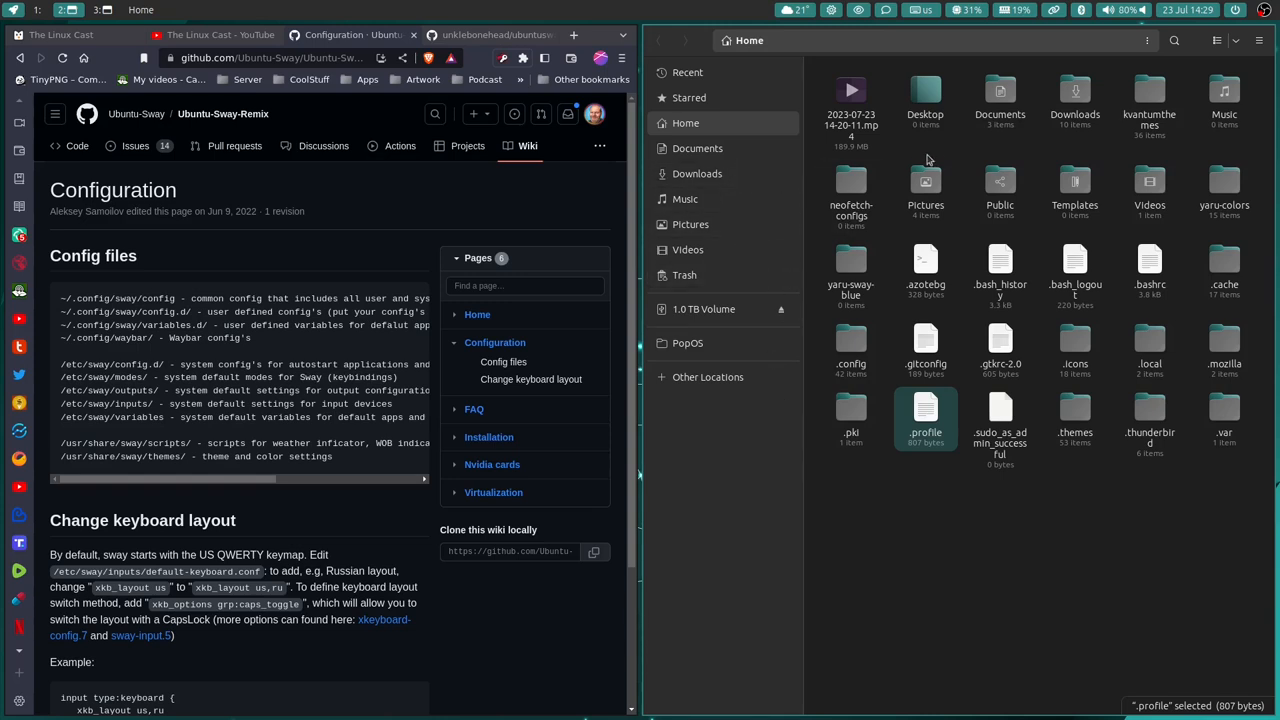
mouse_move(924, 184)
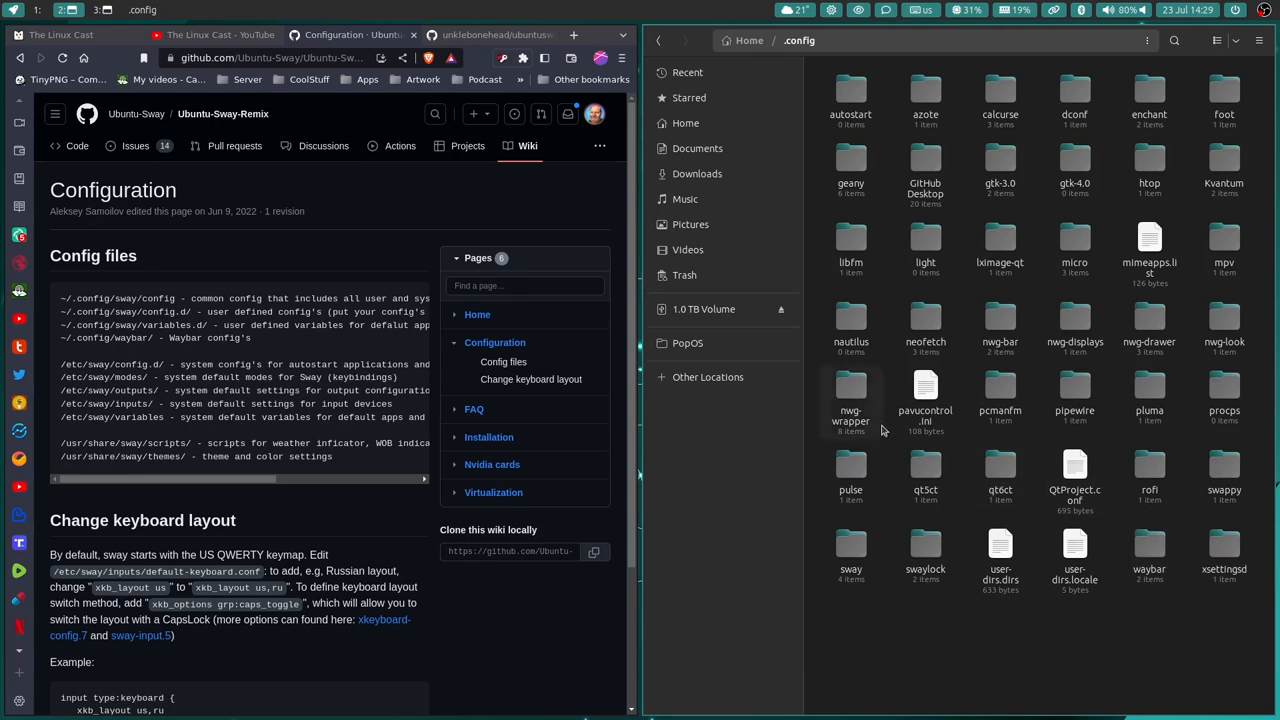
mouse_move(952, 480)
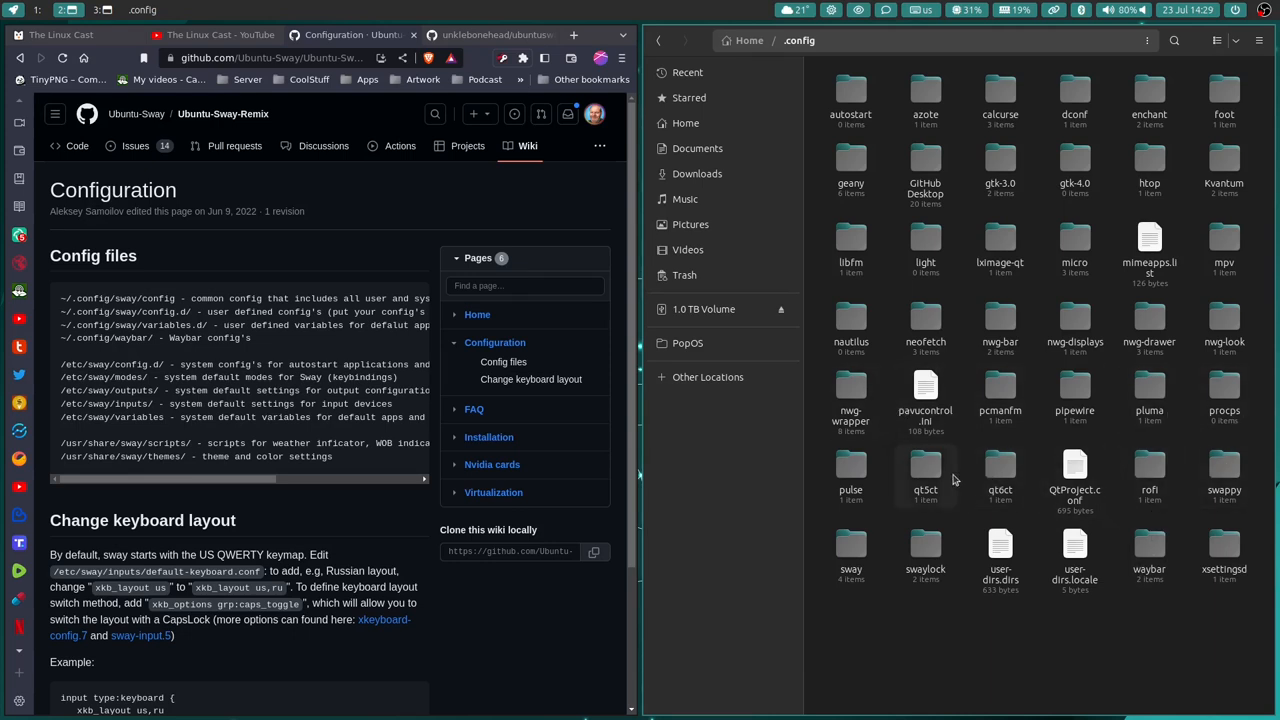
double_click(850, 550)
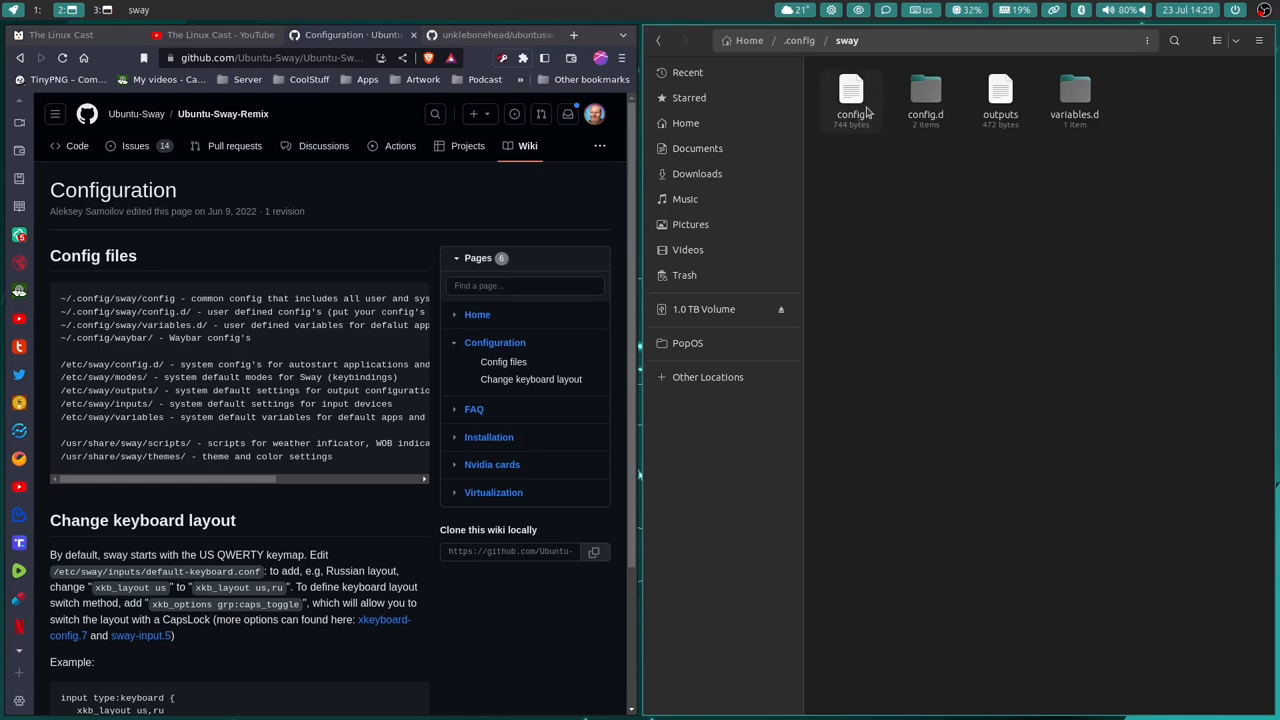
left_click(924, 90)
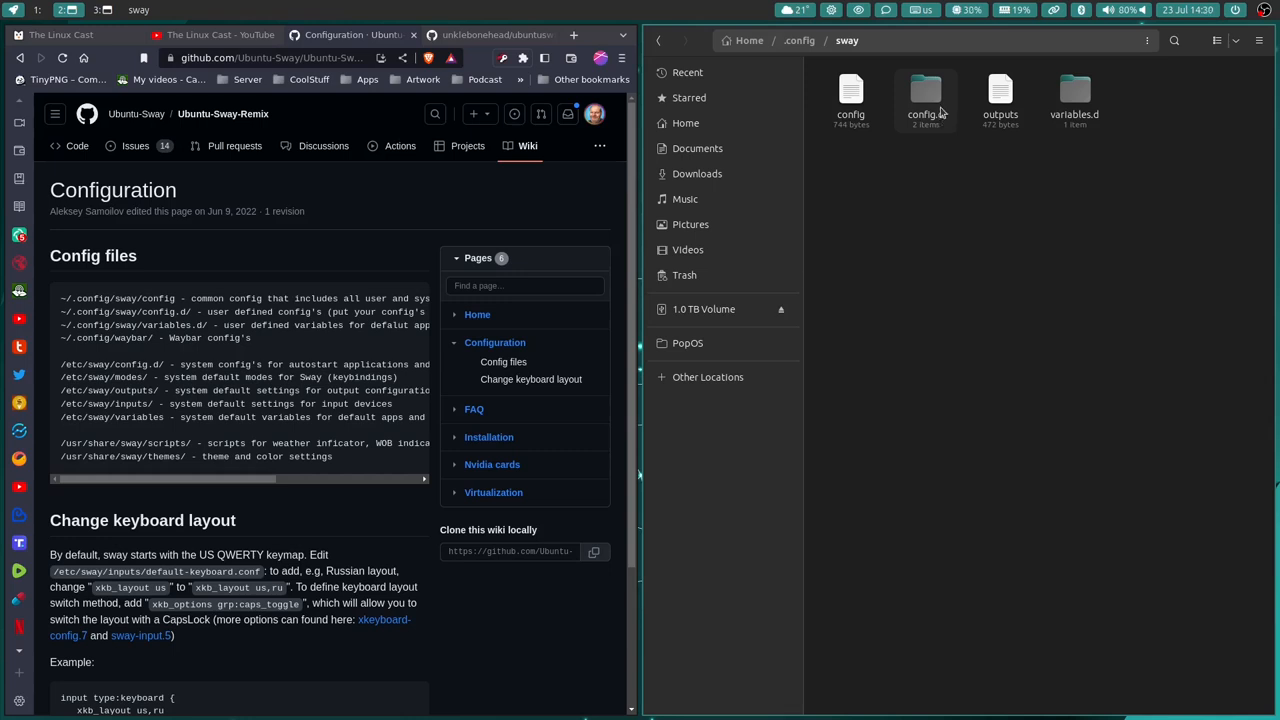
double_click(926, 88)
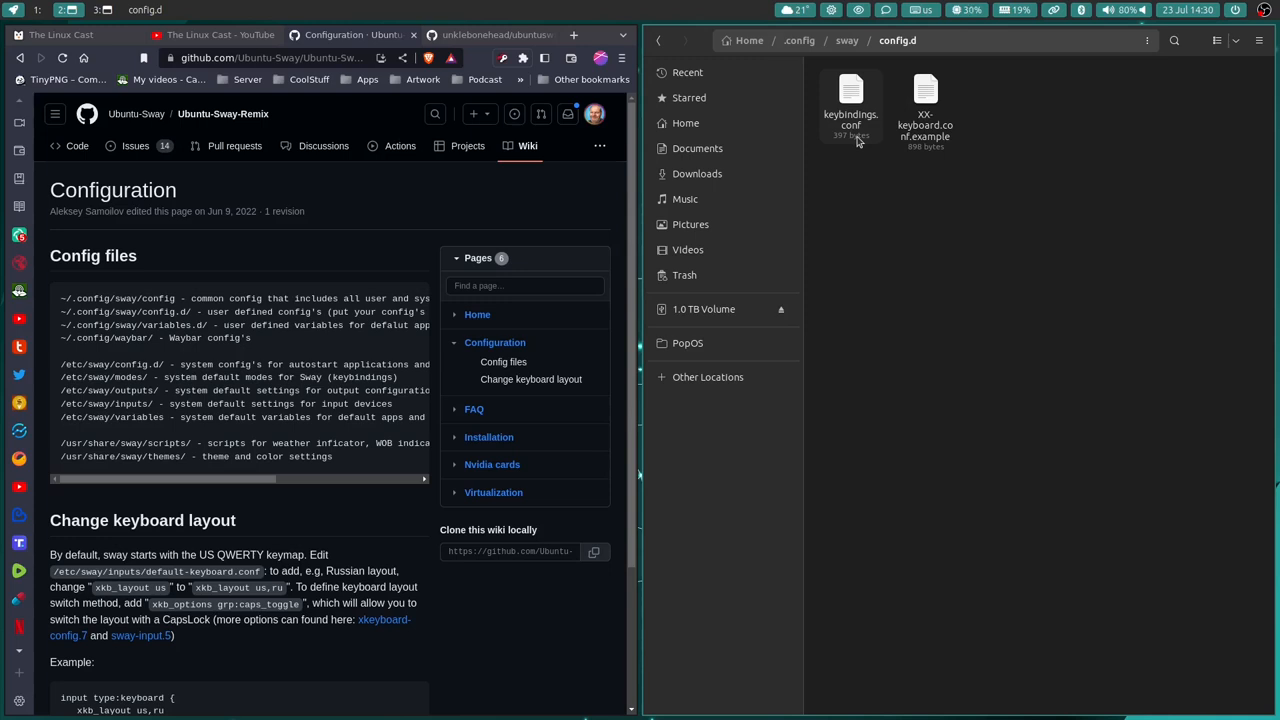
mouse_move(824, 96)
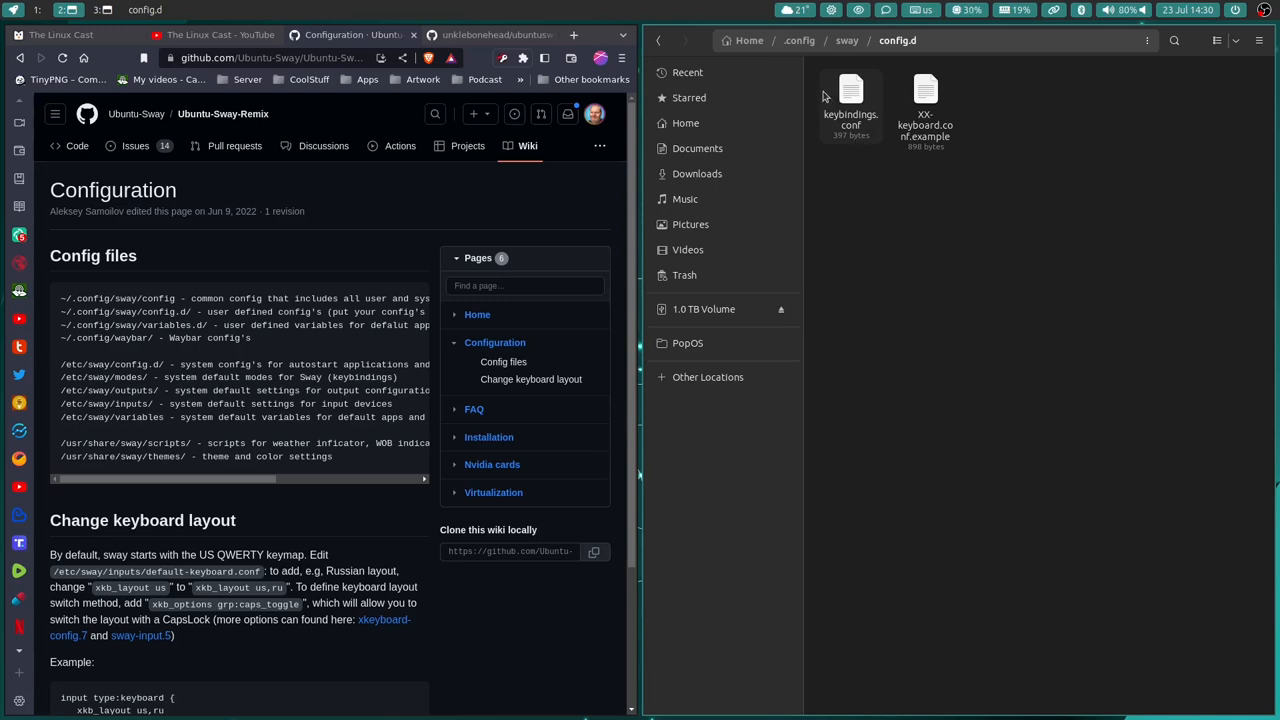
left_click(844, 40)
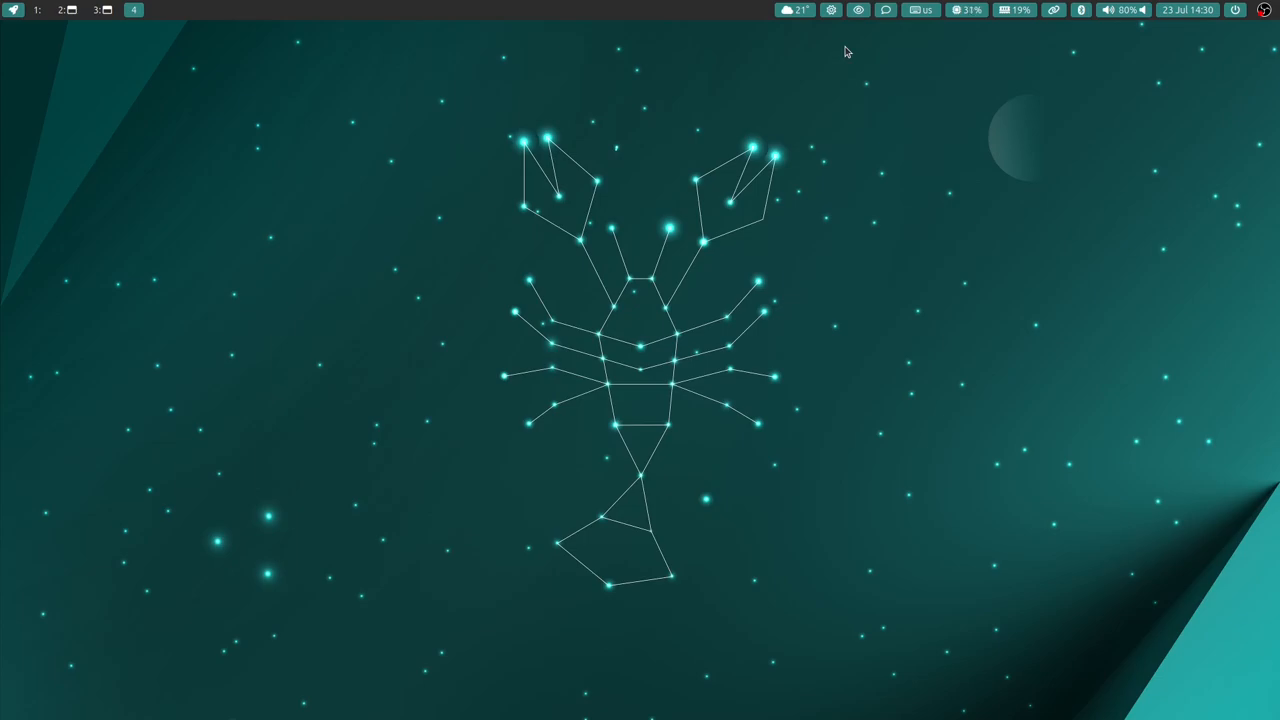
- Switch to an empty workspace from the Sway top bar
left_click(128, 10)
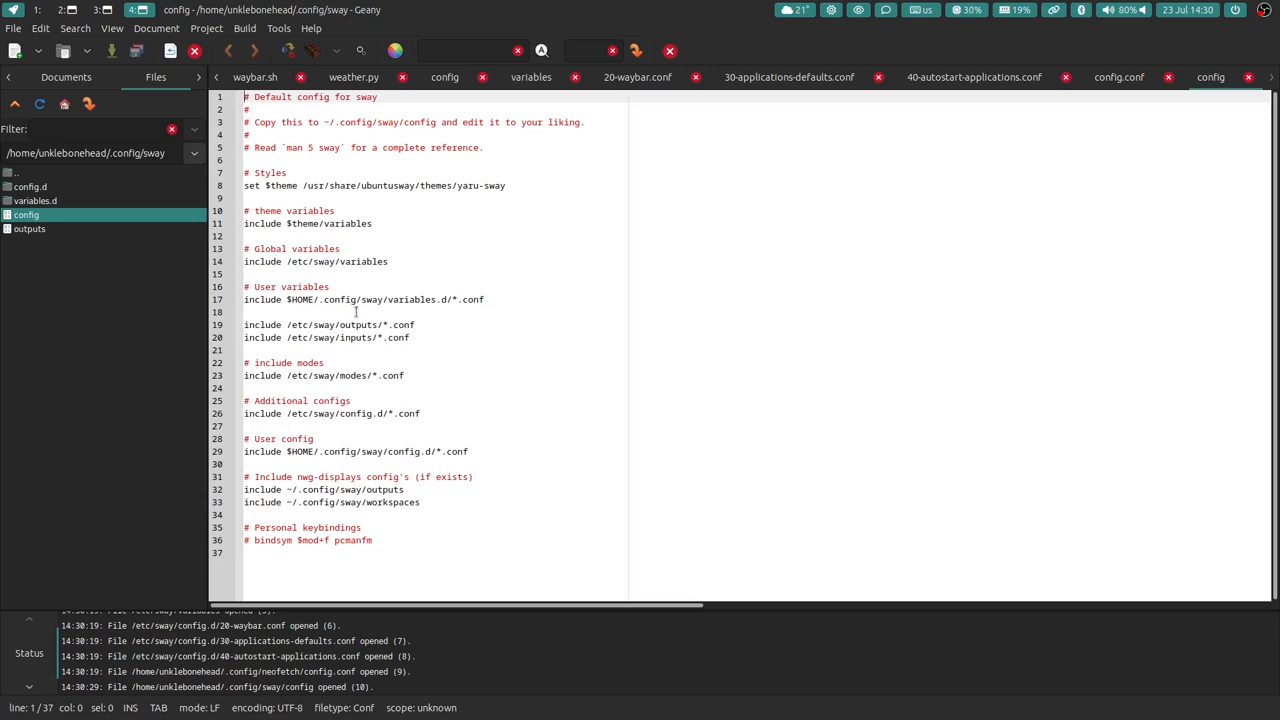
mouse_move(406, 312)
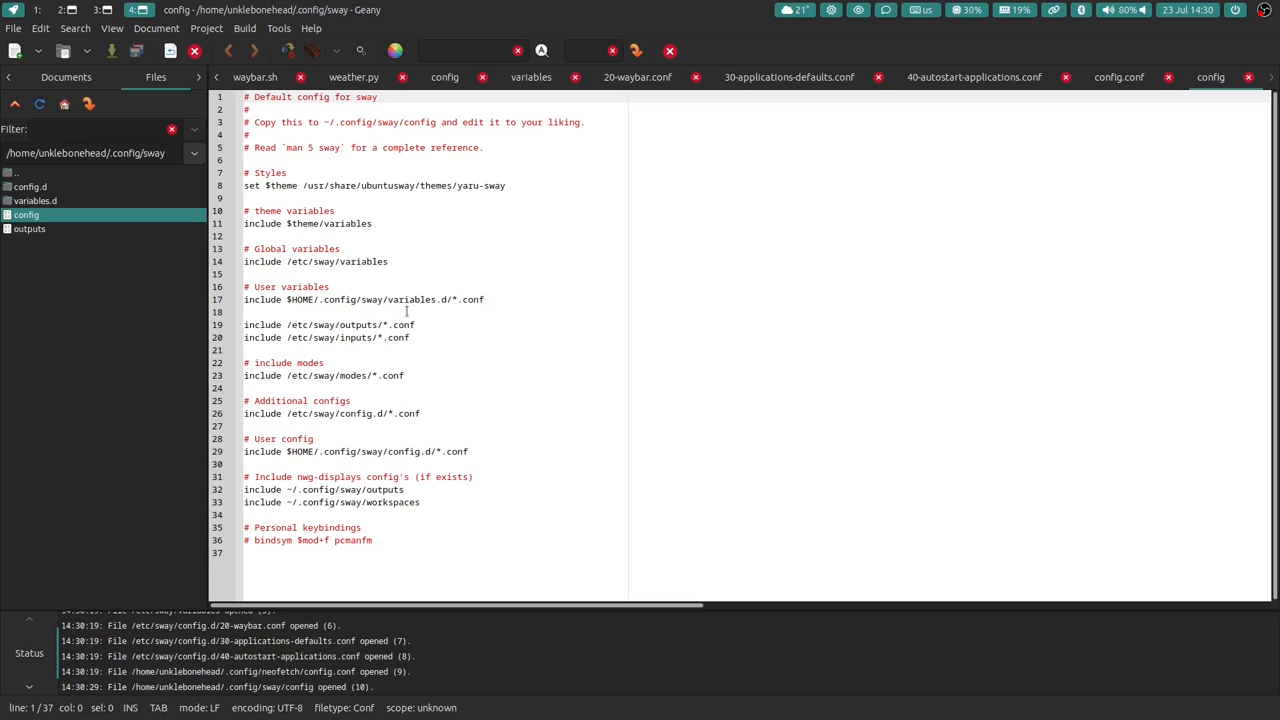
mouse_move(432, 306)
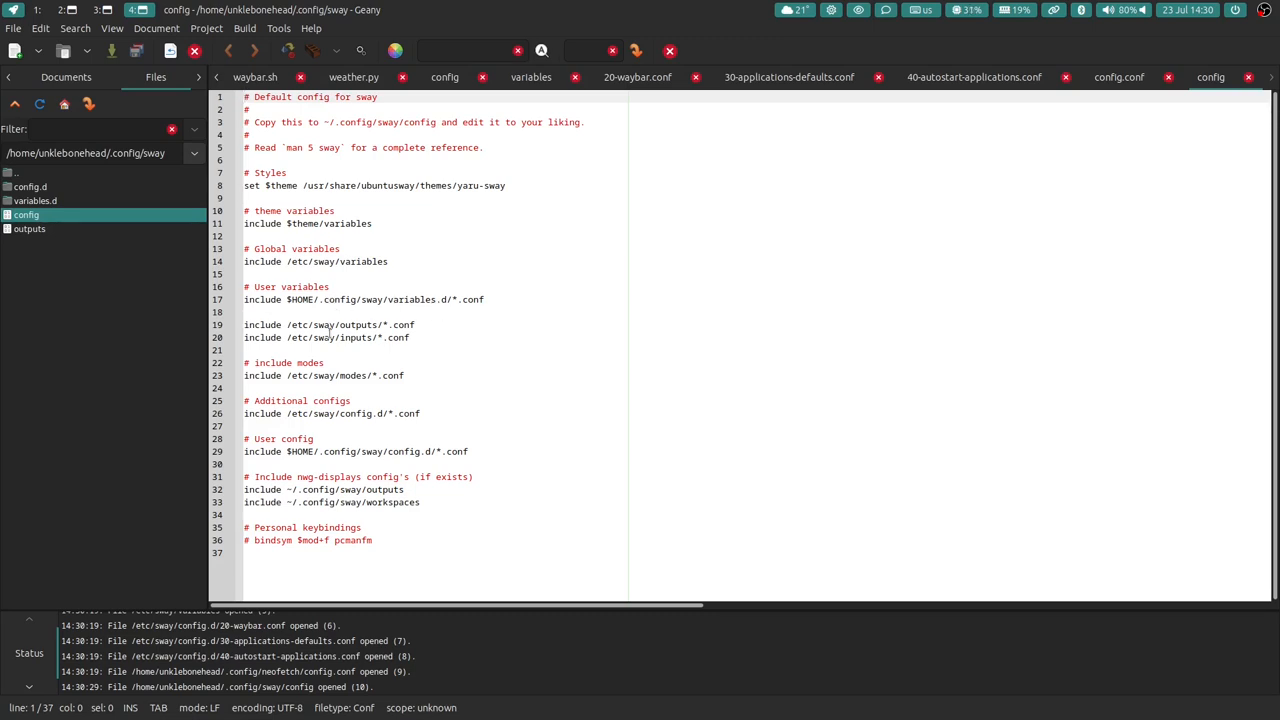
mouse_move(342, 350)
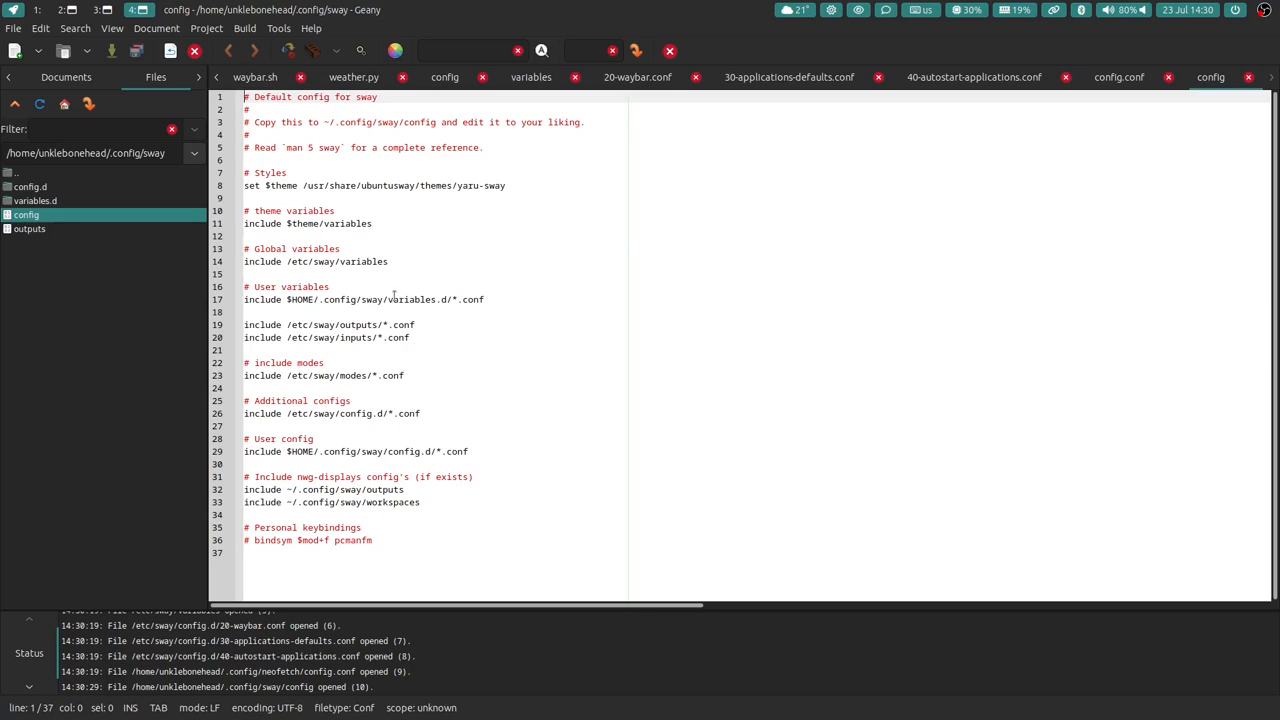
mouse_move(420, 300)
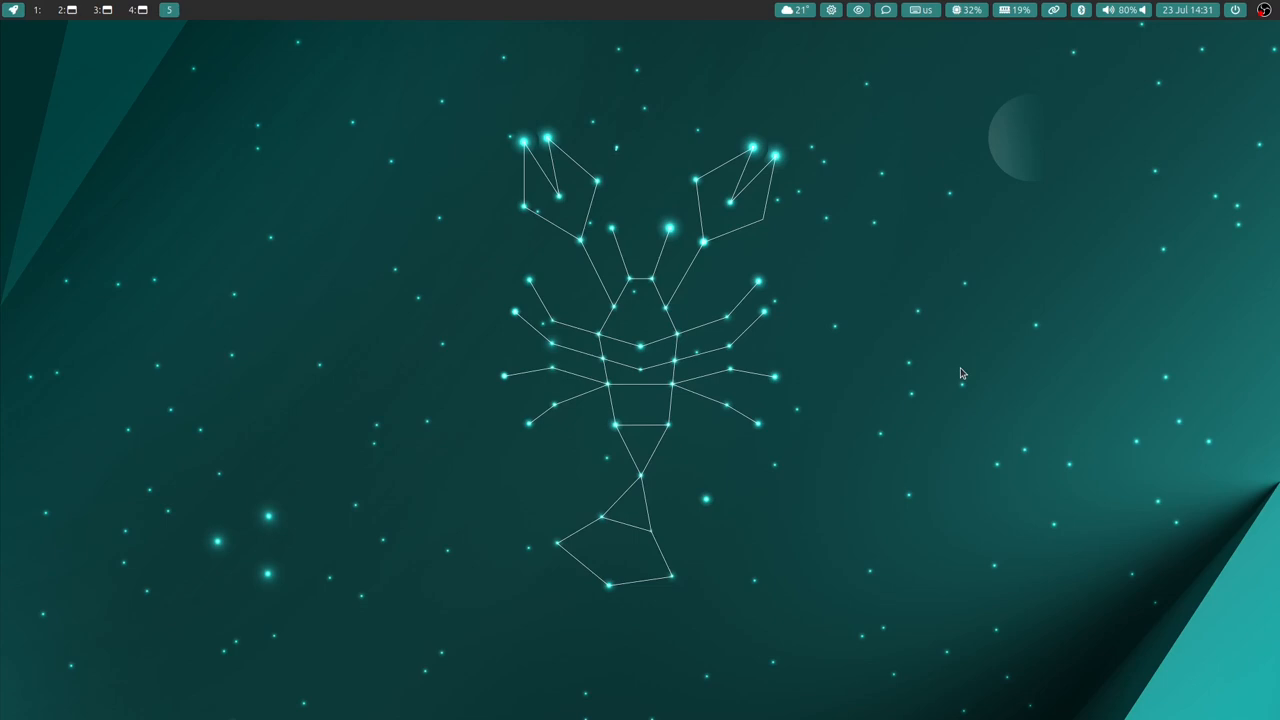
- Launch the Ubuntu Sway Welcome app from the launcher by typing 'we'
type("we")
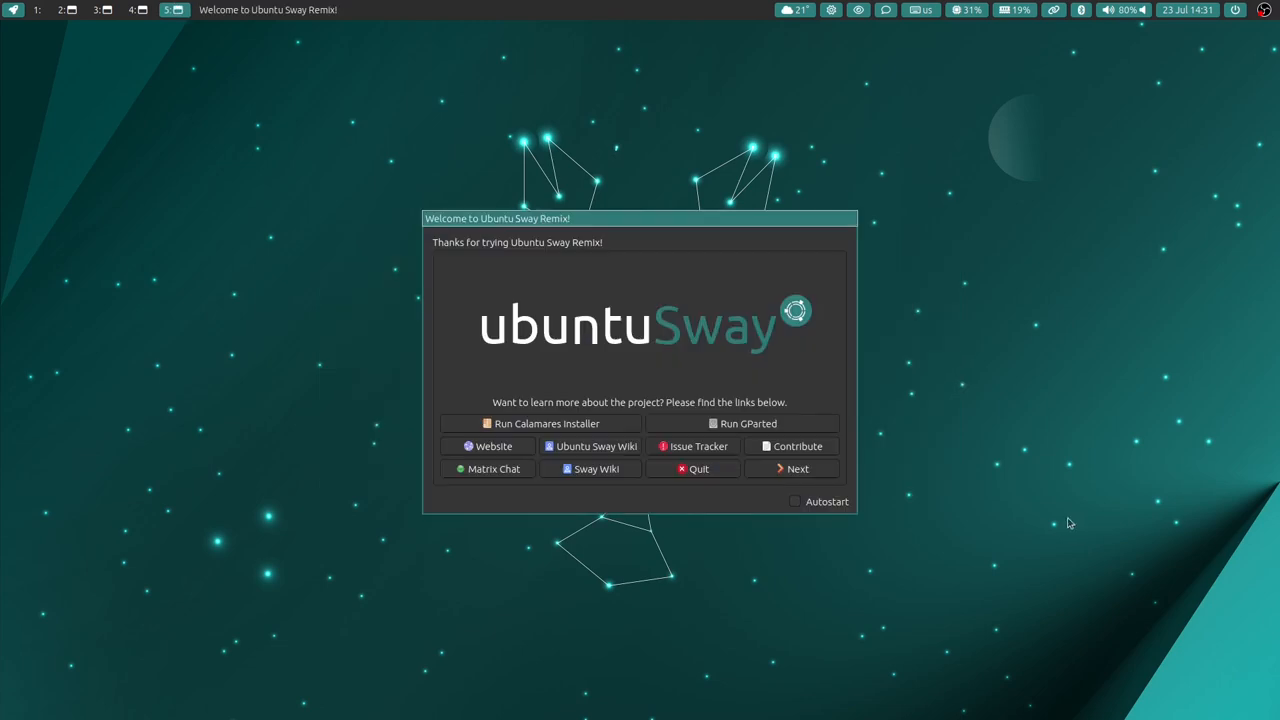
mouse_move(684, 528)
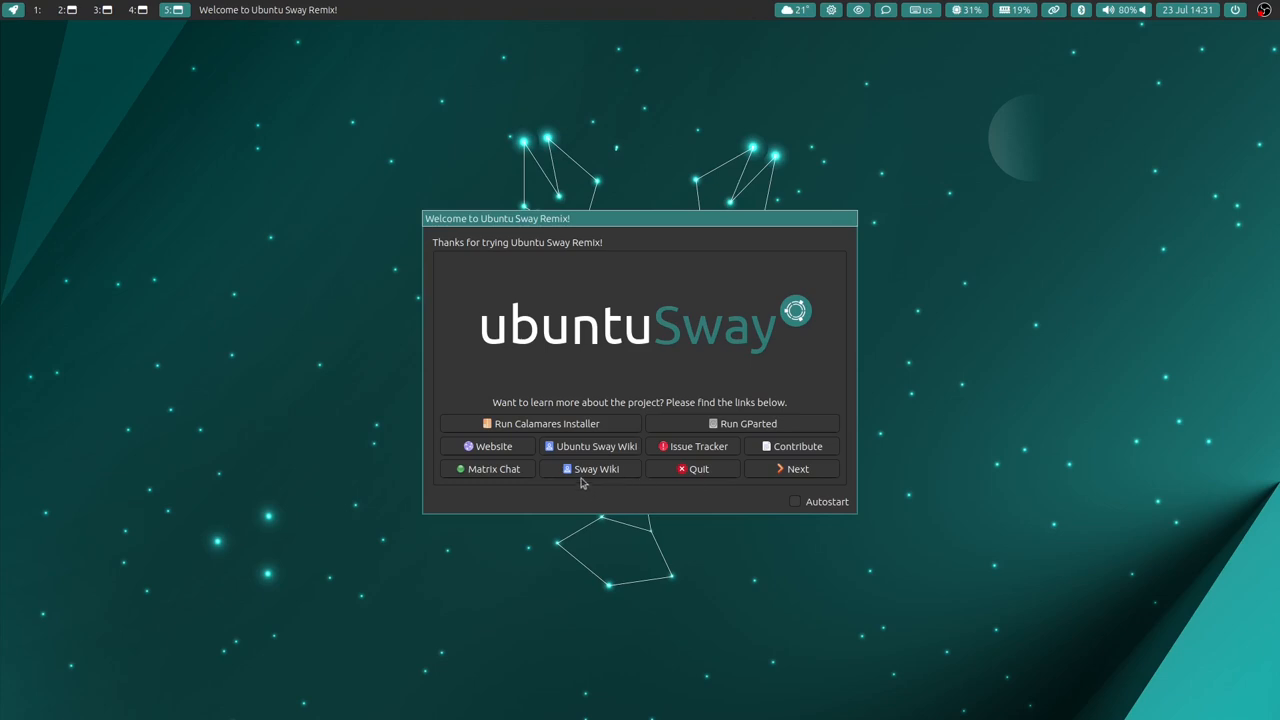
mouse_move(616, 486)
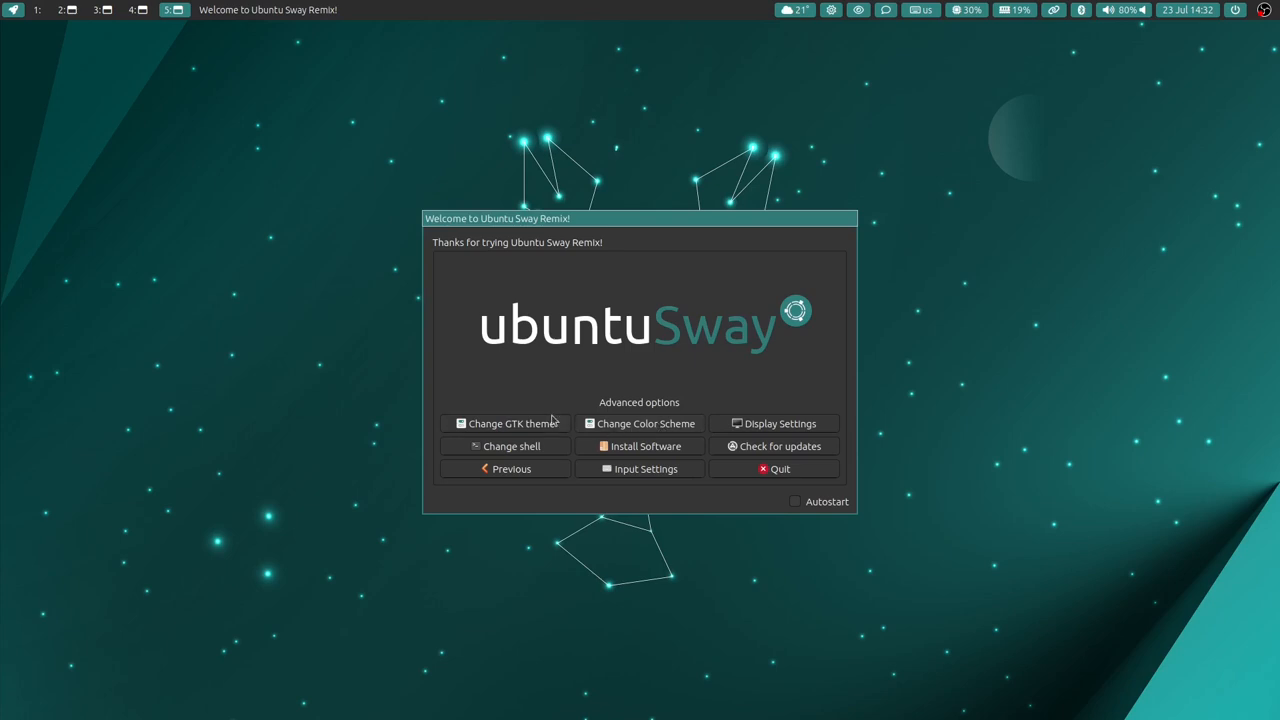
mouse_move(550, 424)
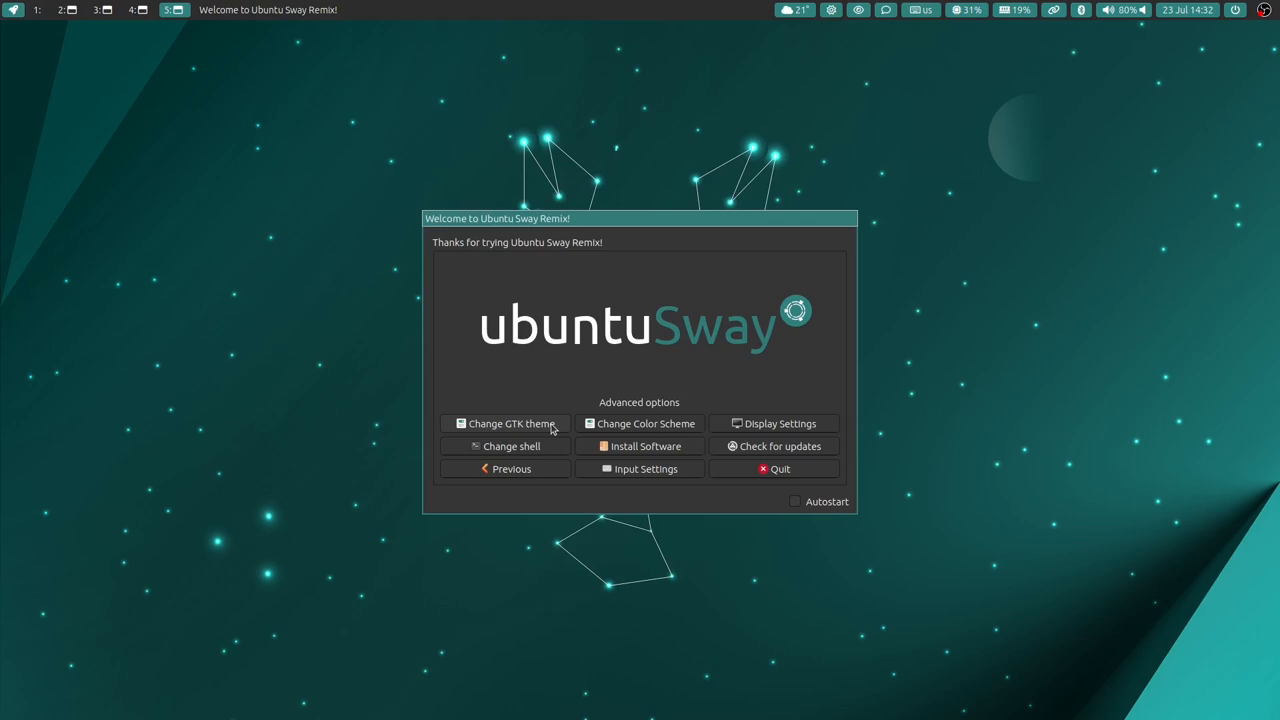
mouse_move(656, 428)
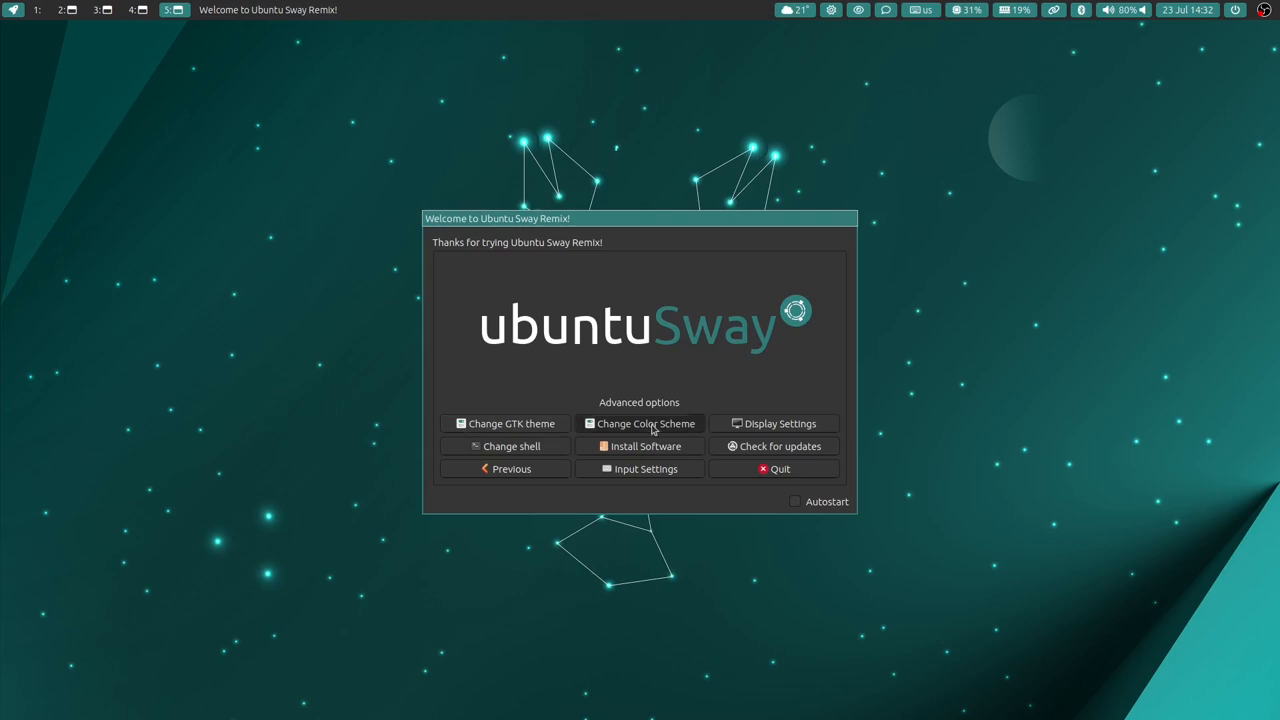
- Set the Welcome app colour scheme folder to matcha-dark via Change Color Scheme
left_click(640, 424)
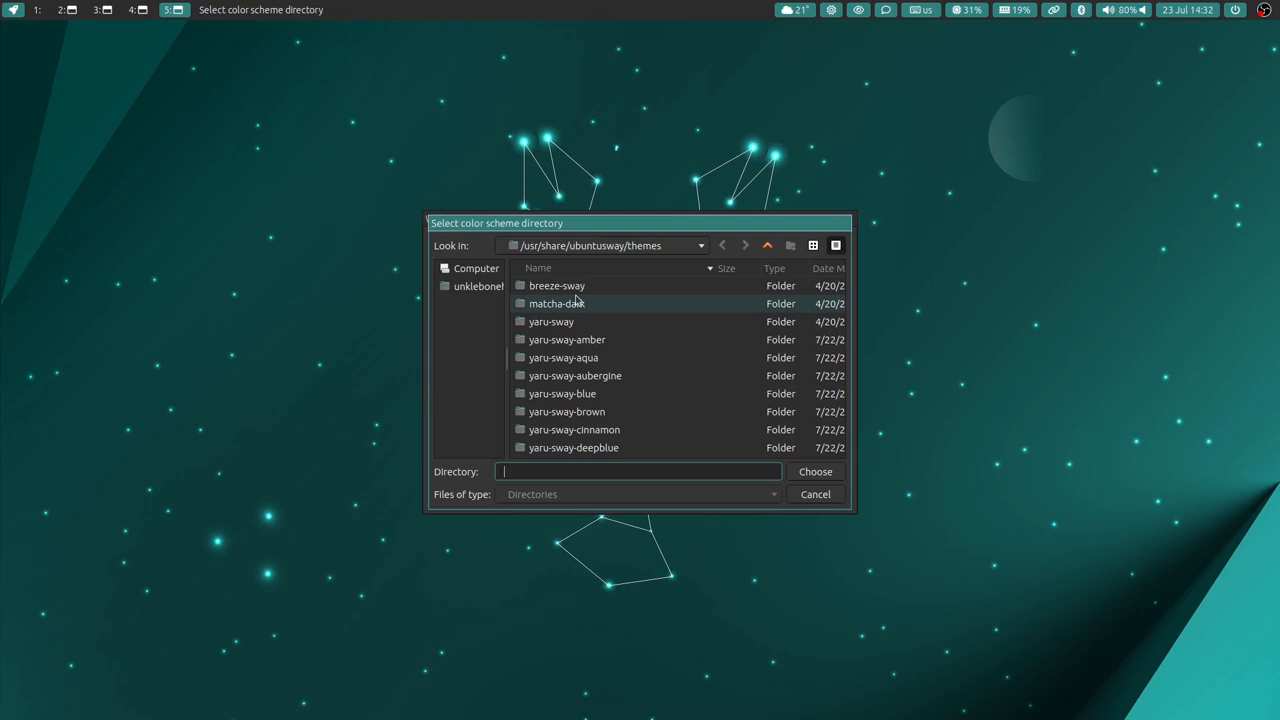
left_click(556, 304)
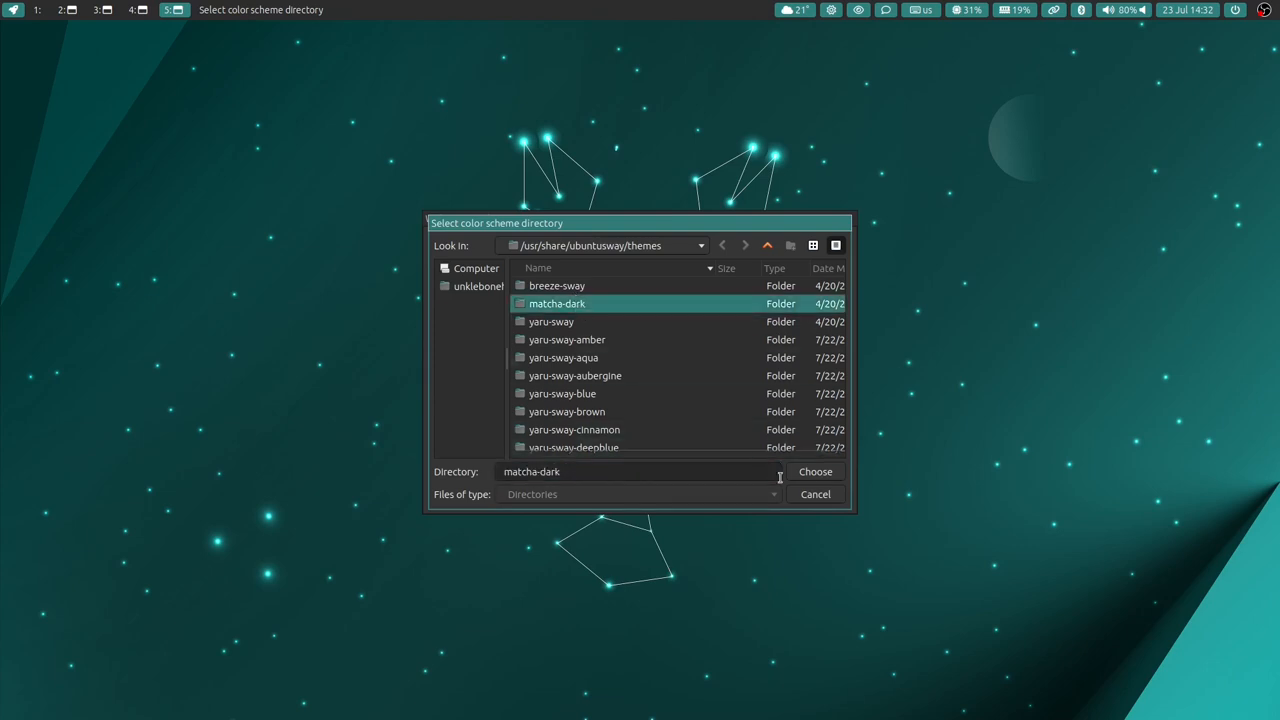
left_click(816, 472)
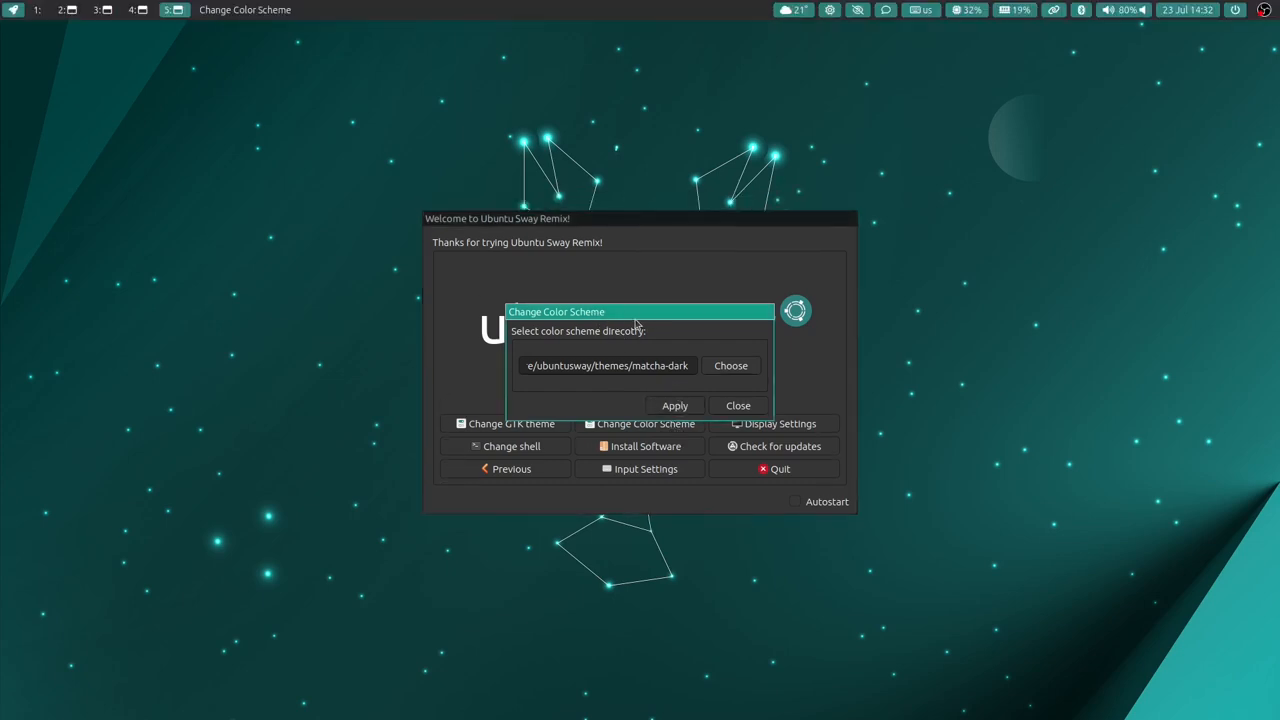
mouse_move(624, 380)
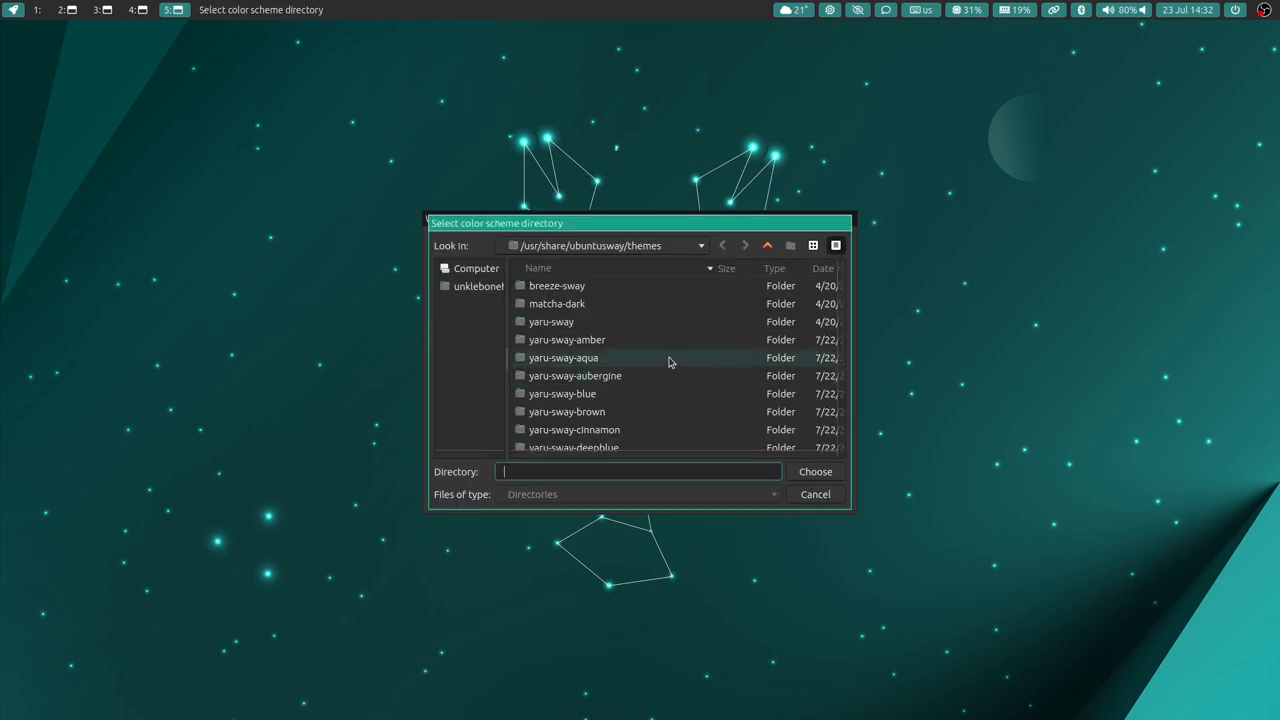
- Choose the yaru-sway folder as the colour scheme directory and confirm with Choose
left_click(552, 320)
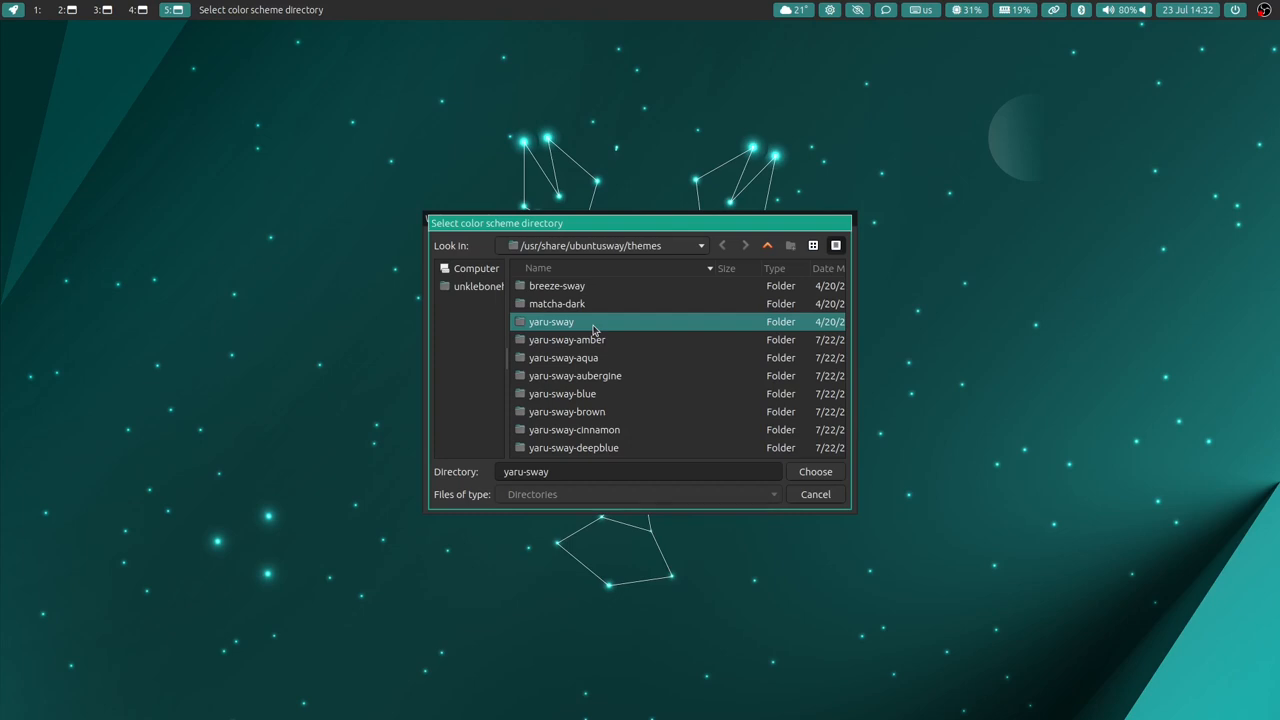
mouse_move(770, 462)
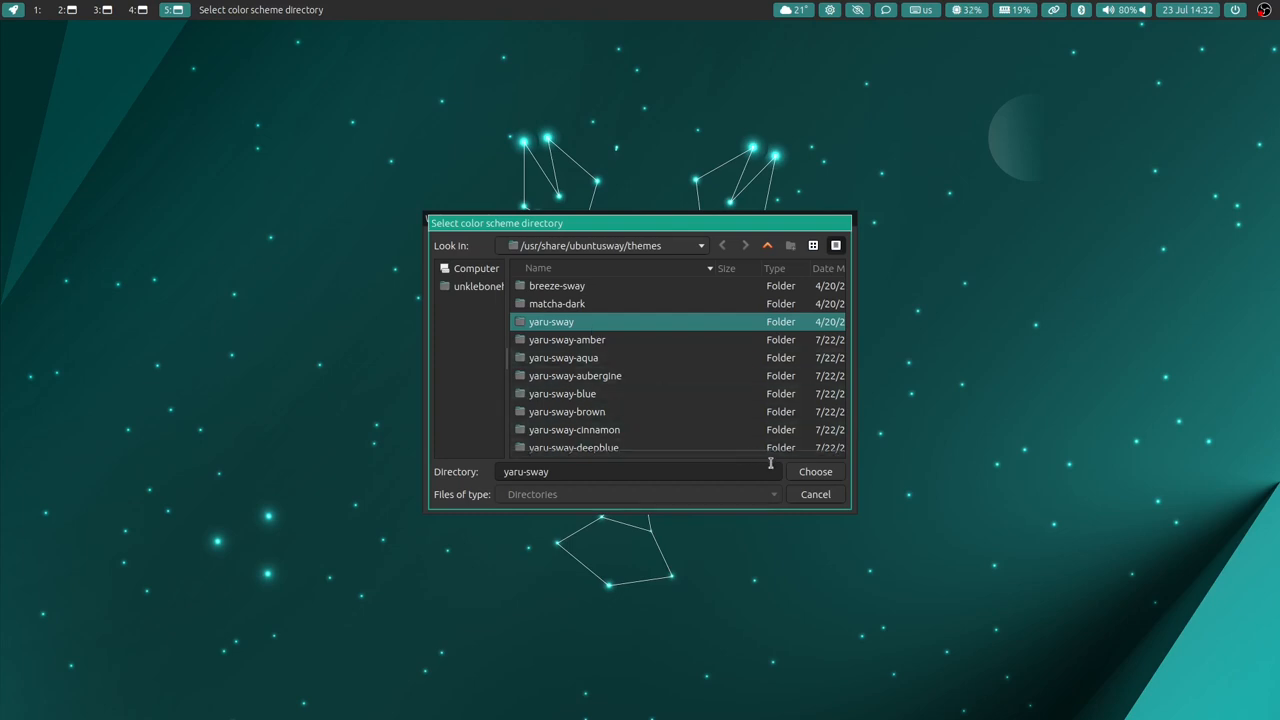
left_click(816, 472)
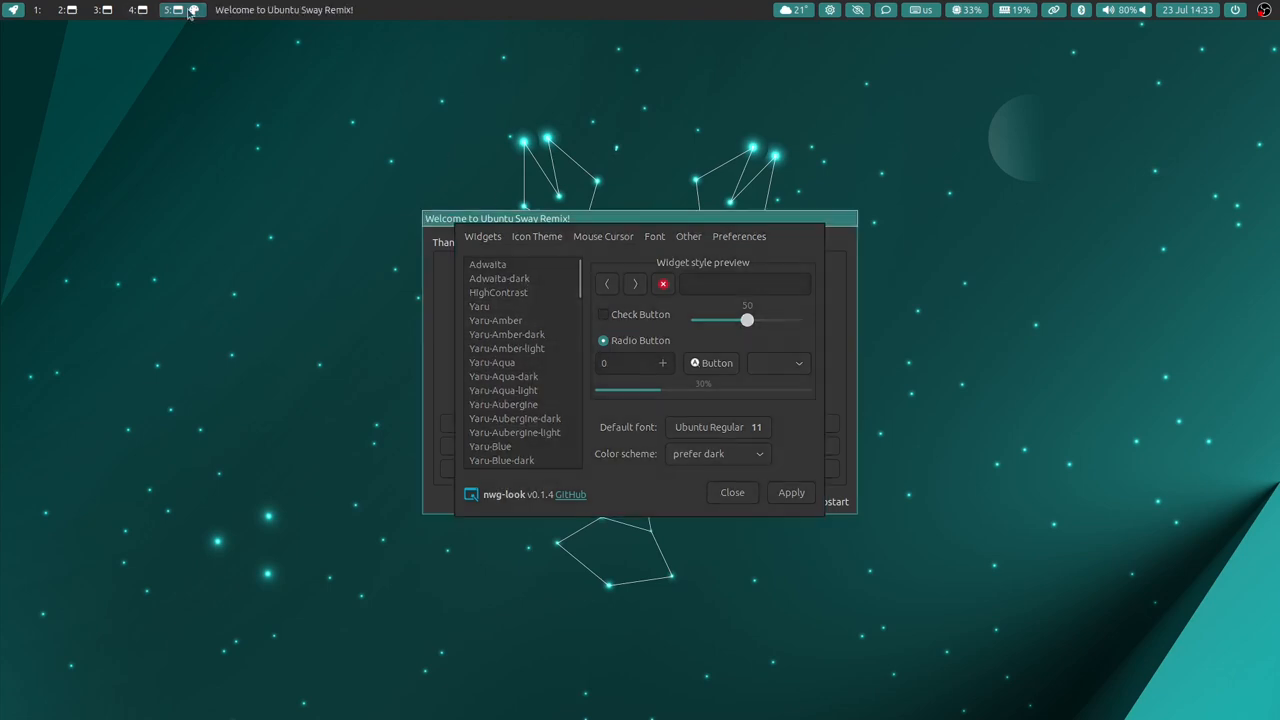
mouse_move(1012, 38)
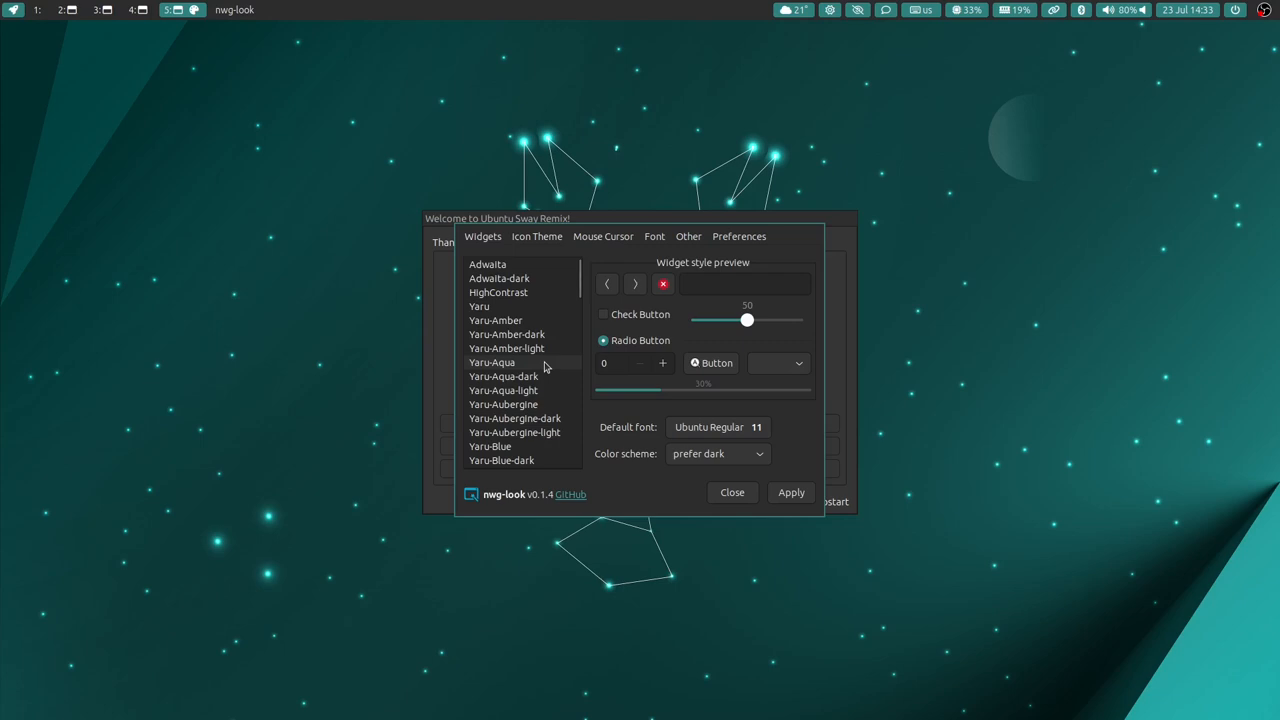
mouse_move(532, 406)
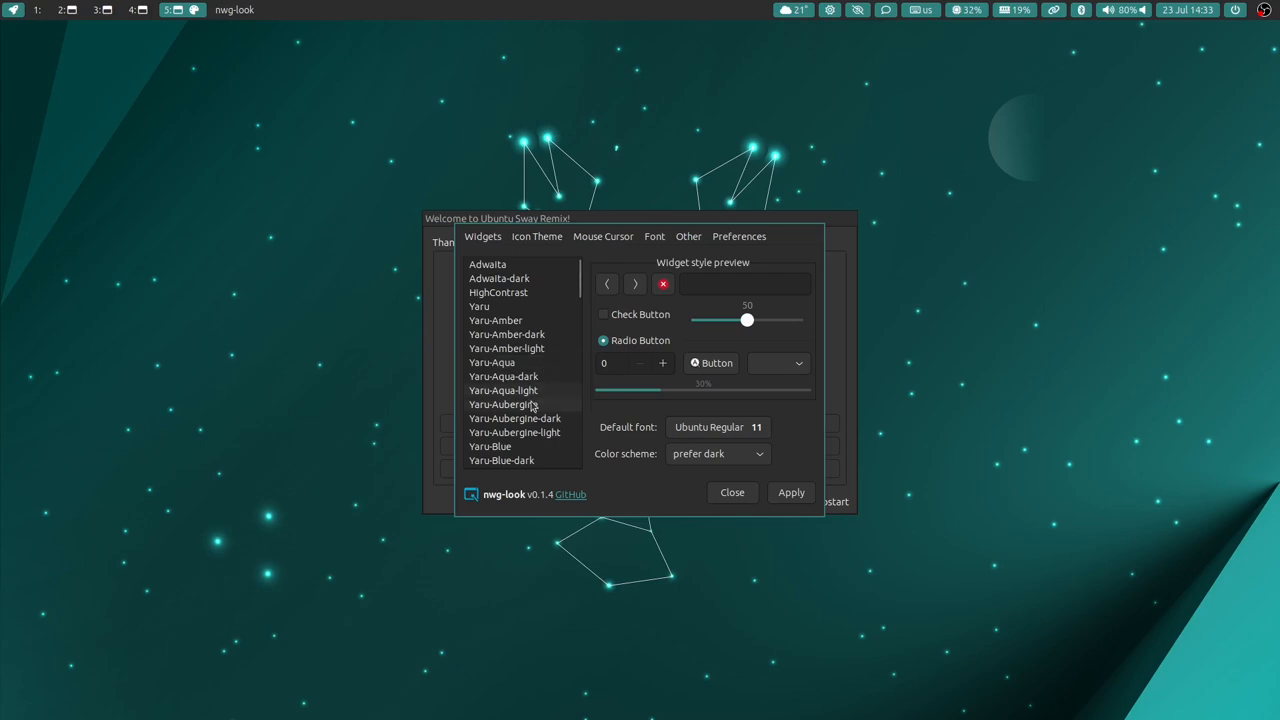
mouse_move(514, 404)
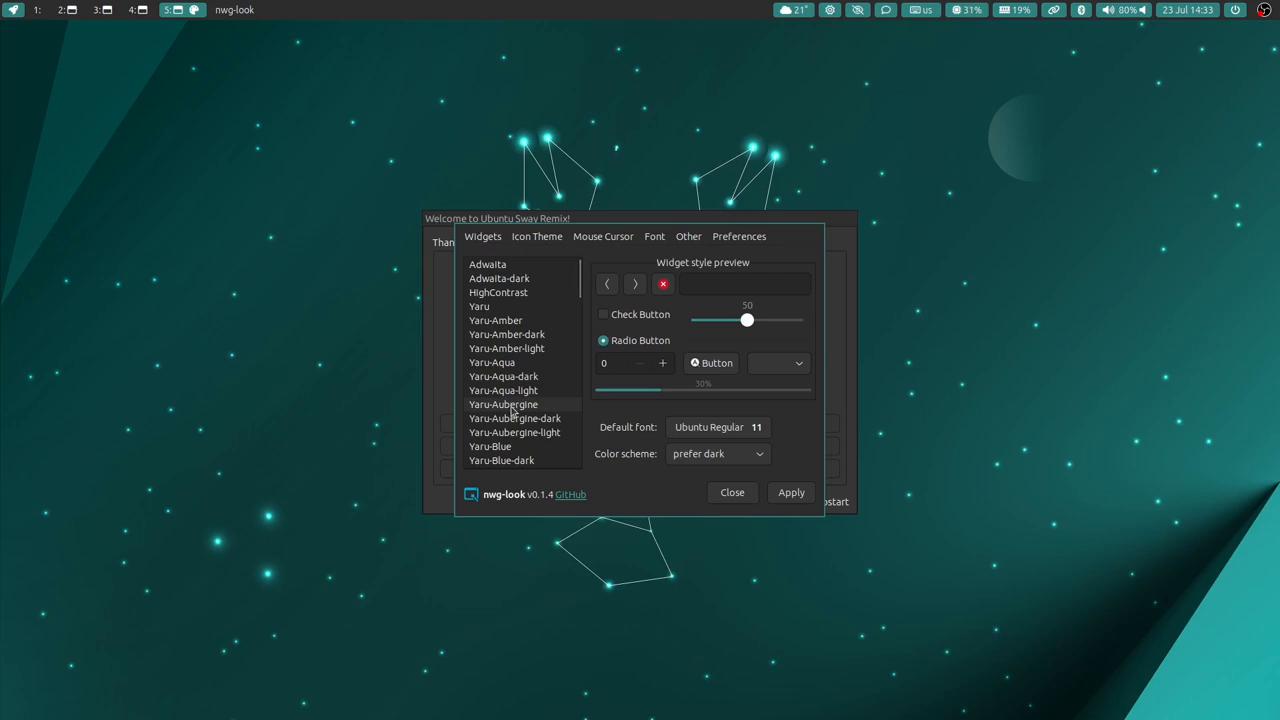
- Select the Yaru-Aubergine GTK widget theme and apply it
left_click(502, 404)
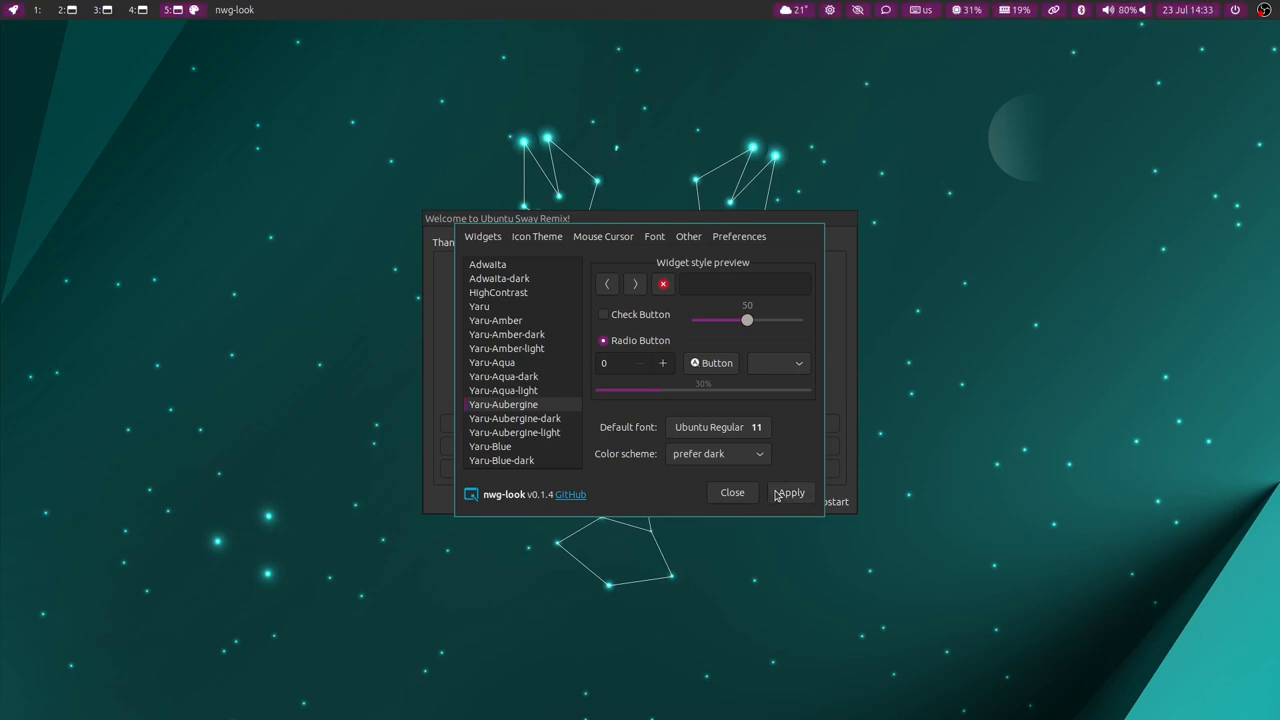
left_click(790, 492)
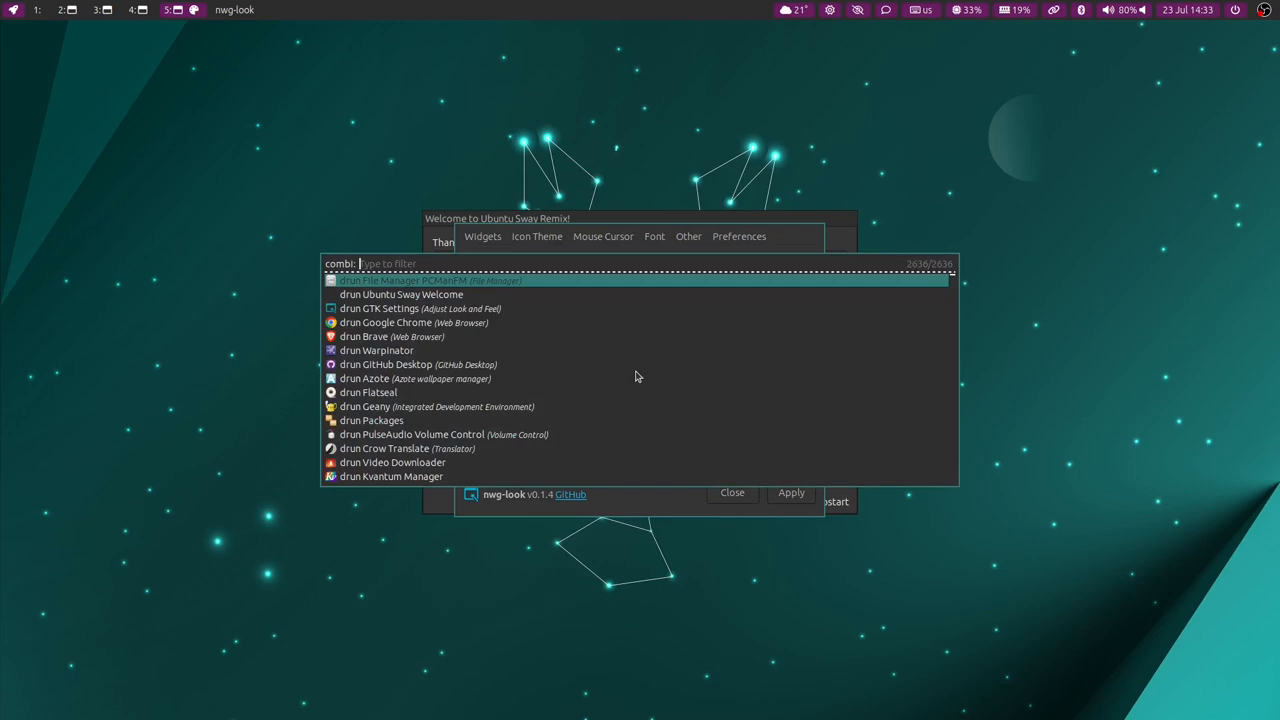
mouse_move(592, 356)
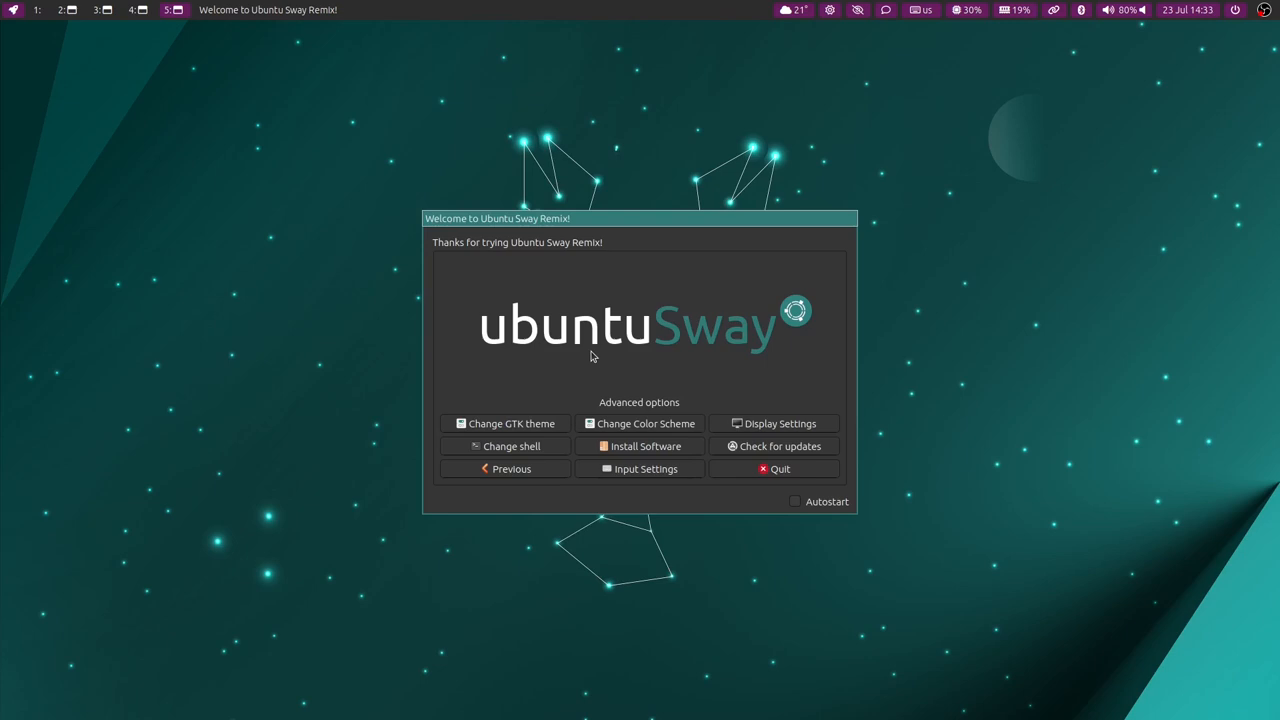
mouse_move(730, 204)
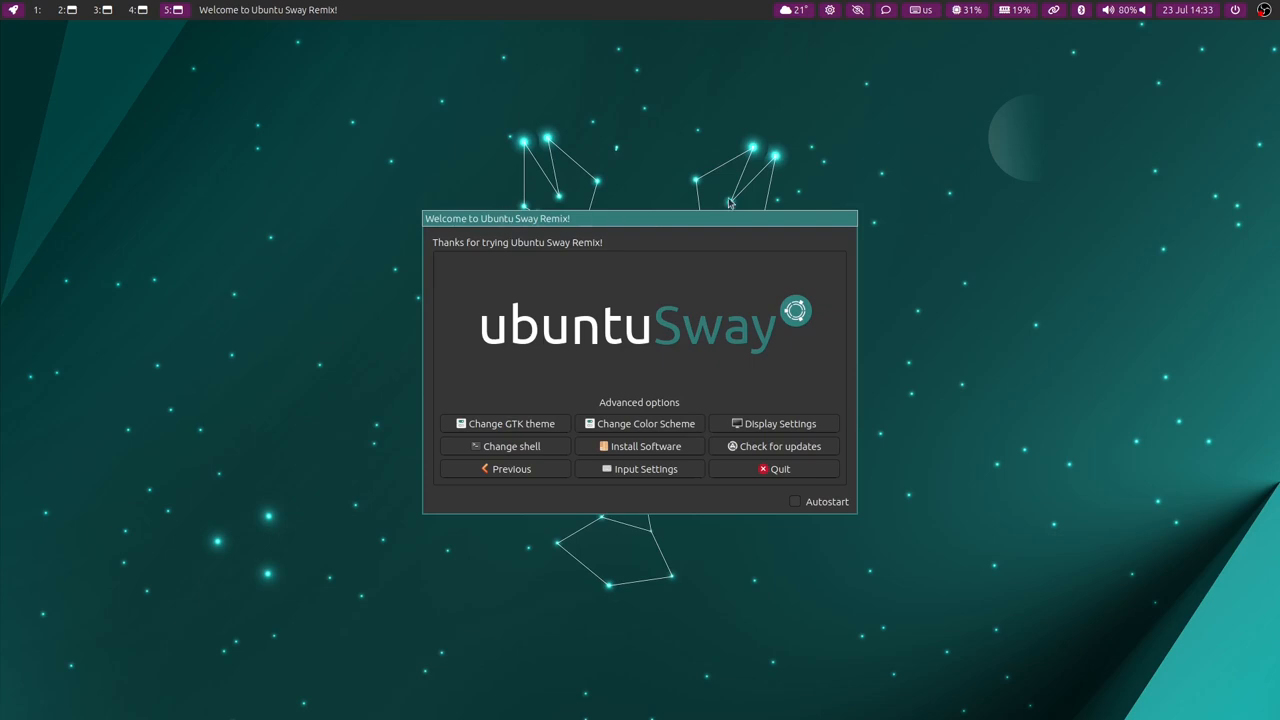
mouse_move(692, 298)
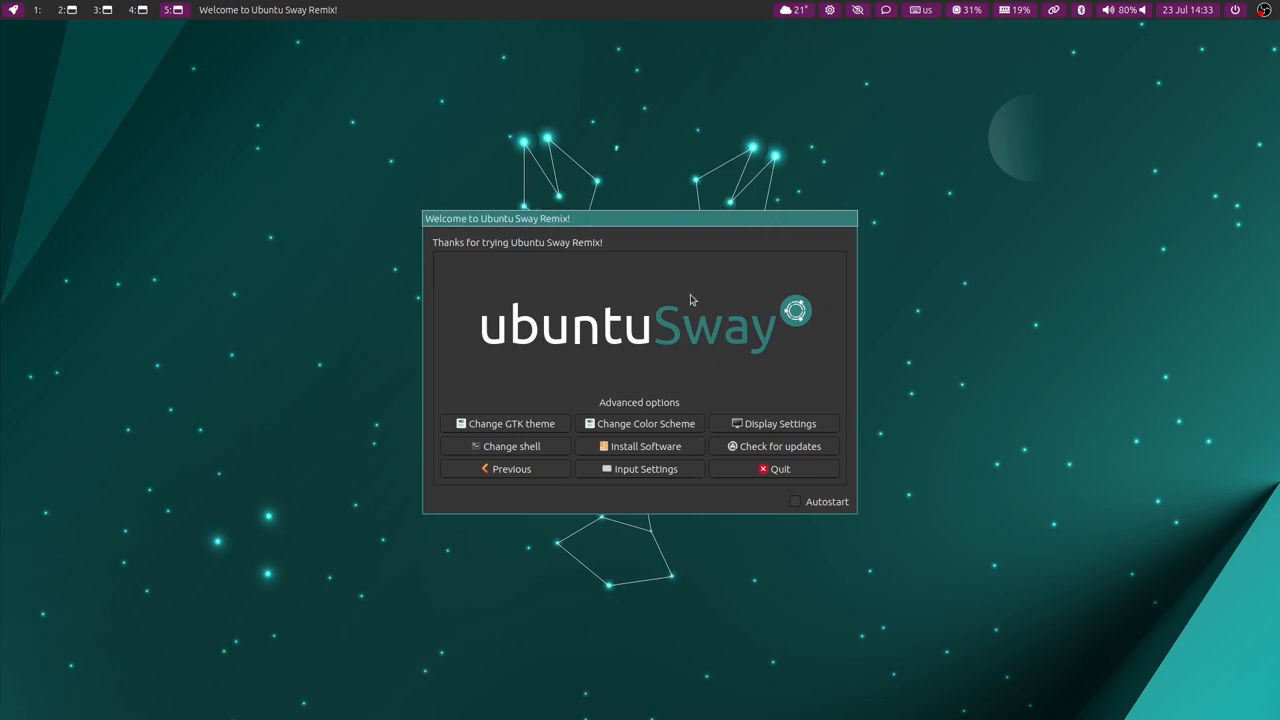
- Start Change Color Scheme and browse to the /usr/share/ubuntusway/themes directory picker
left_click(640, 424)
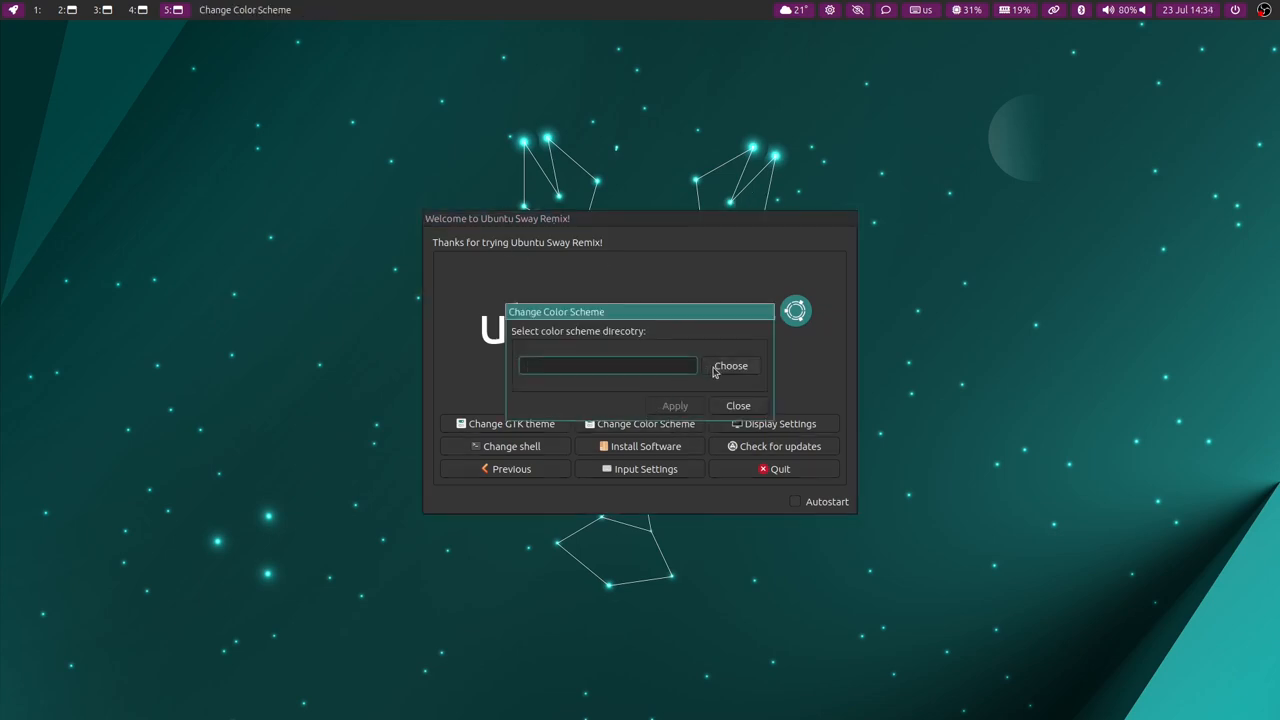
left_click(732, 364)
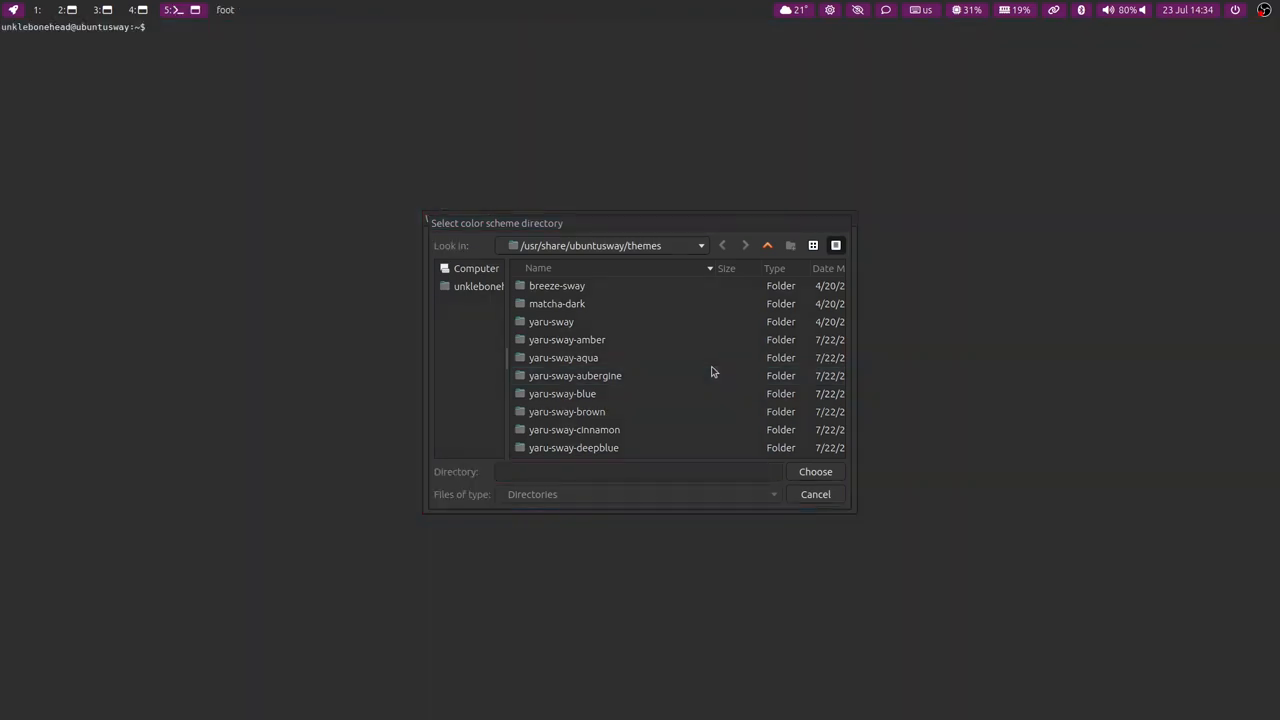
- Run neofetch in foot to show the system summary with the Yaru-Aubergine theme
type("neofetch")
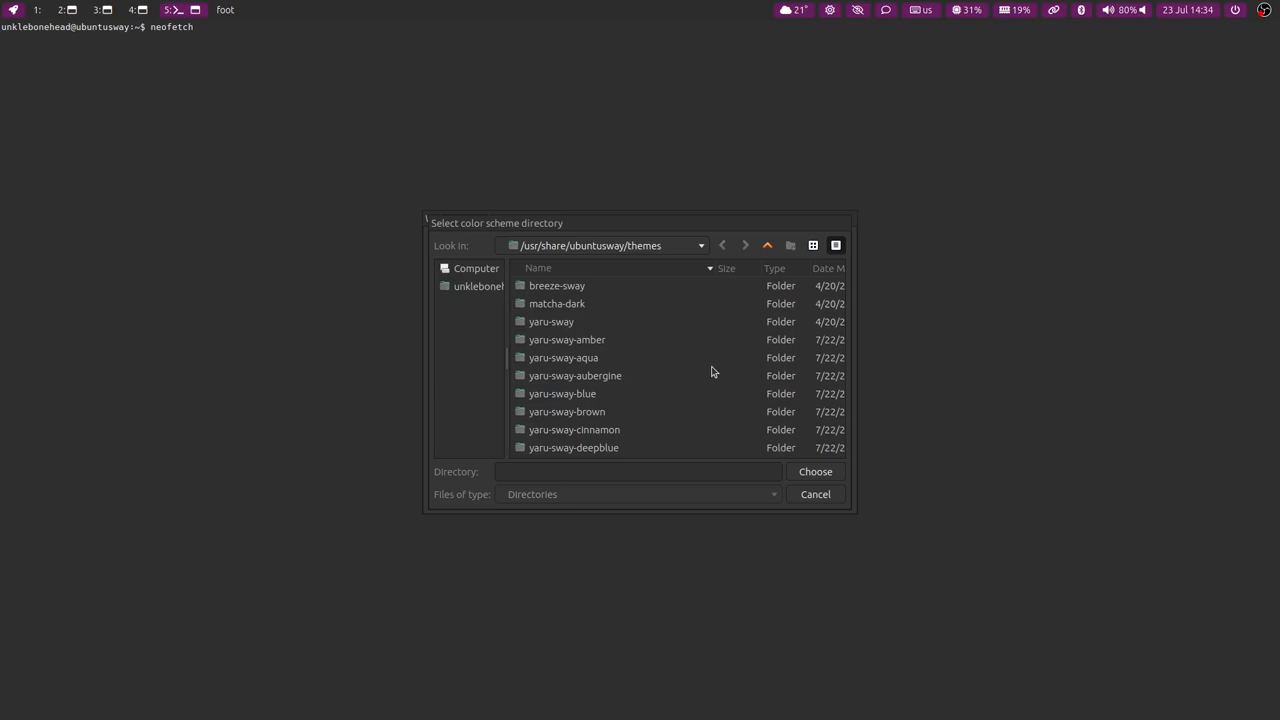
key("Return")
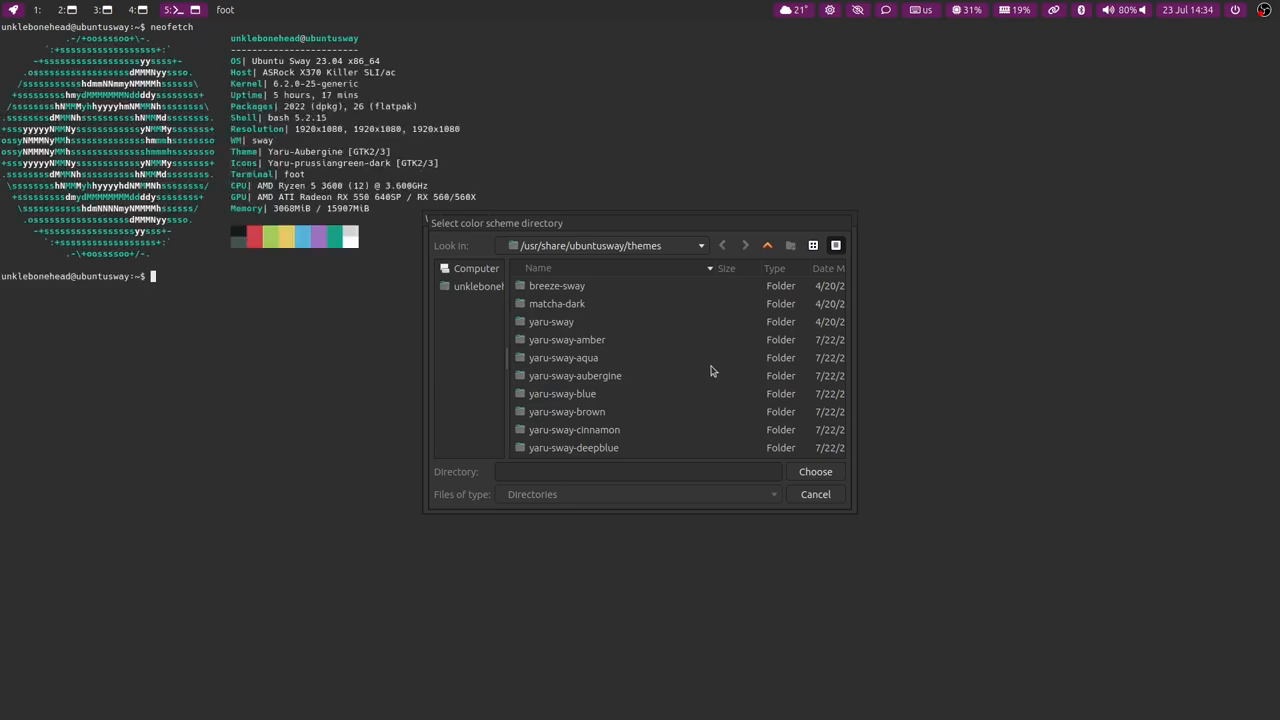
mouse_move(688, 376)
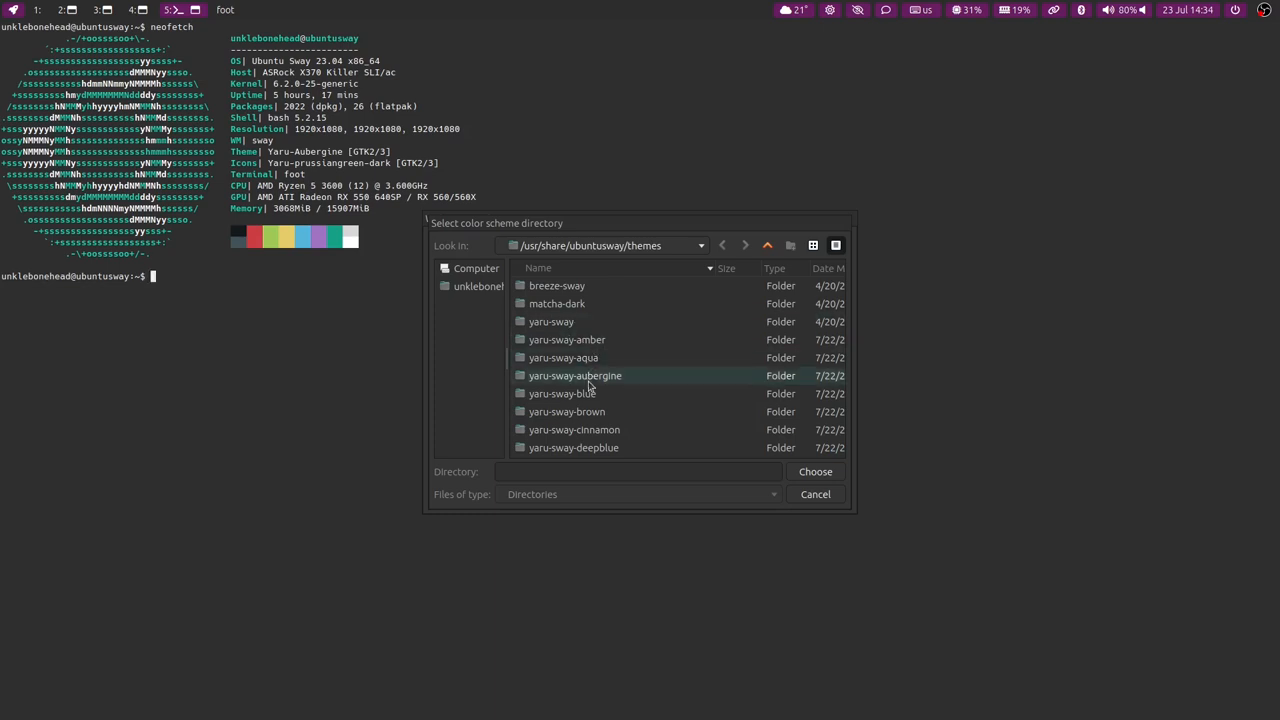
- Apply the yaru-sway-aubergine colour scheme for purple borders, then quit the welcome window
left_click(576, 376)
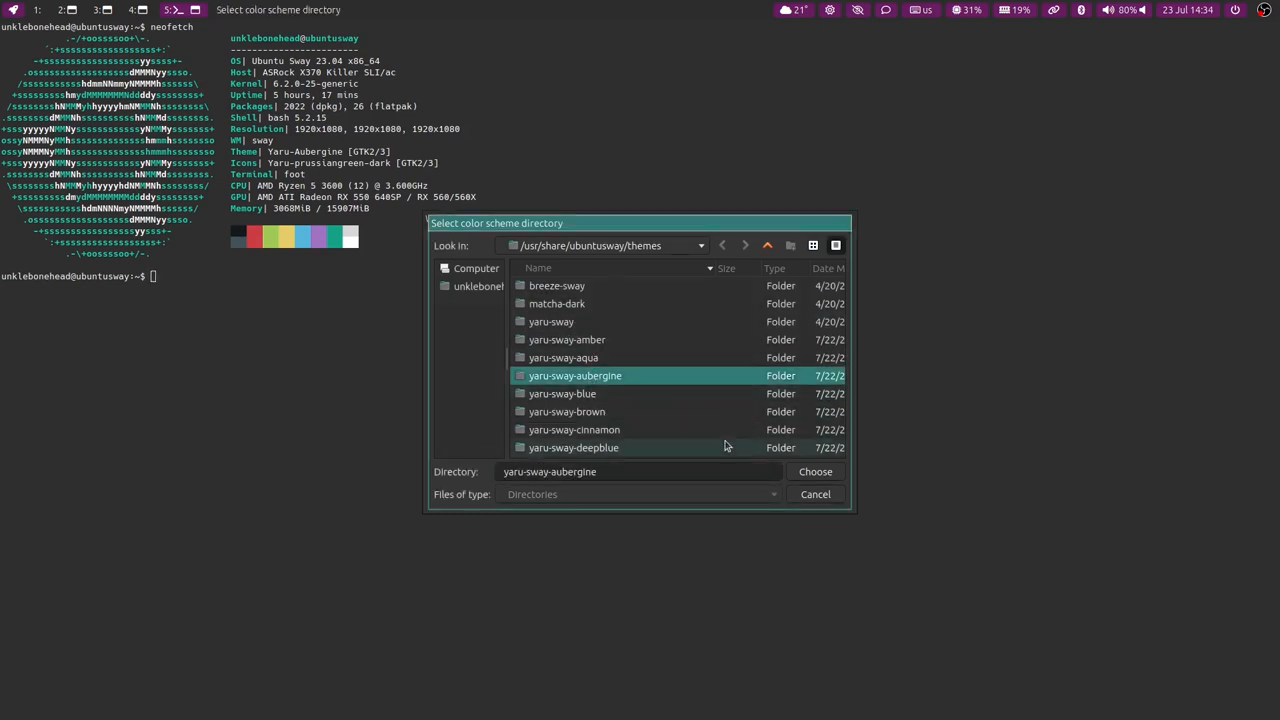
left_click(816, 472)
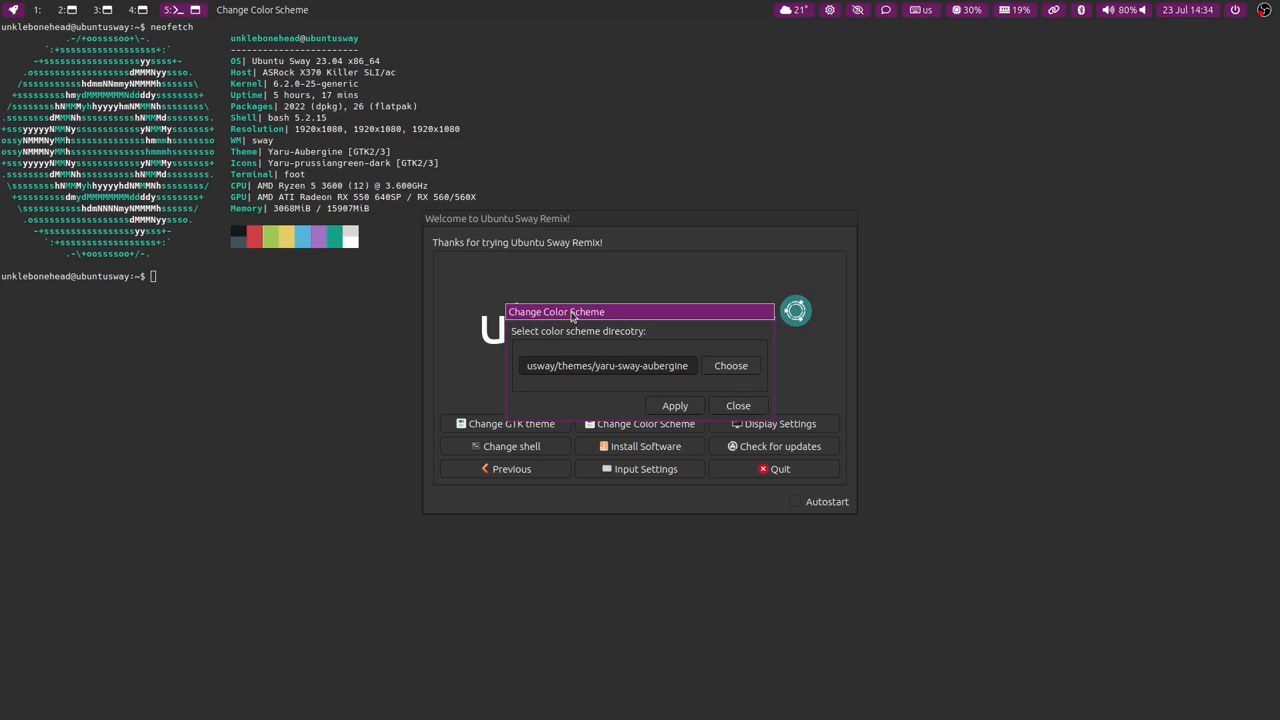
left_click(736, 404)
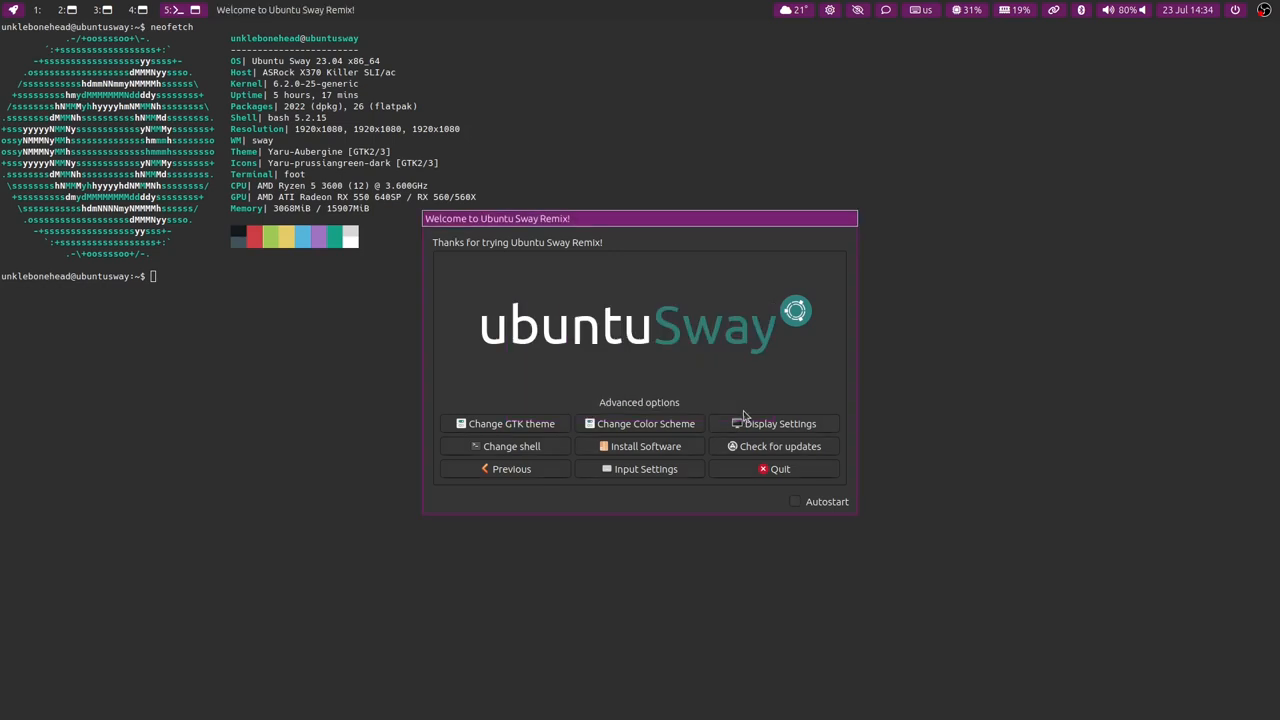
mouse_move(788, 484)
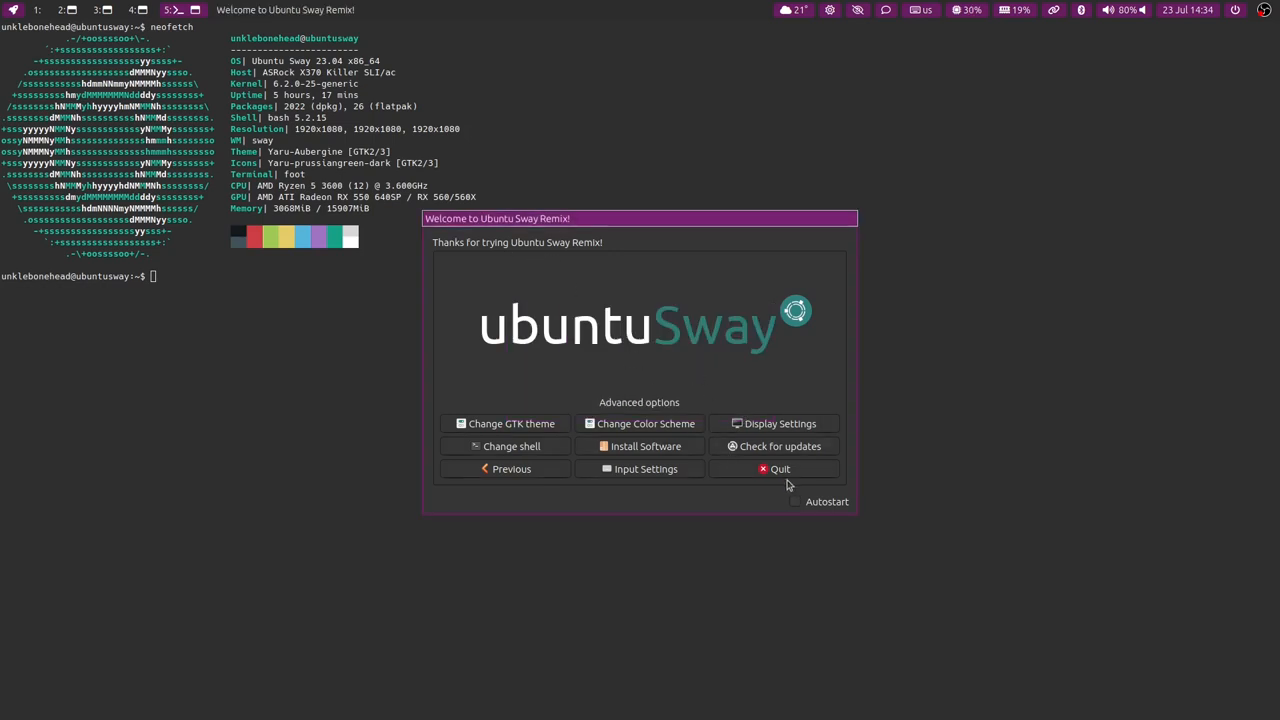
mouse_move(784, 472)
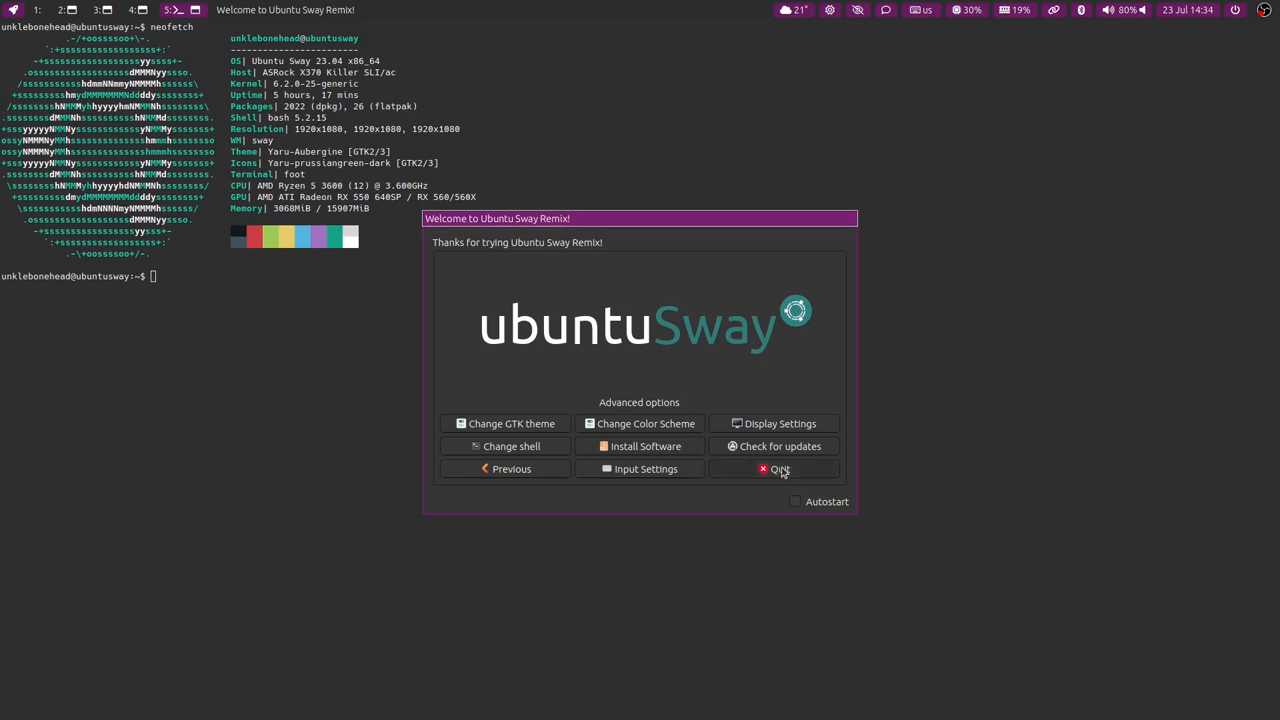
left_click(774, 468)
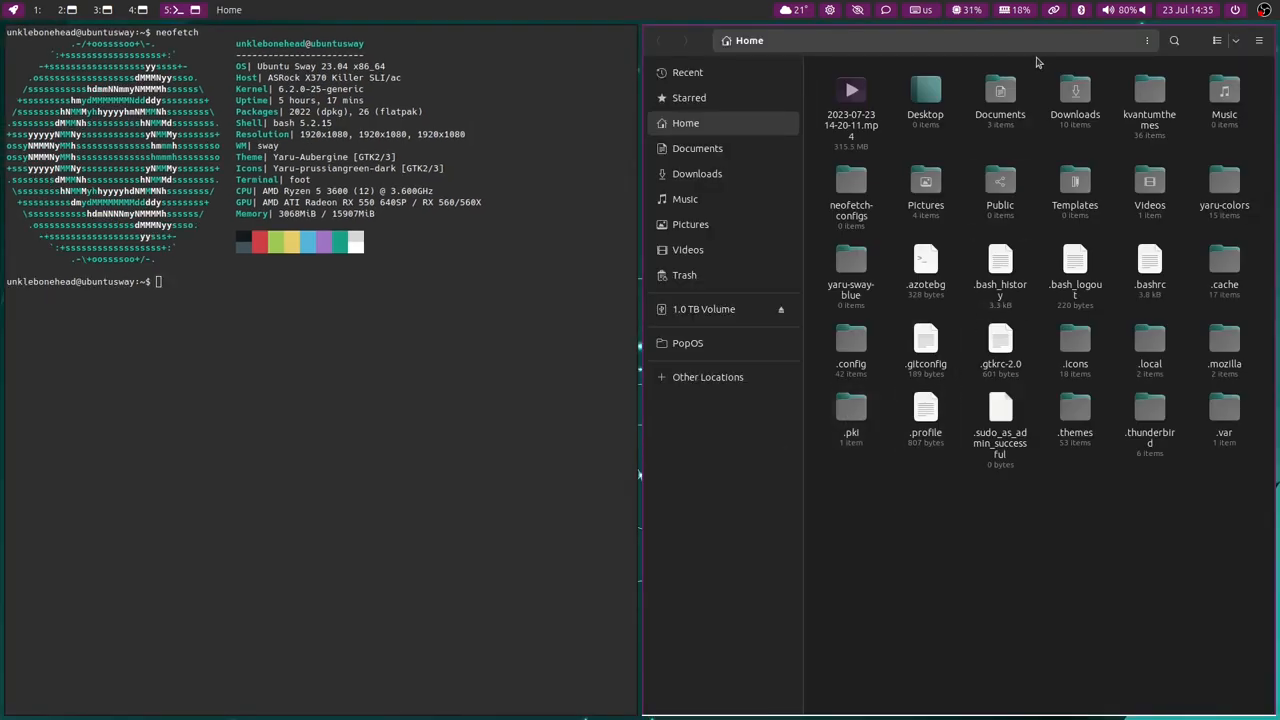
- Copy aubergine-config.conf from the ubuntusway-yaru-colors repo into ~/.config/neofetch
left_click(698, 148)
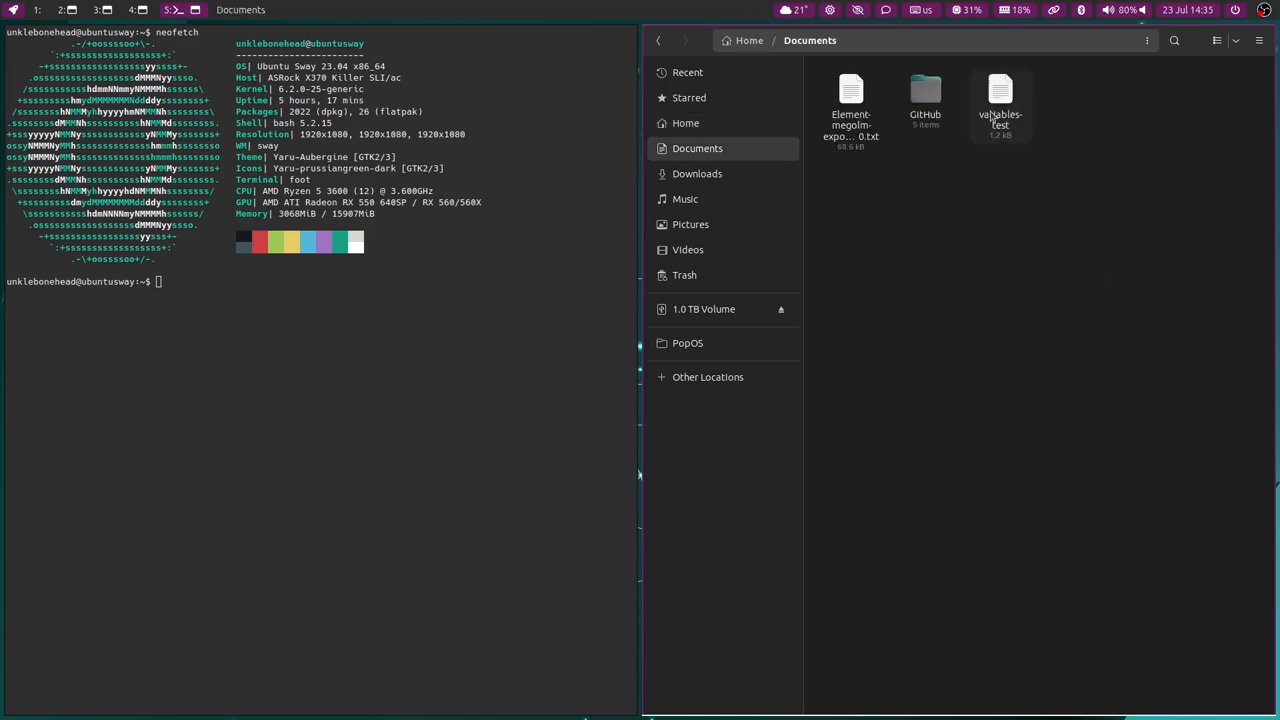
double_click(924, 90)
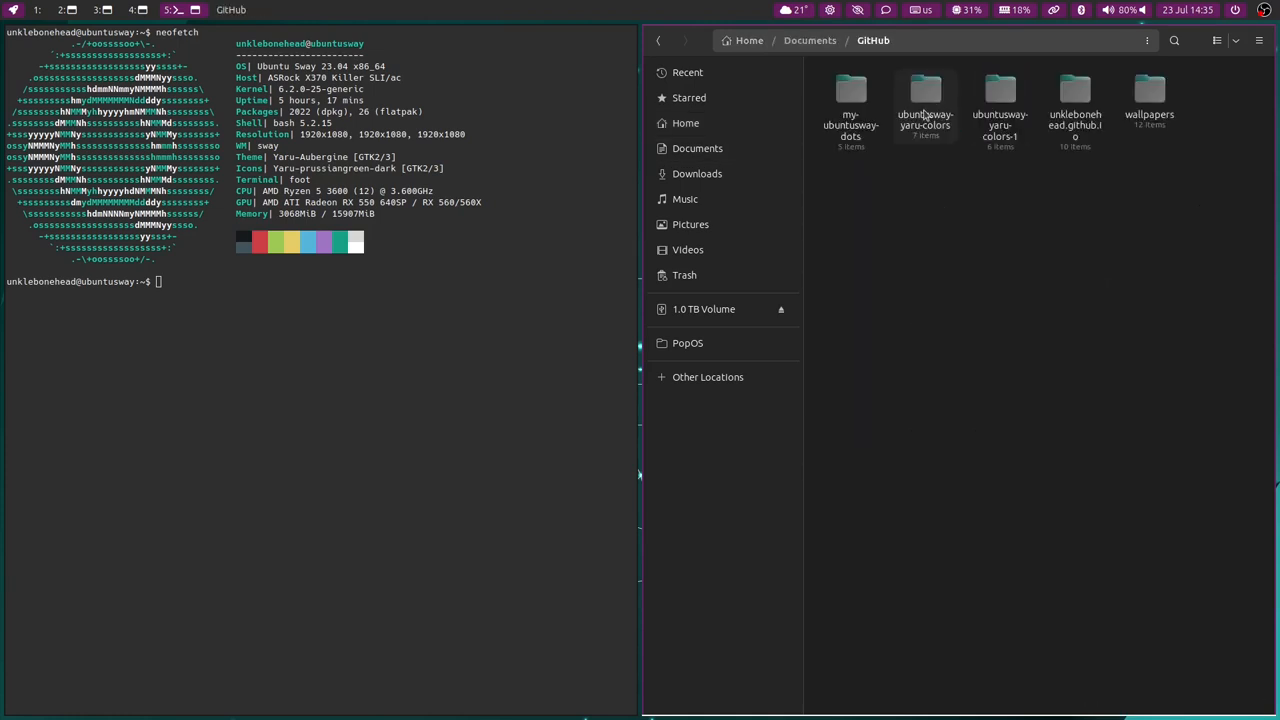
double_click(924, 88)
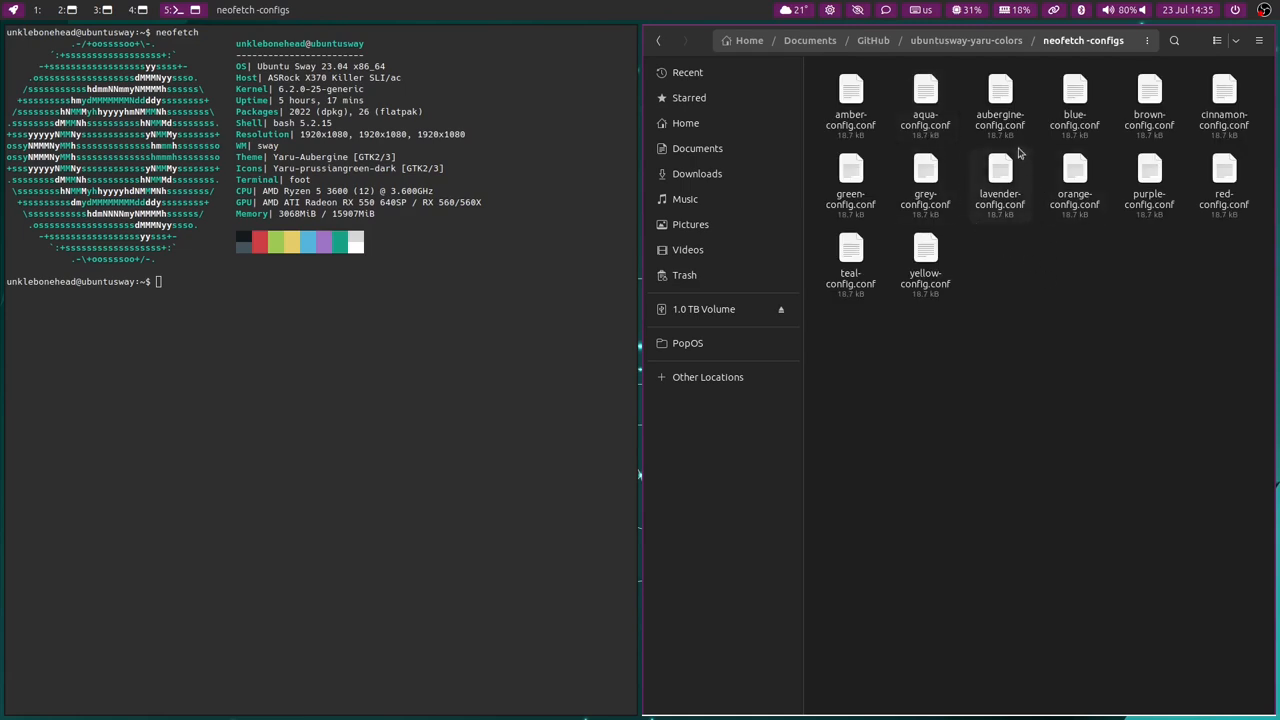
right_click(994, 90)
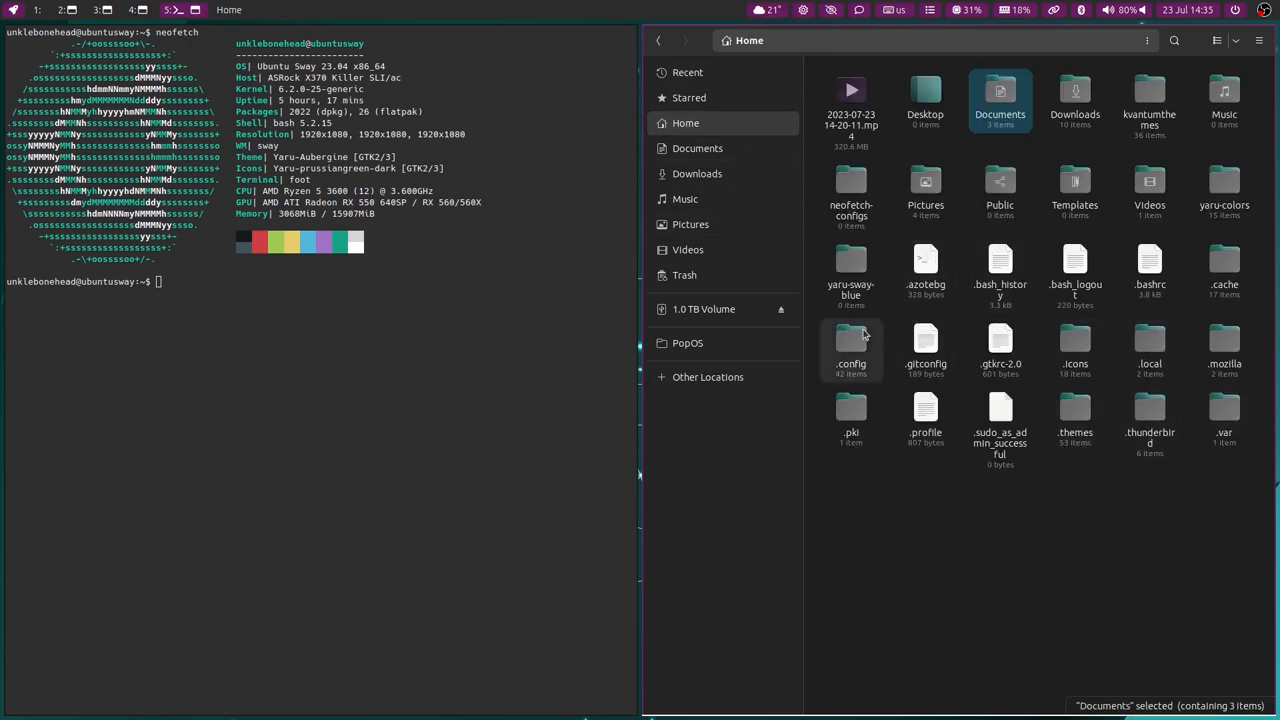
double_click(850, 340)
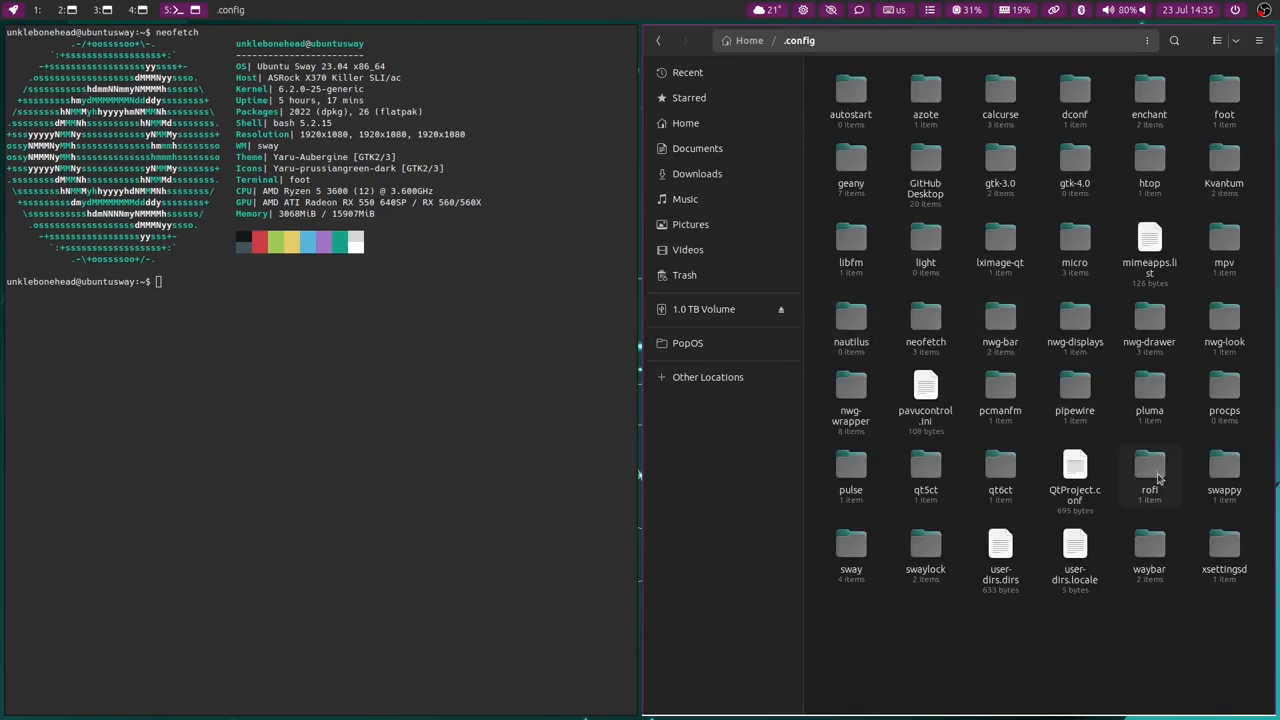
mouse_move(1092, 340)
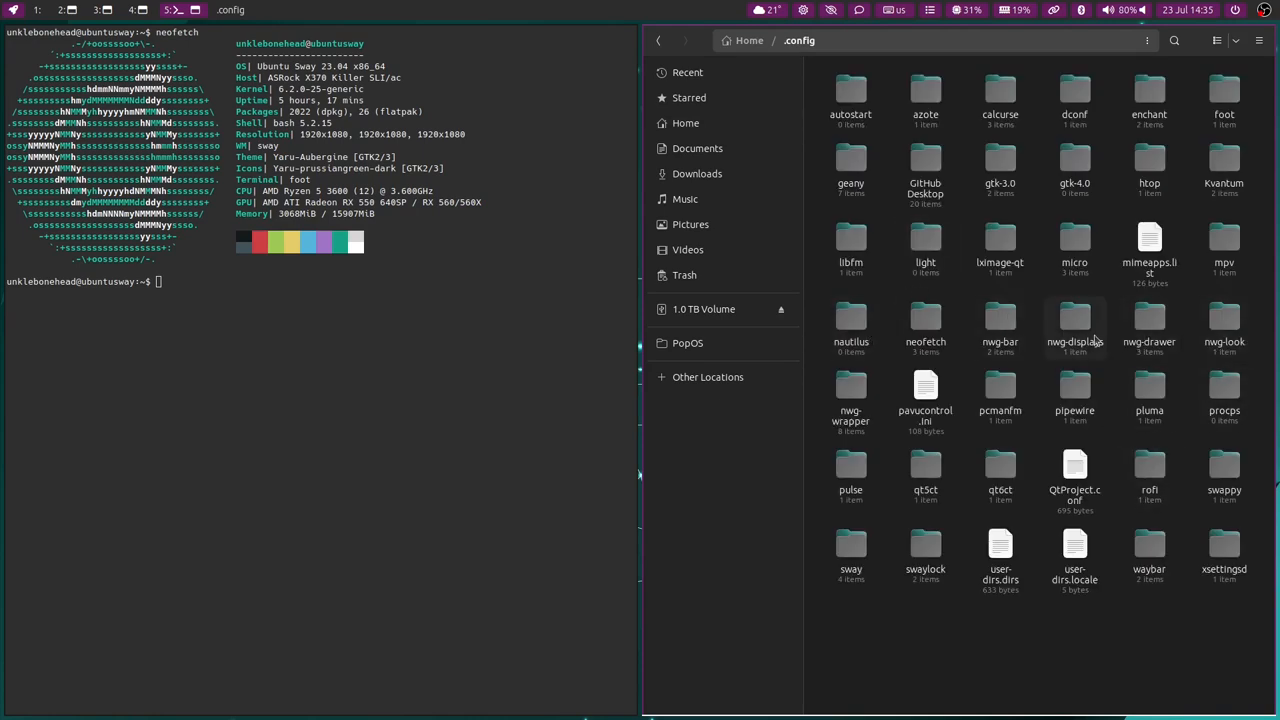
double_click(924, 324)
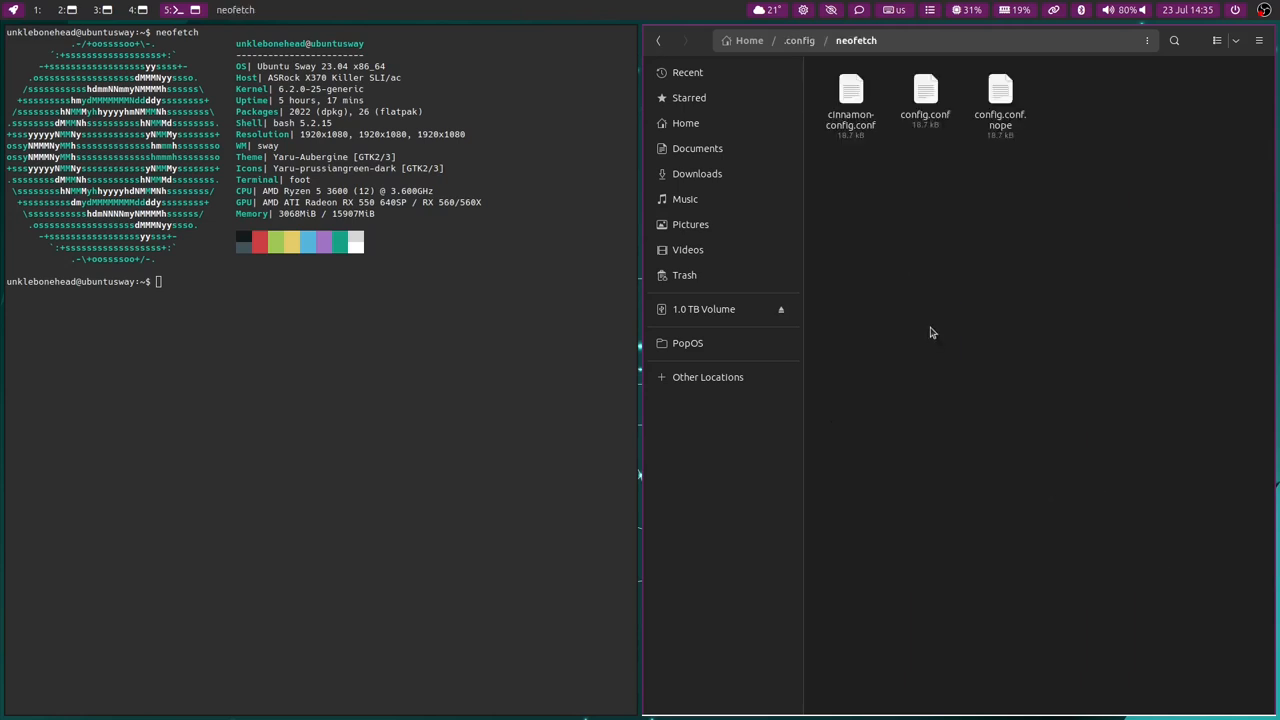
right_click(932, 332)
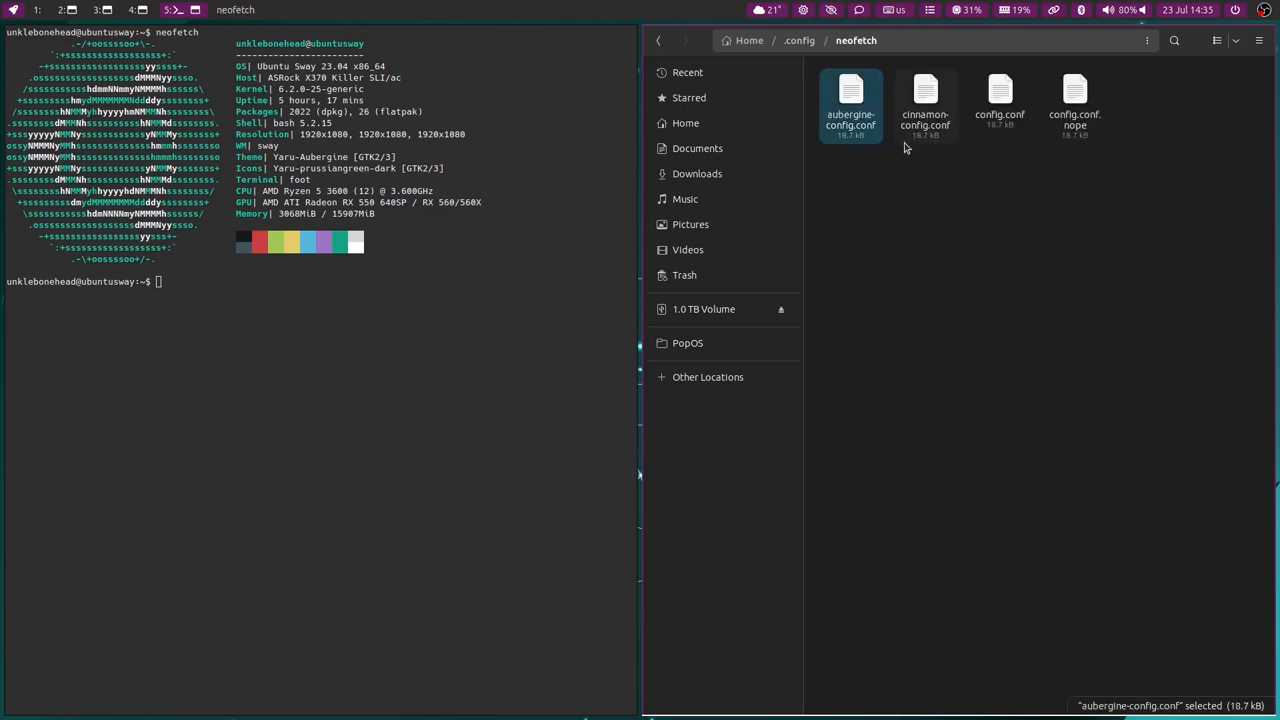
- Rename the existing config.conf to config.conf.bkup as a backup
right_click(1000, 90)
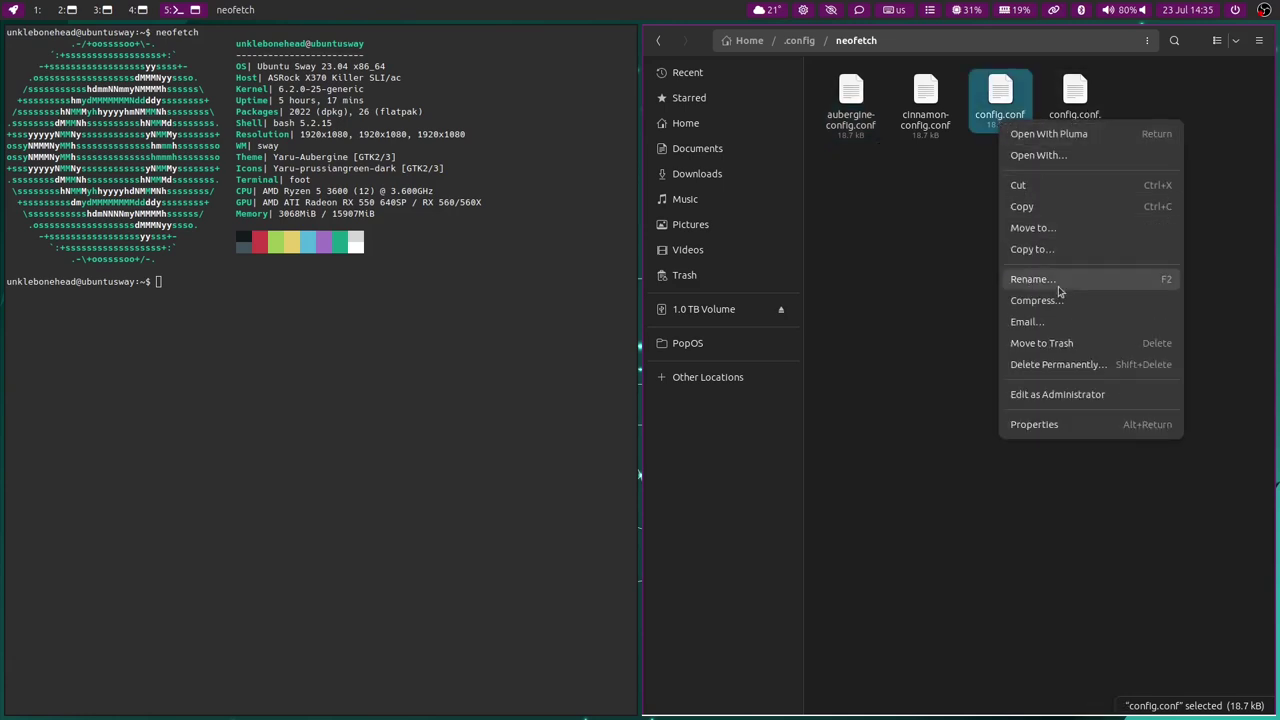
left_click(1032, 280)
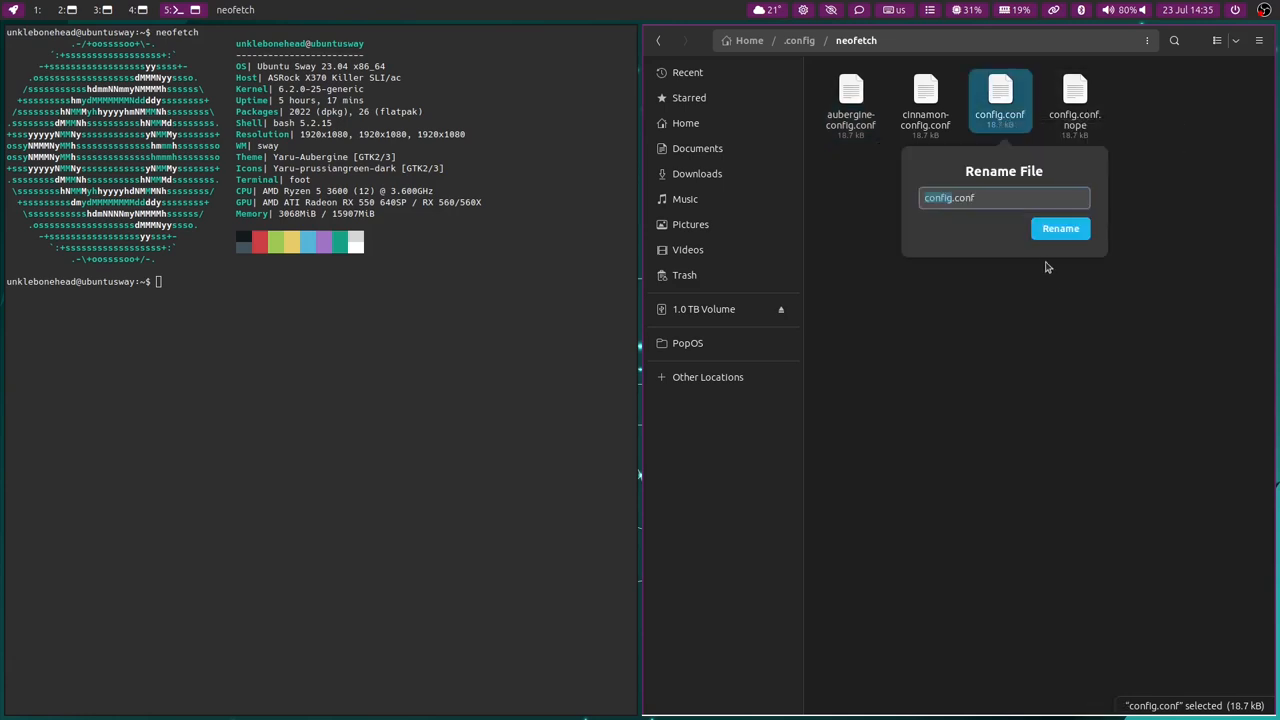
left_click(936, 198)
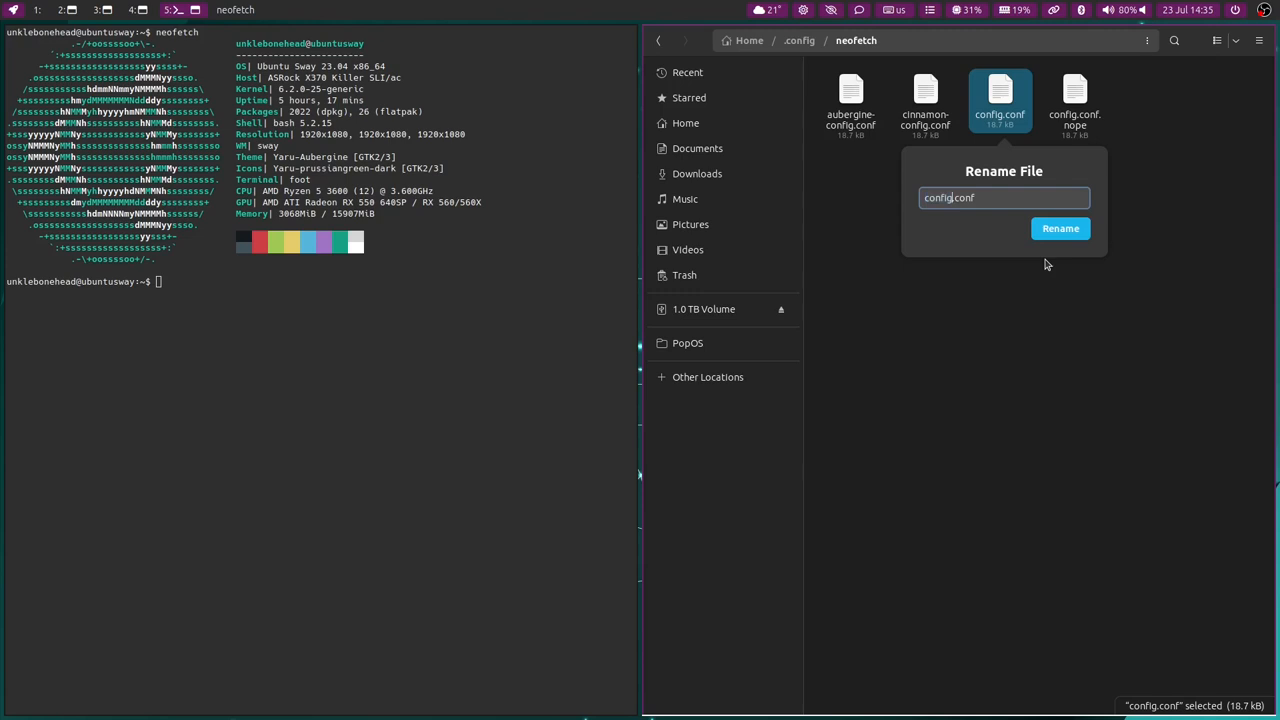
type(".bk")
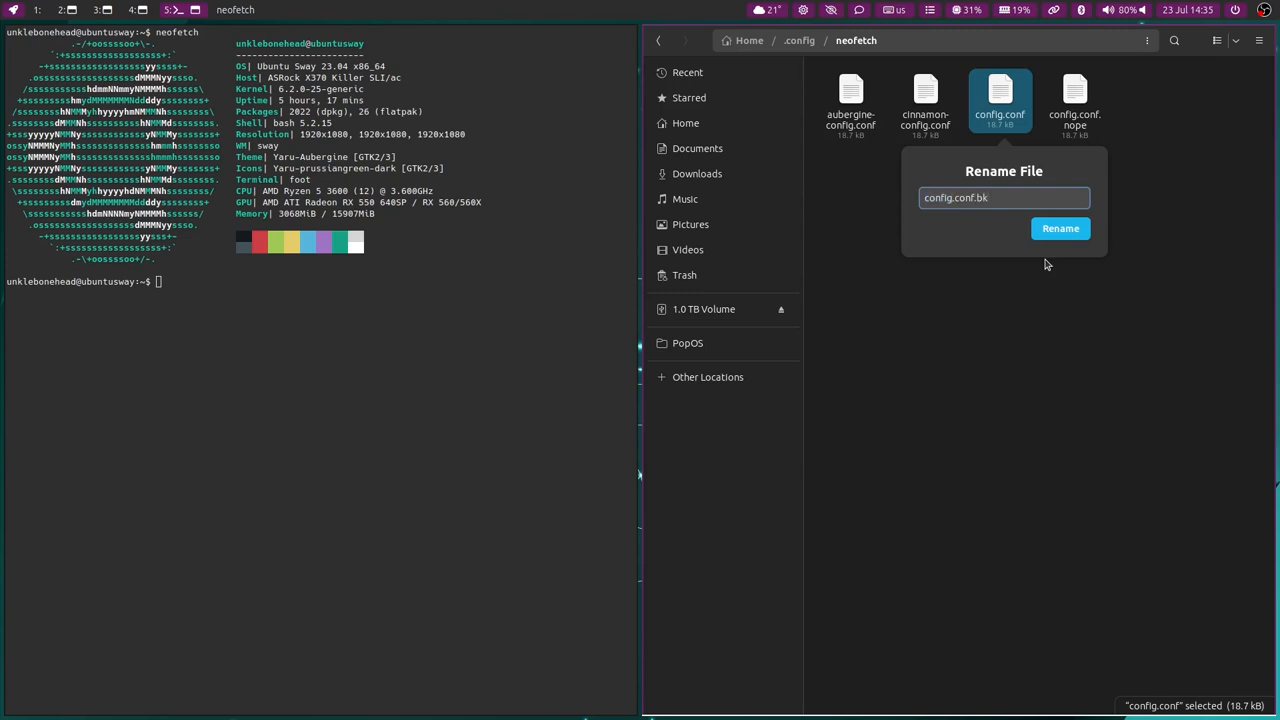
left_click(1060, 228)
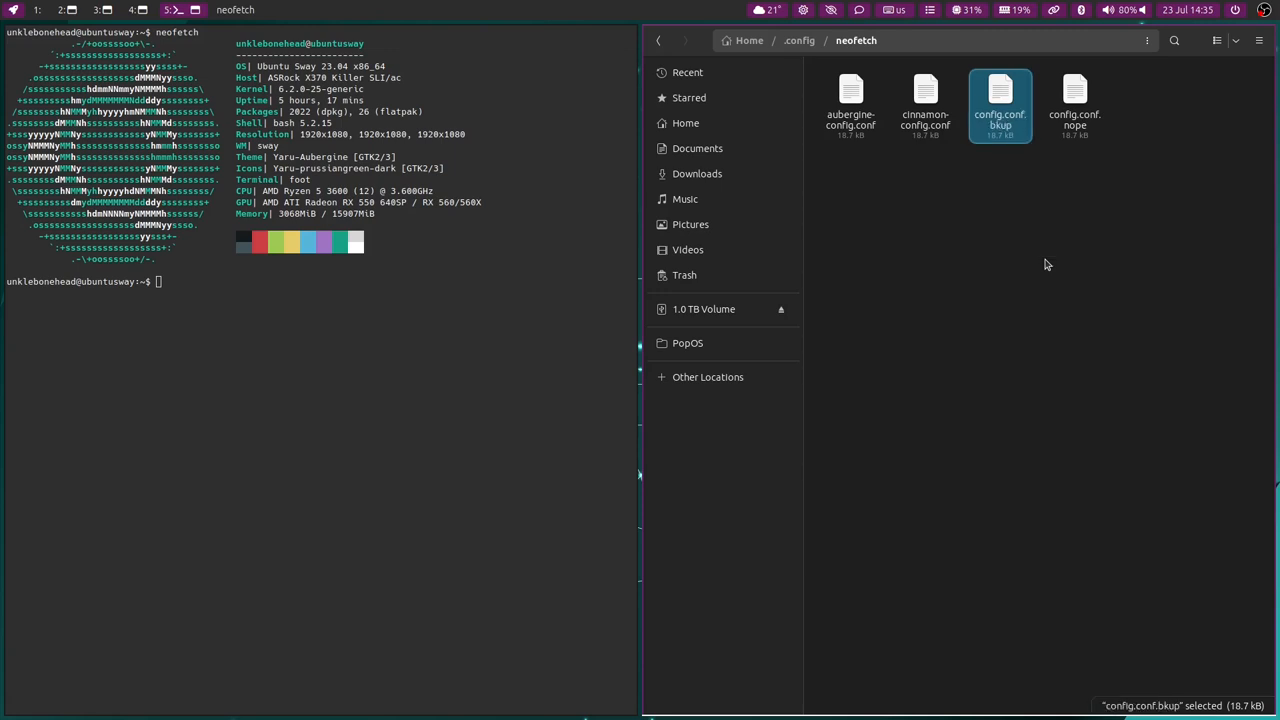
- Rename aubergine-config.conf to config.conf so neofetch uses the purple layout
right_click(850, 96)
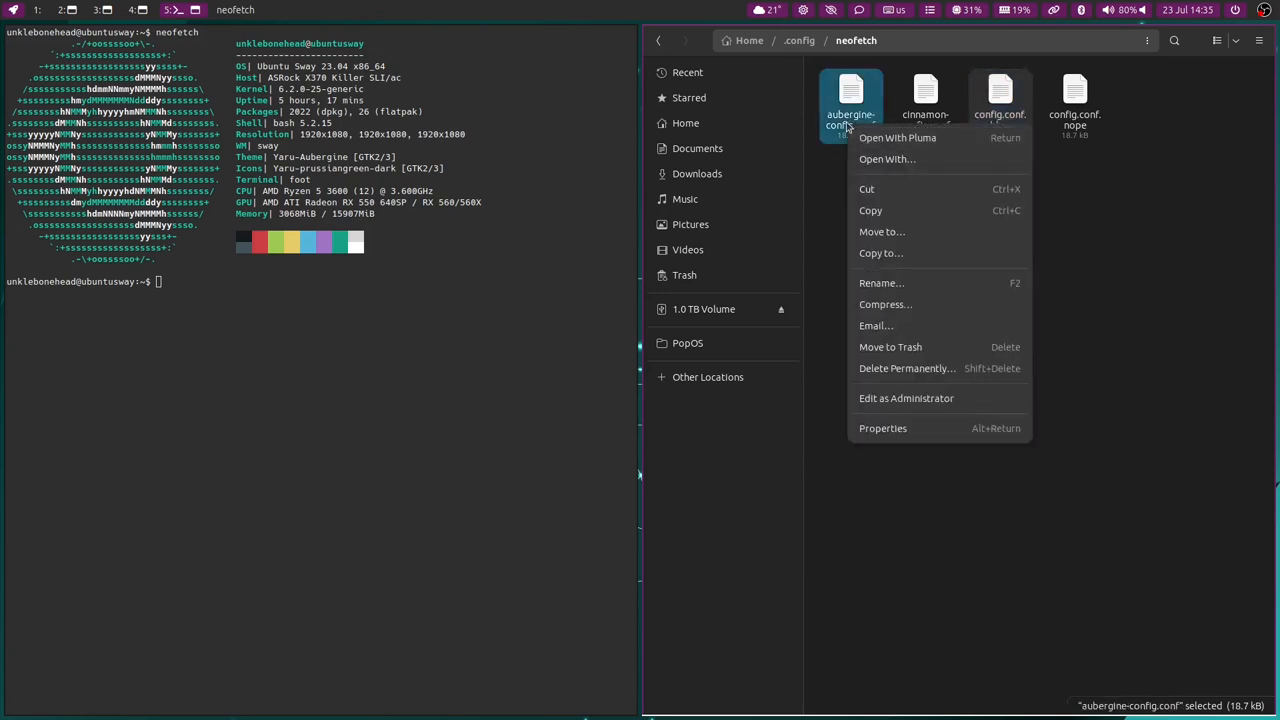
mouse_move(916, 304)
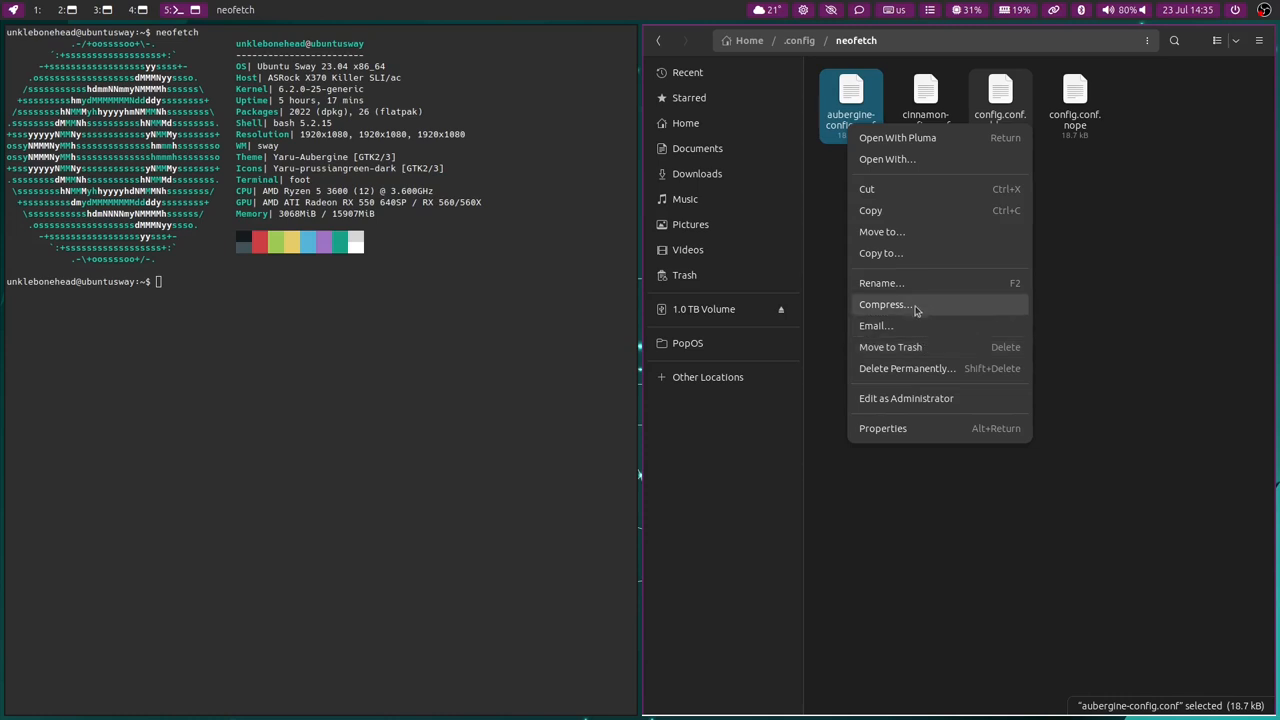
left_click(882, 282)
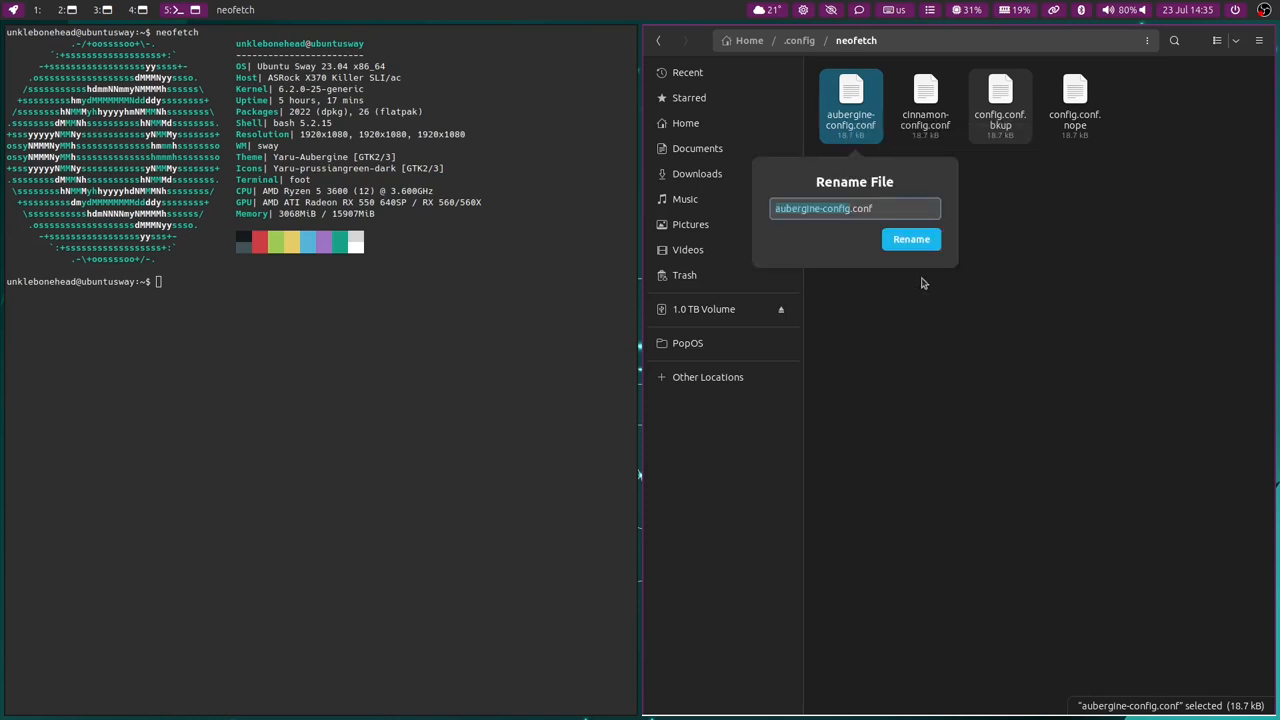
left_click(816, 208)
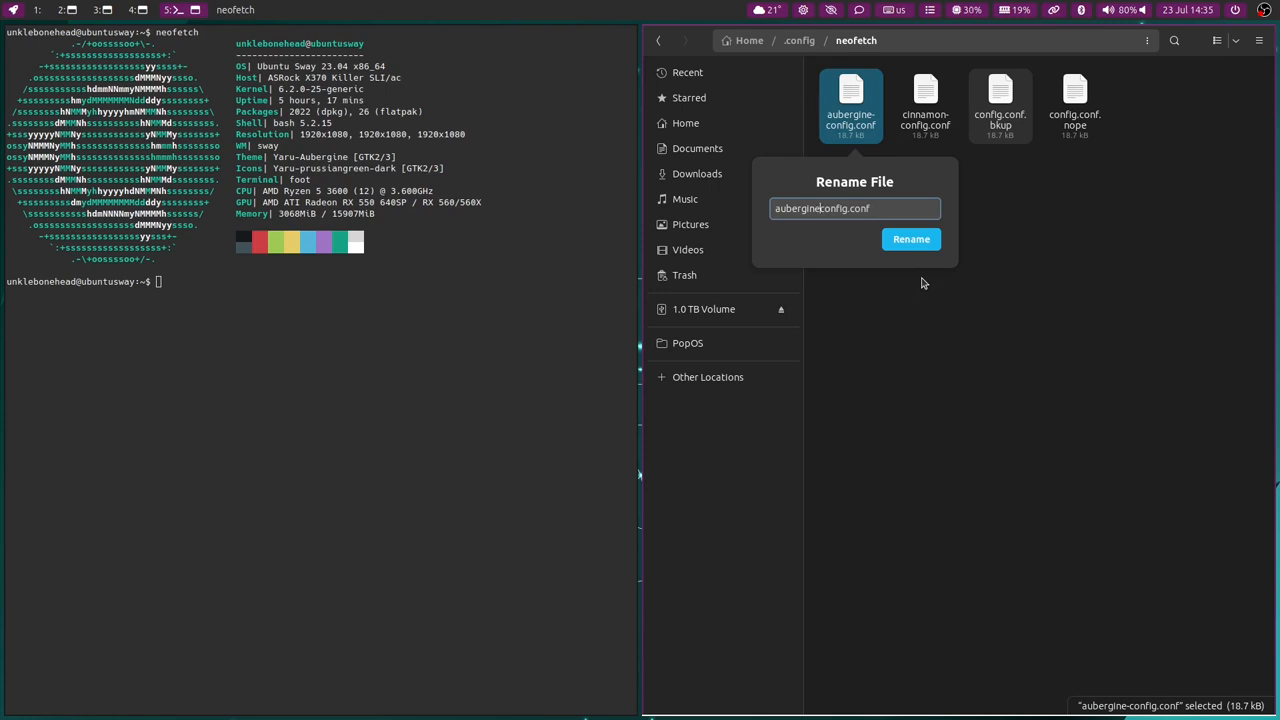
left_click(910, 240)
type("neofetch")
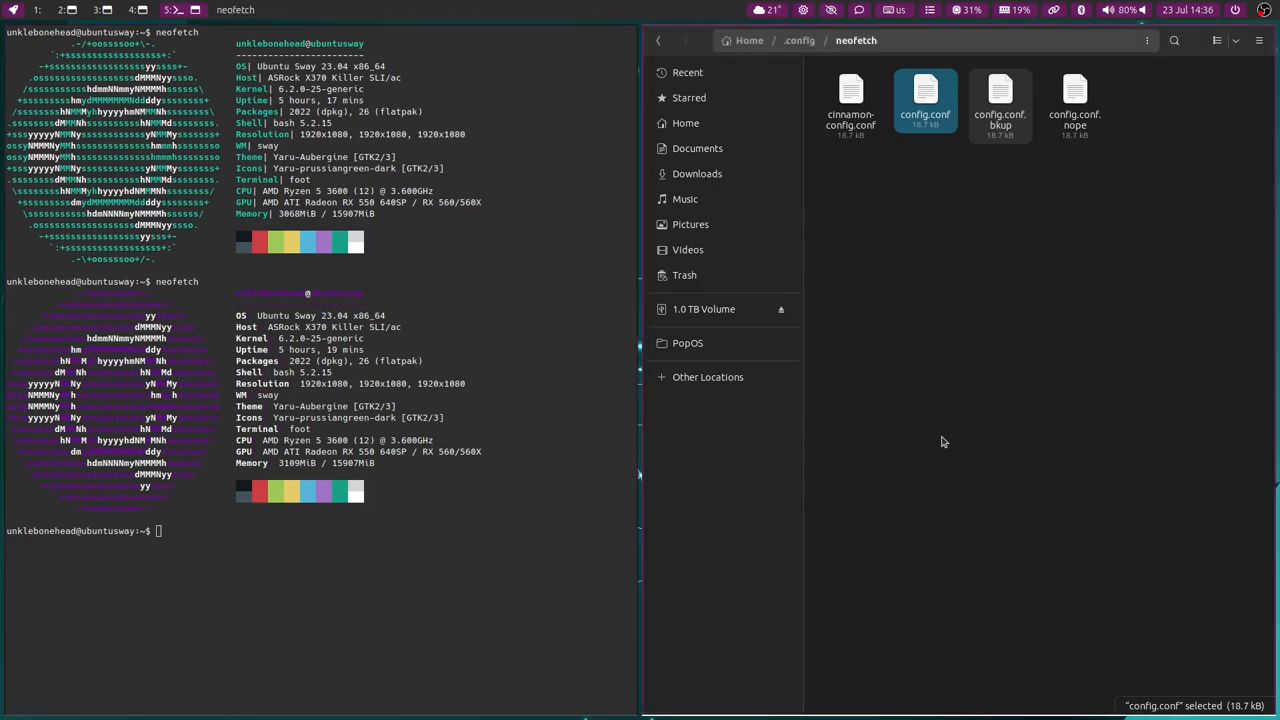
mouse_move(920, 420)
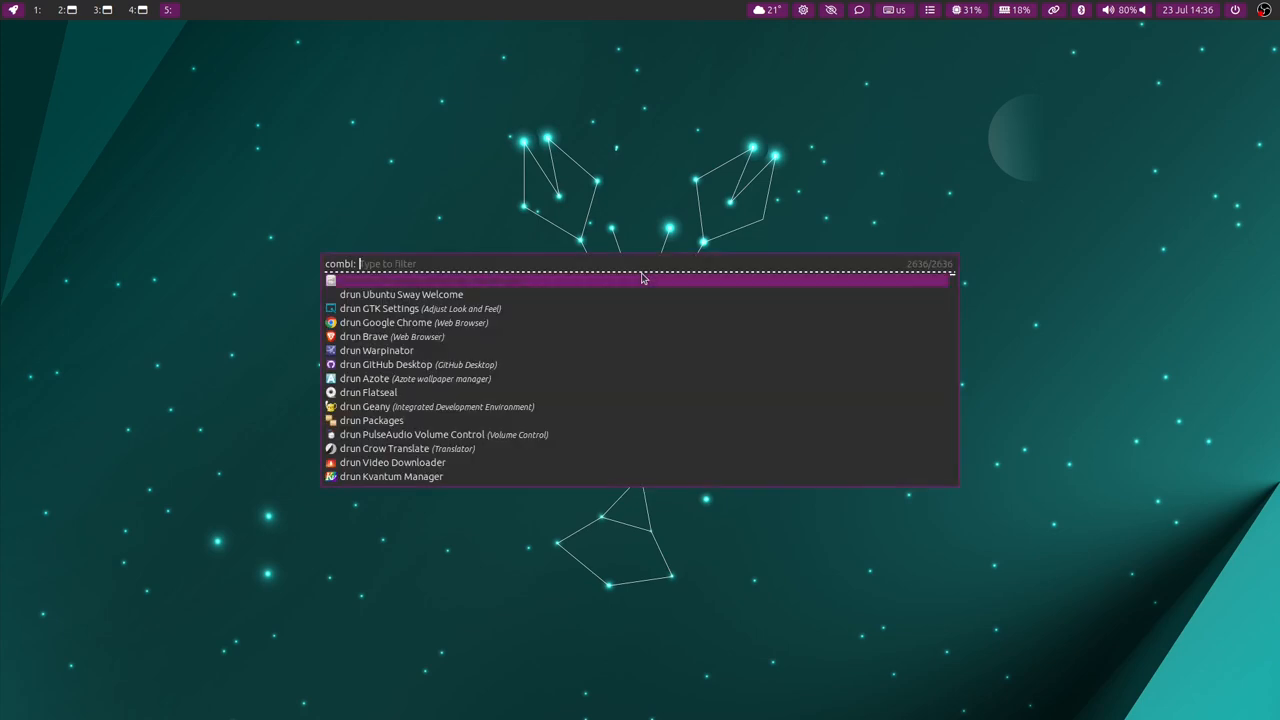
- Search the launcher for 'wall' to start the Azote wallpaper manager
type("wall")
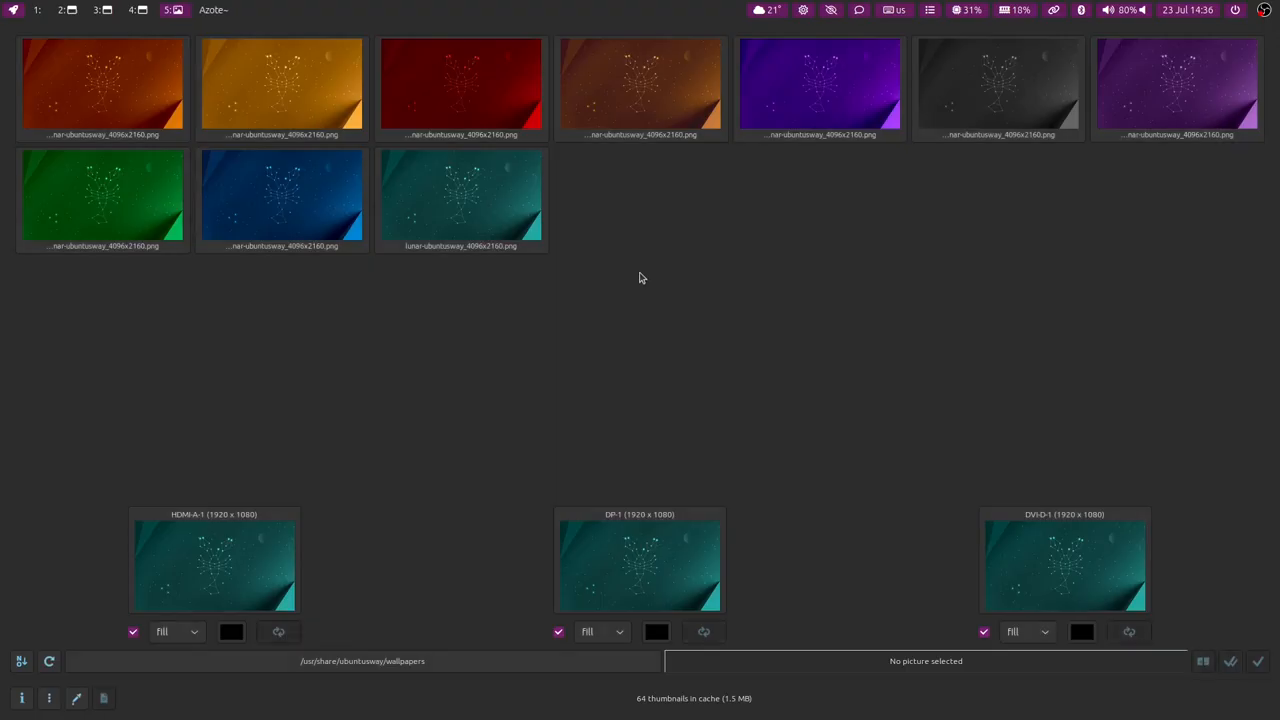
mouse_move(748, 336)
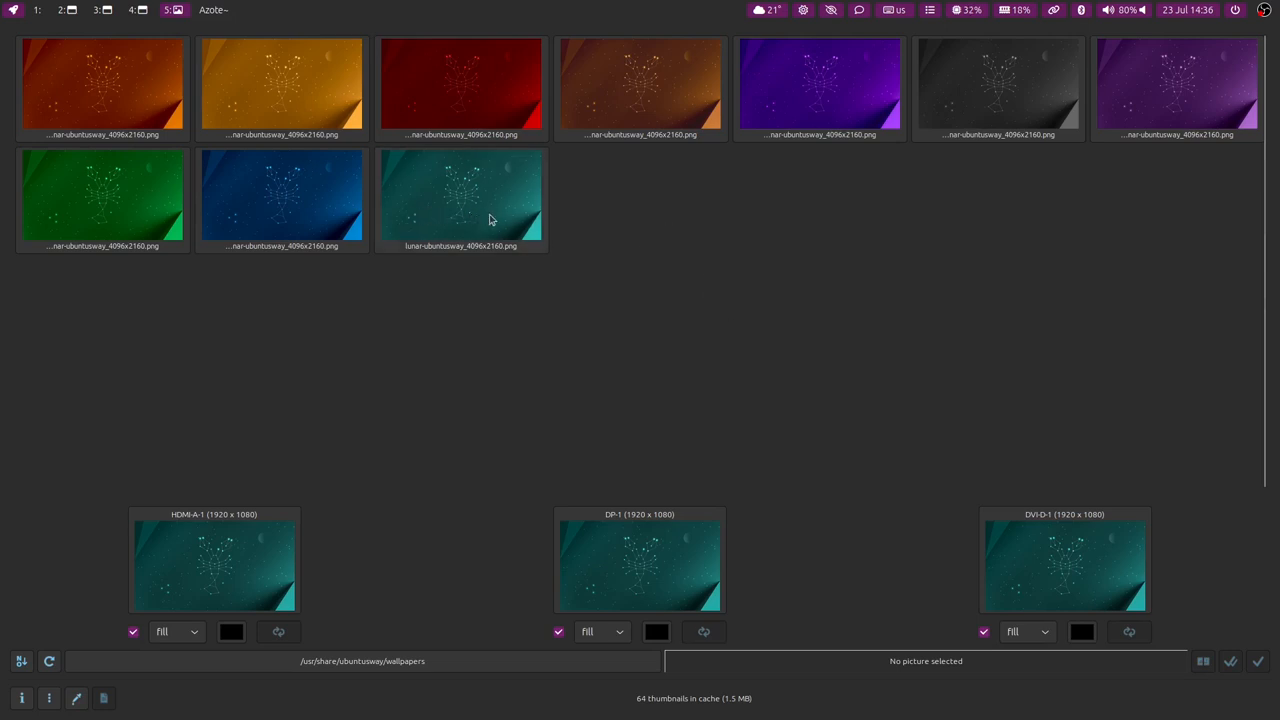
mouse_move(808, 138)
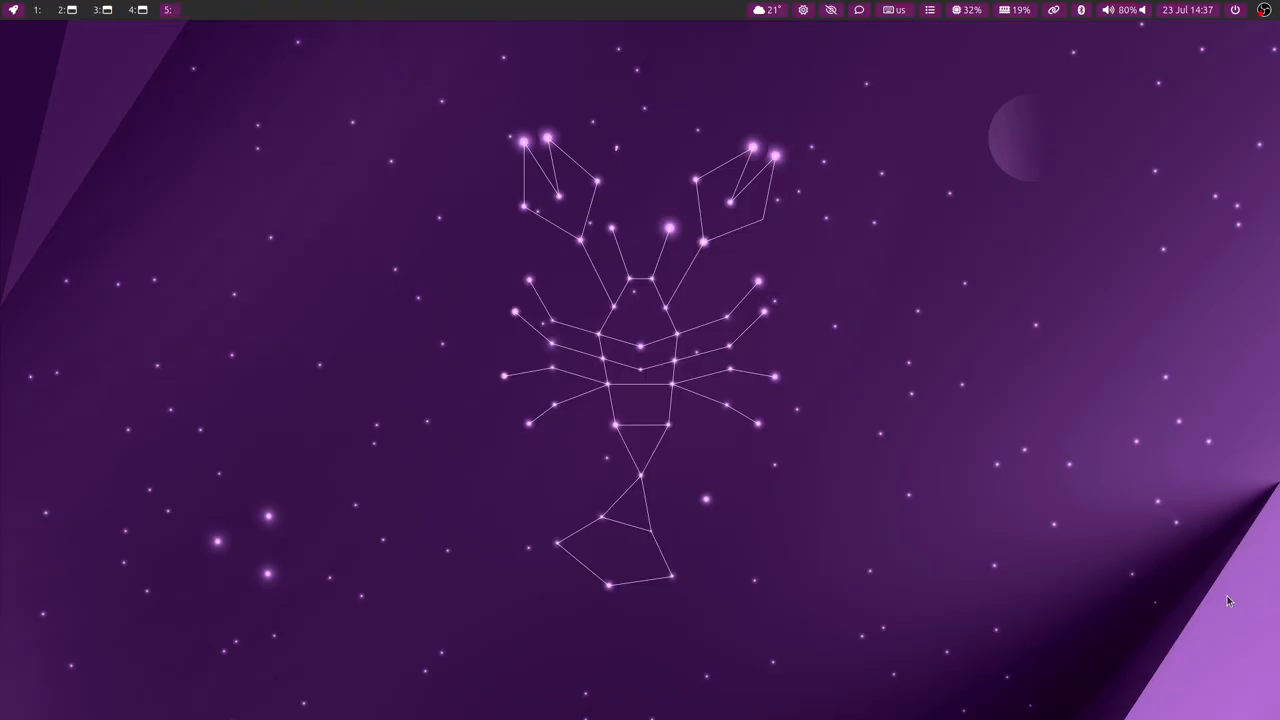
mouse_move(838, 412)
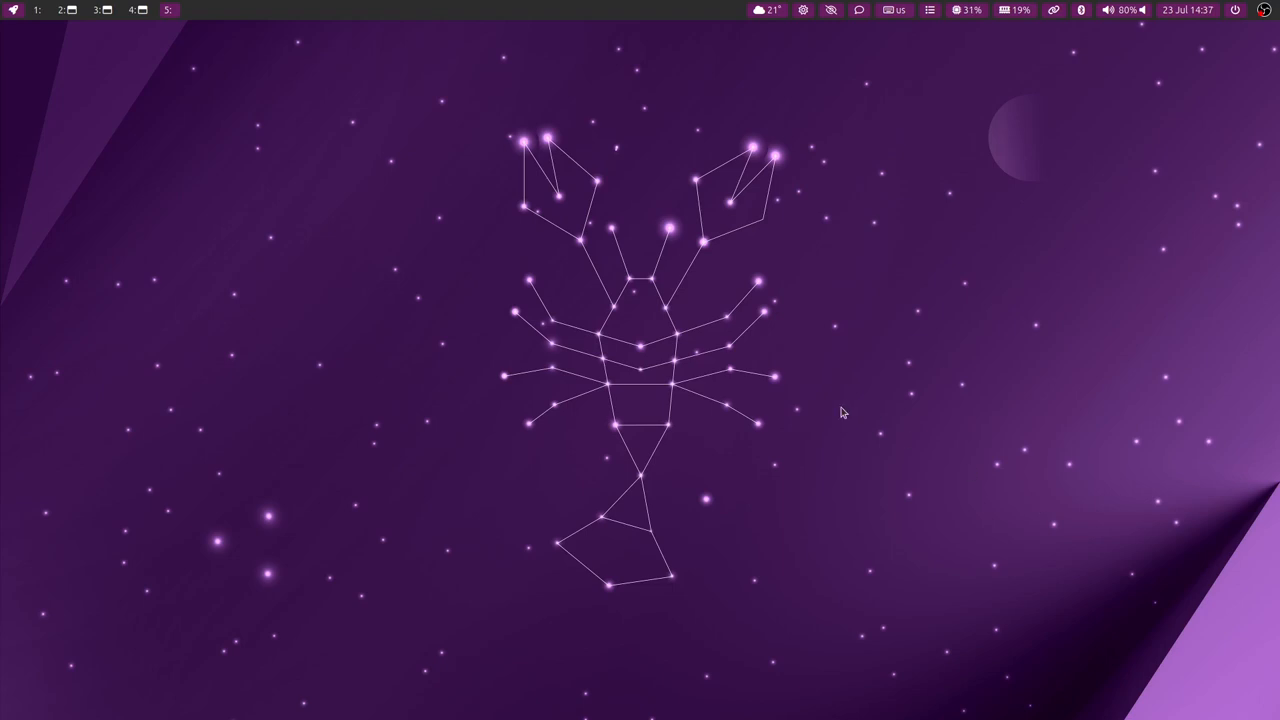
mouse_move(766, 42)
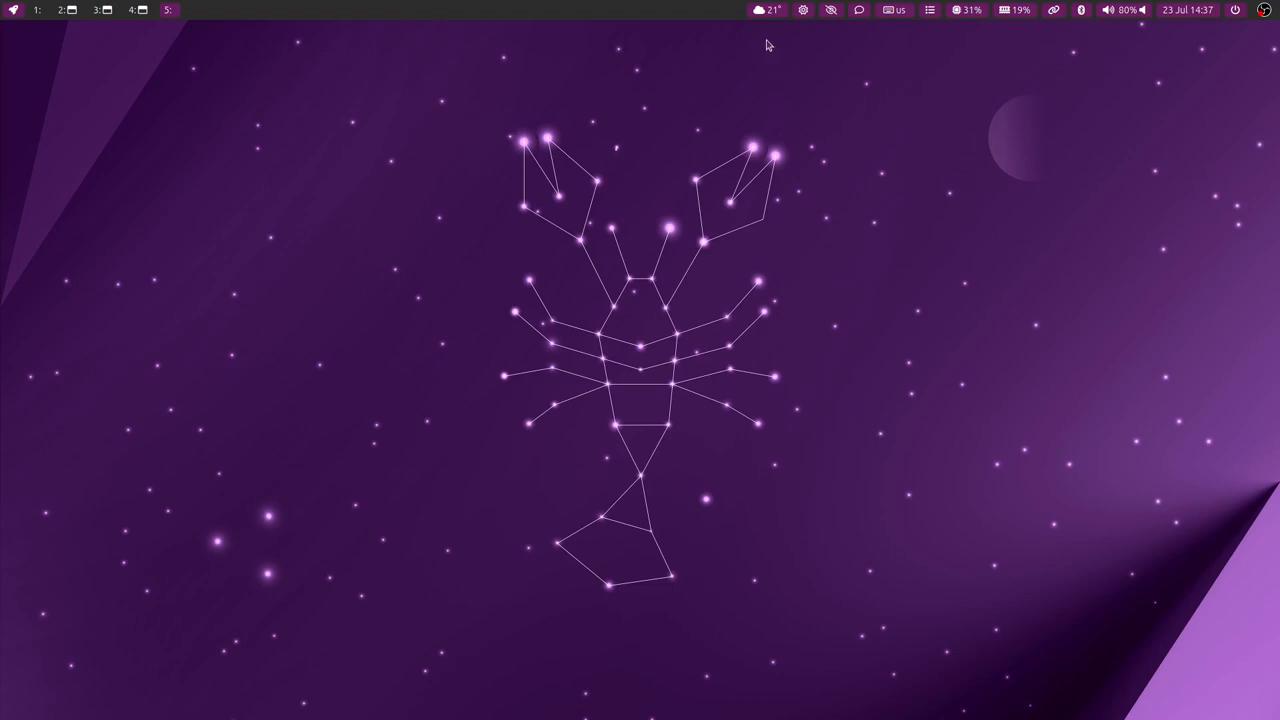
mouse_move(770, 144)
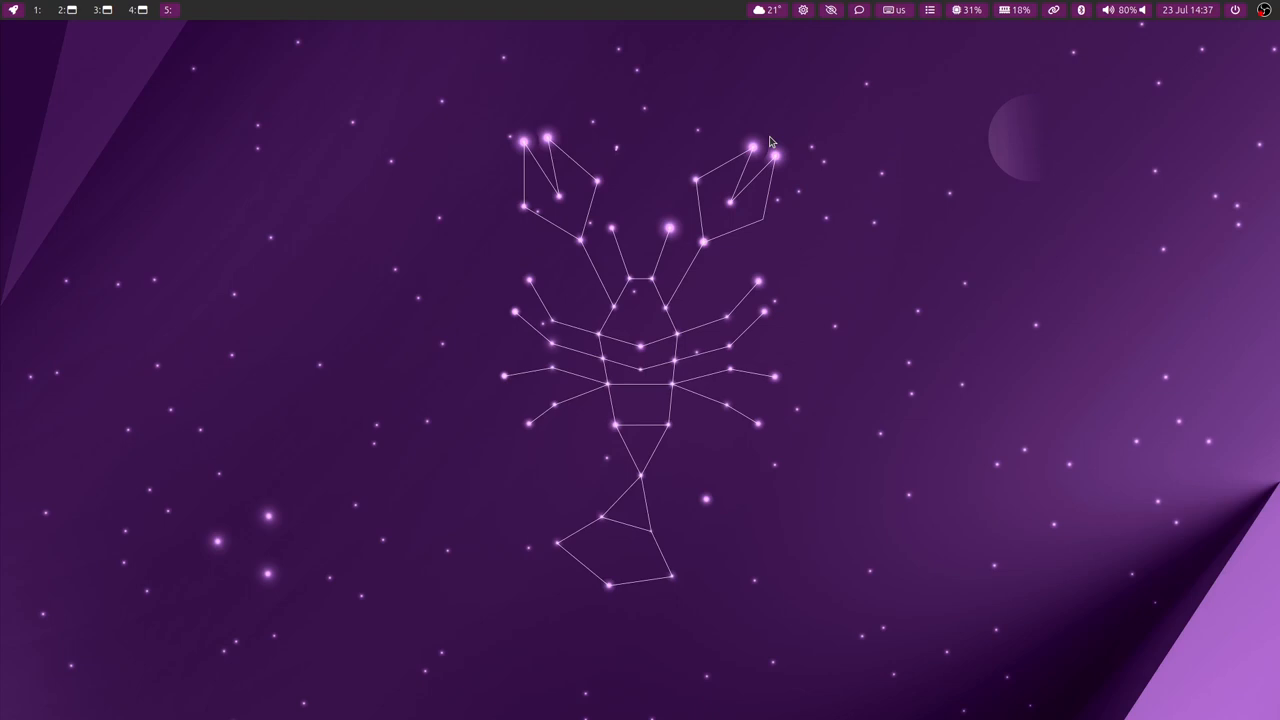
mouse_move(768, 132)
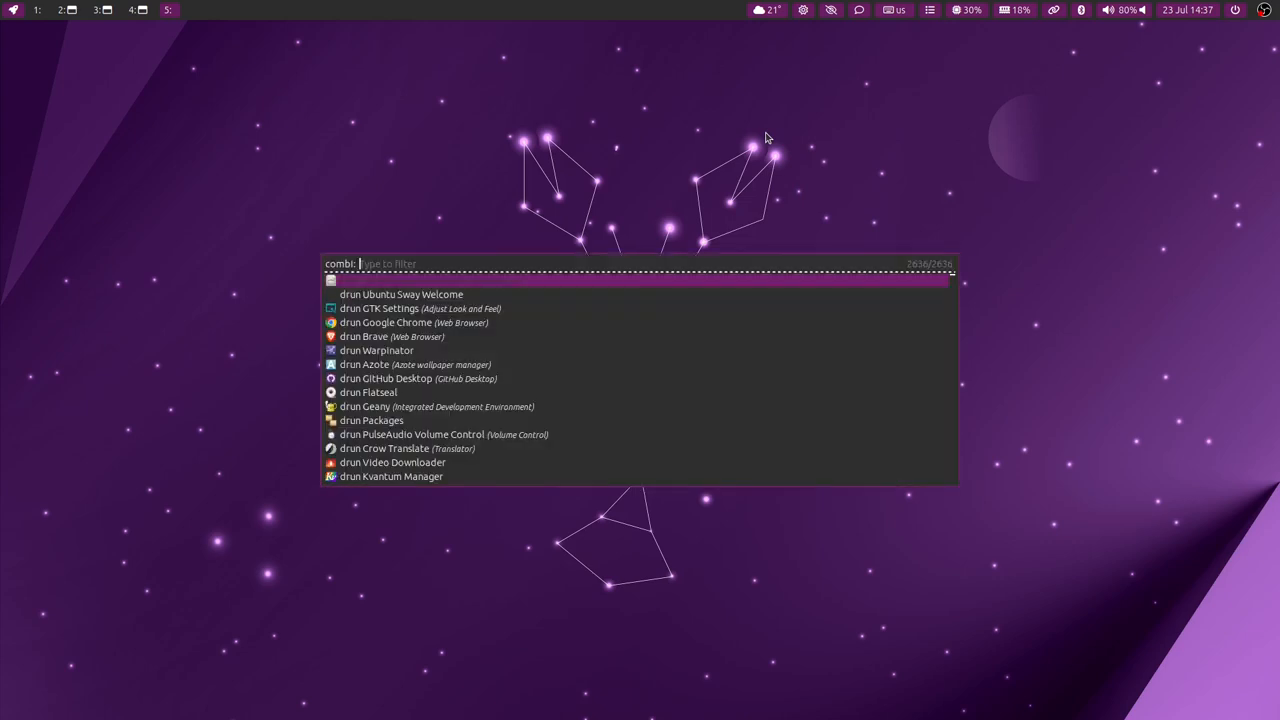
- Launch PCManFM via 'pcm' to show the home folder with hidden config files
type("pcm")
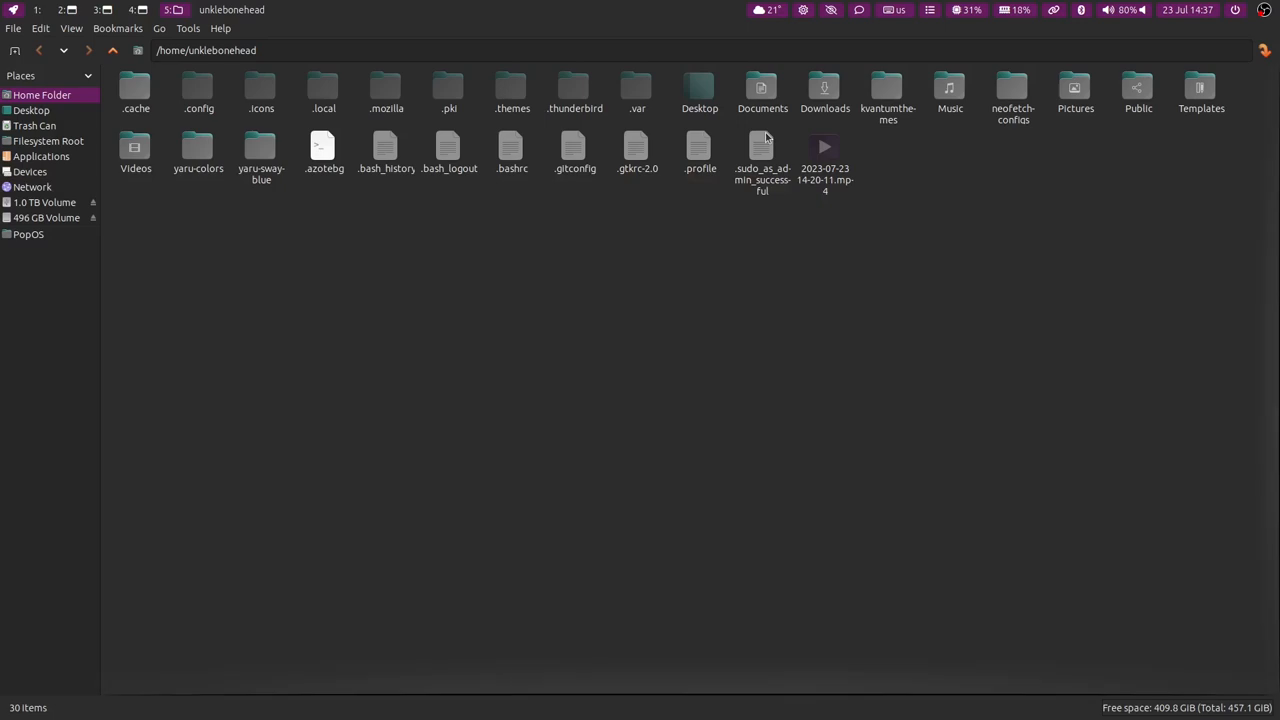
mouse_move(512, 156)
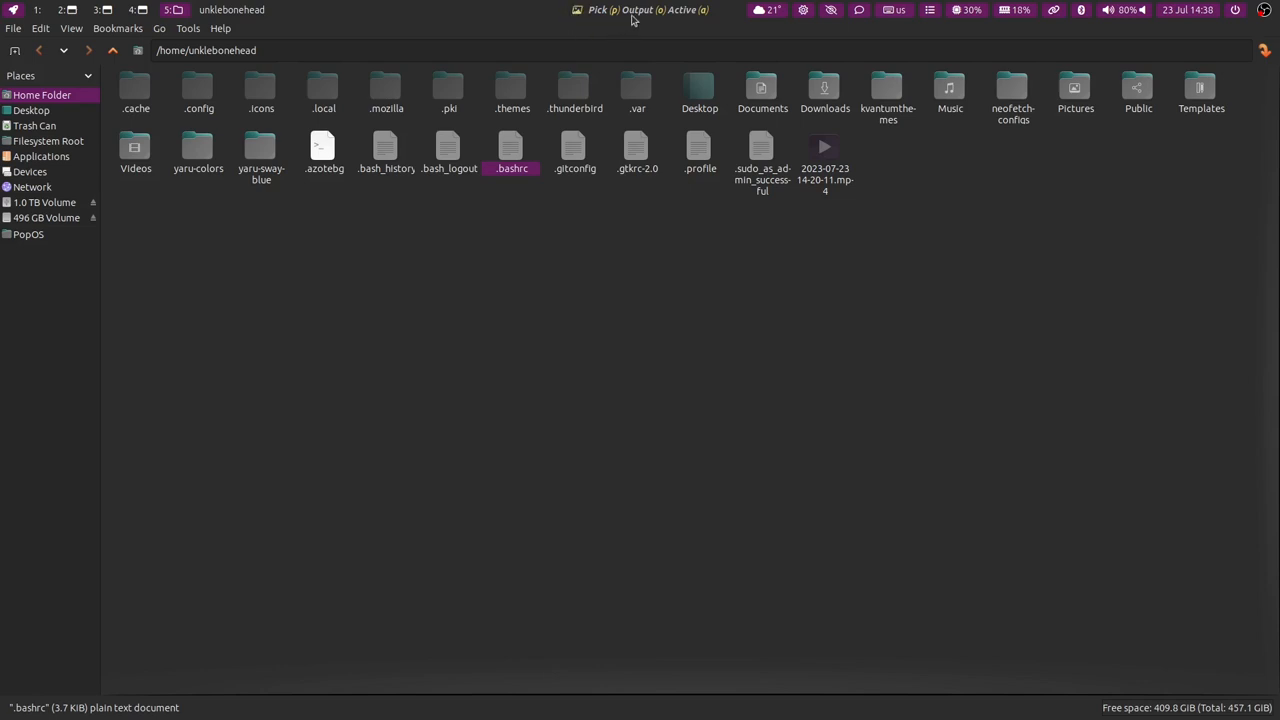
mouse_move(700, 22)
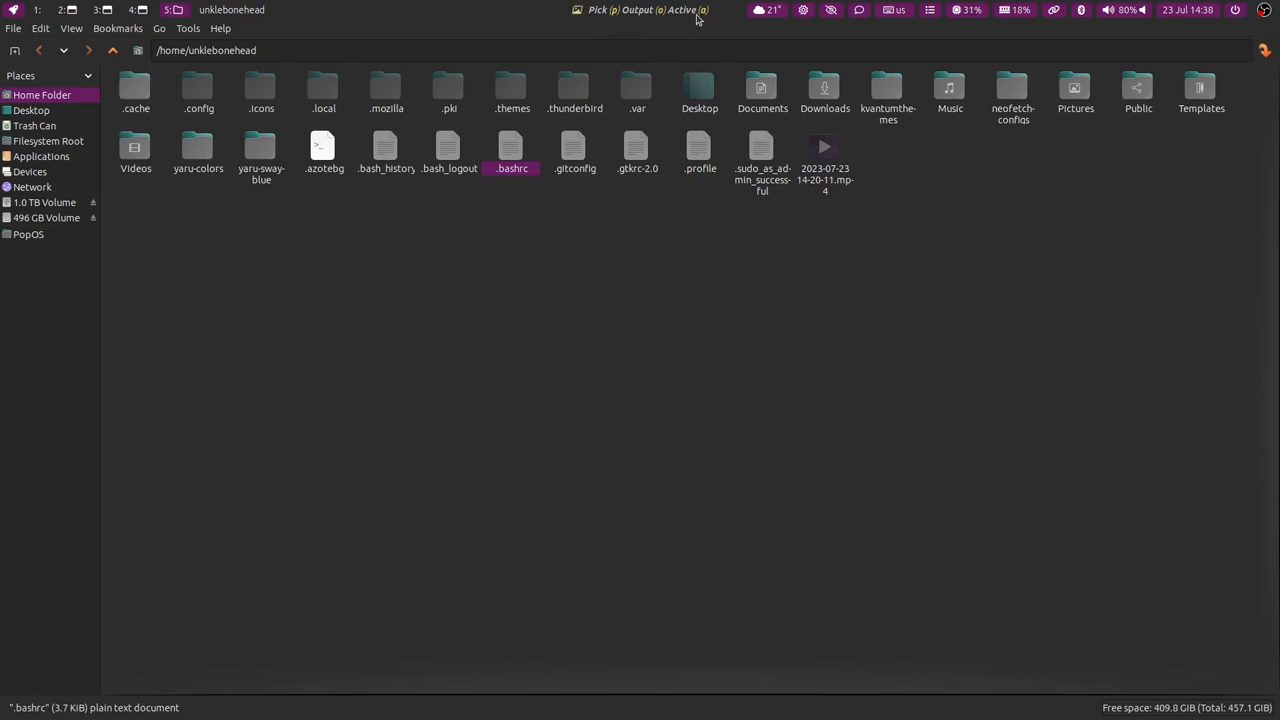
mouse_move(642, 240)
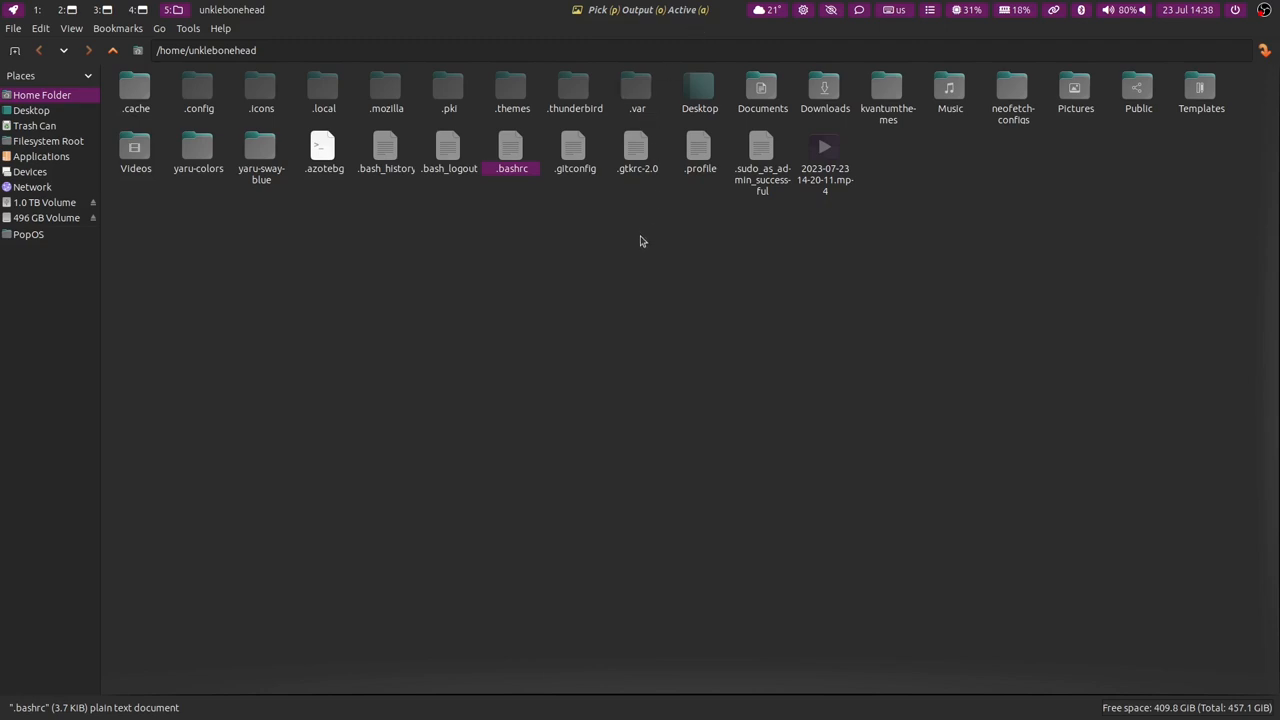
mouse_move(640, 238)
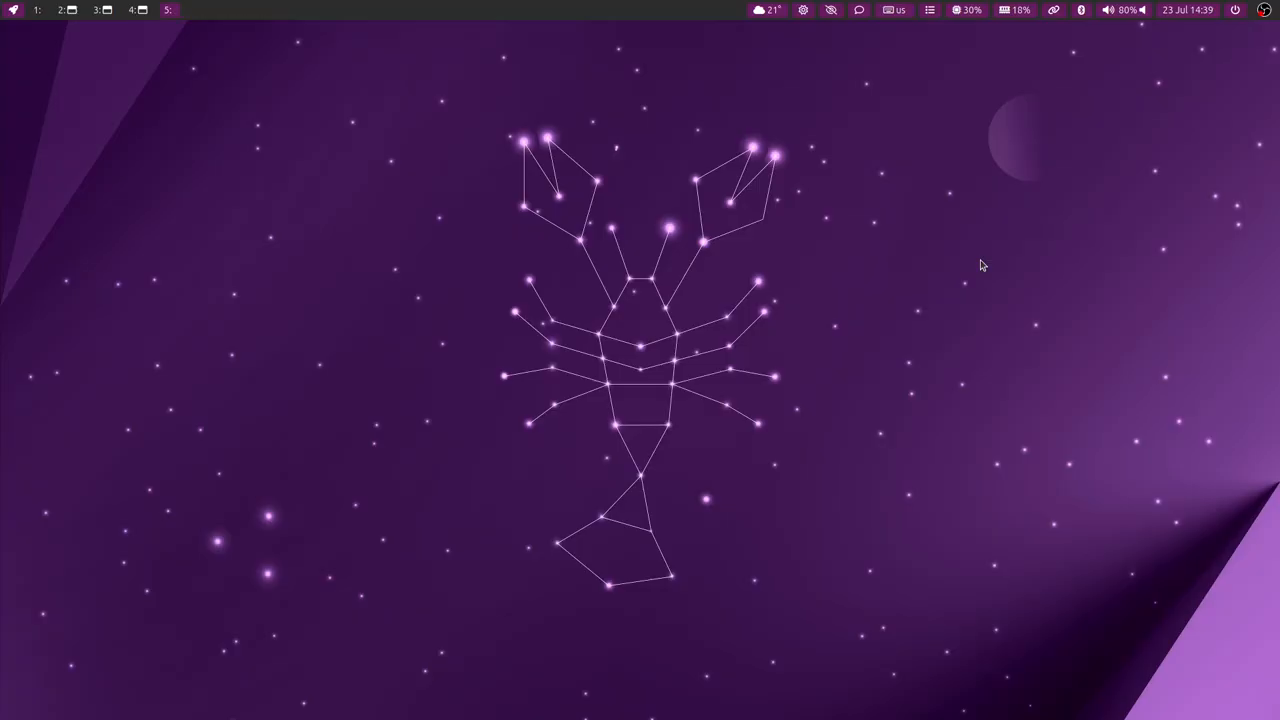
mouse_move(968, 260)
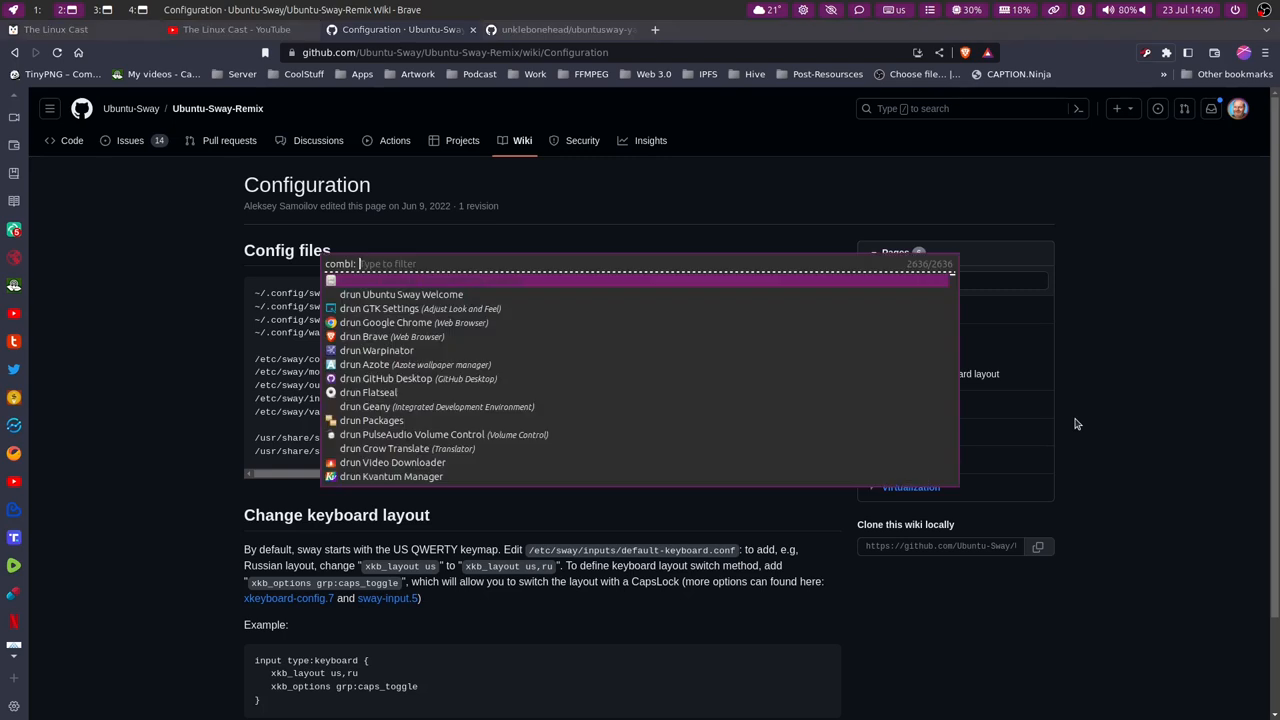
- Launch Packages via 'pa' and list the Graphics category applications
type("pa")
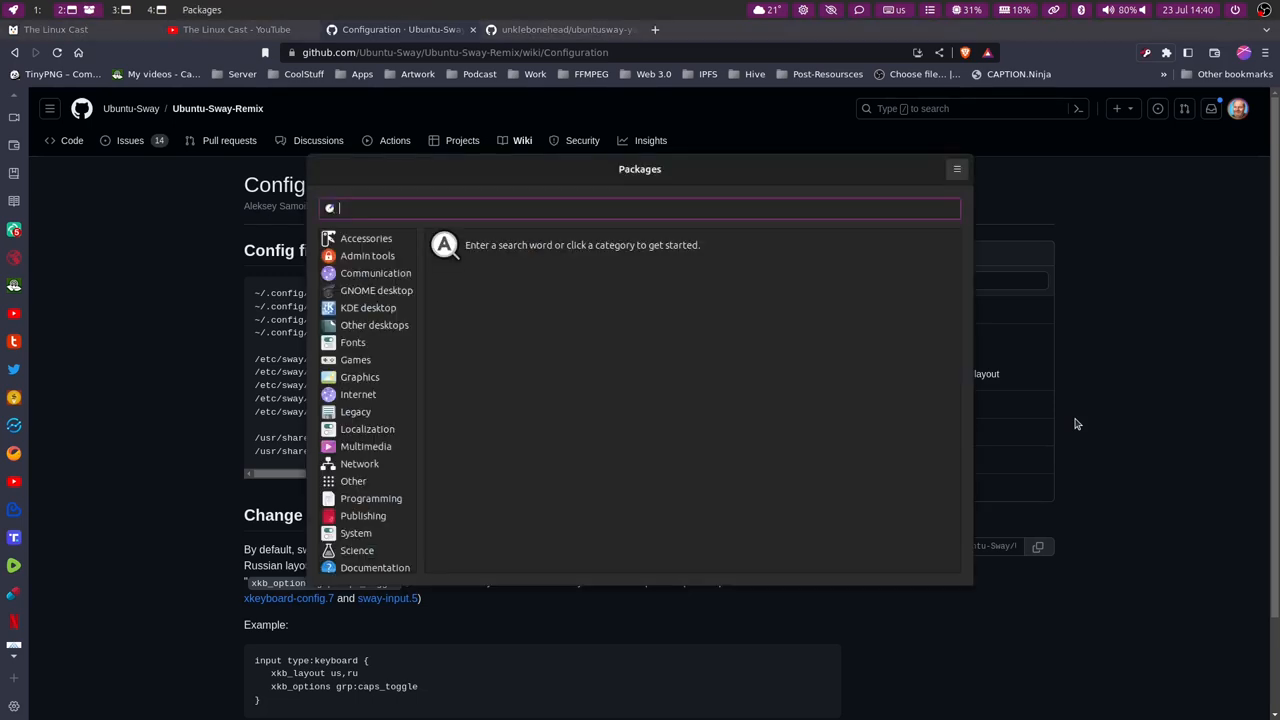
mouse_move(440, 464)
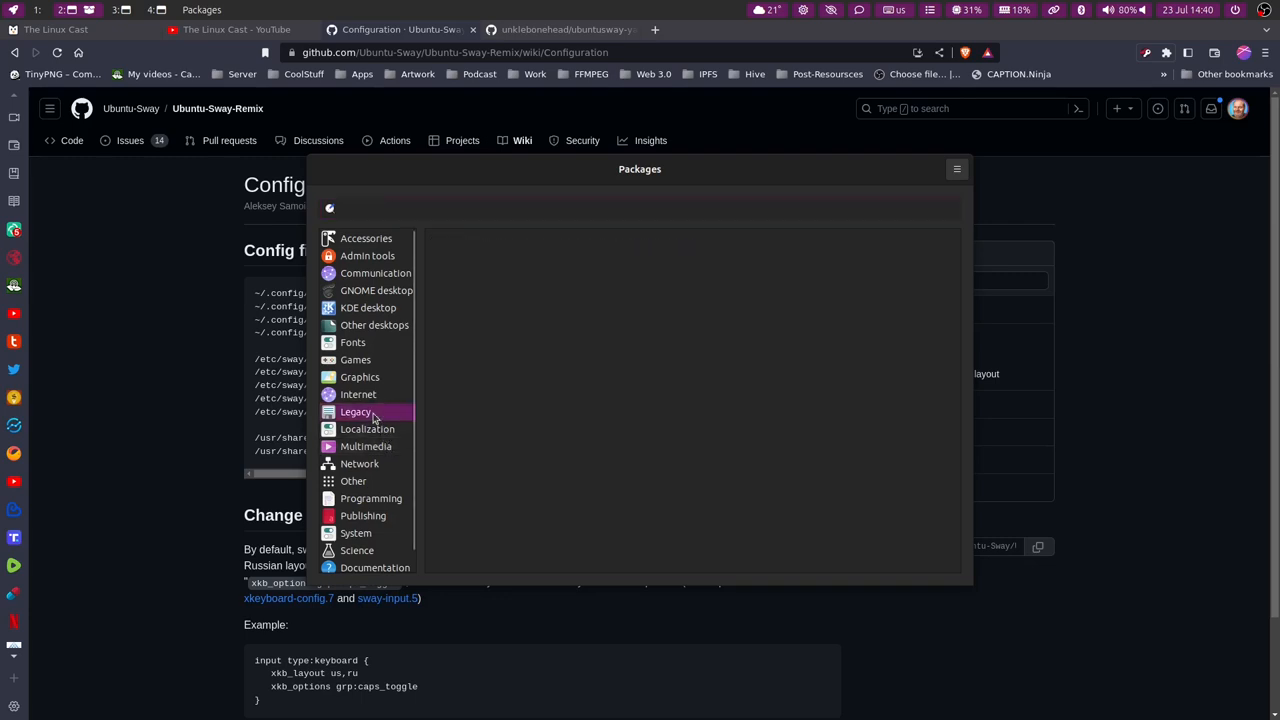
left_click(360, 376)
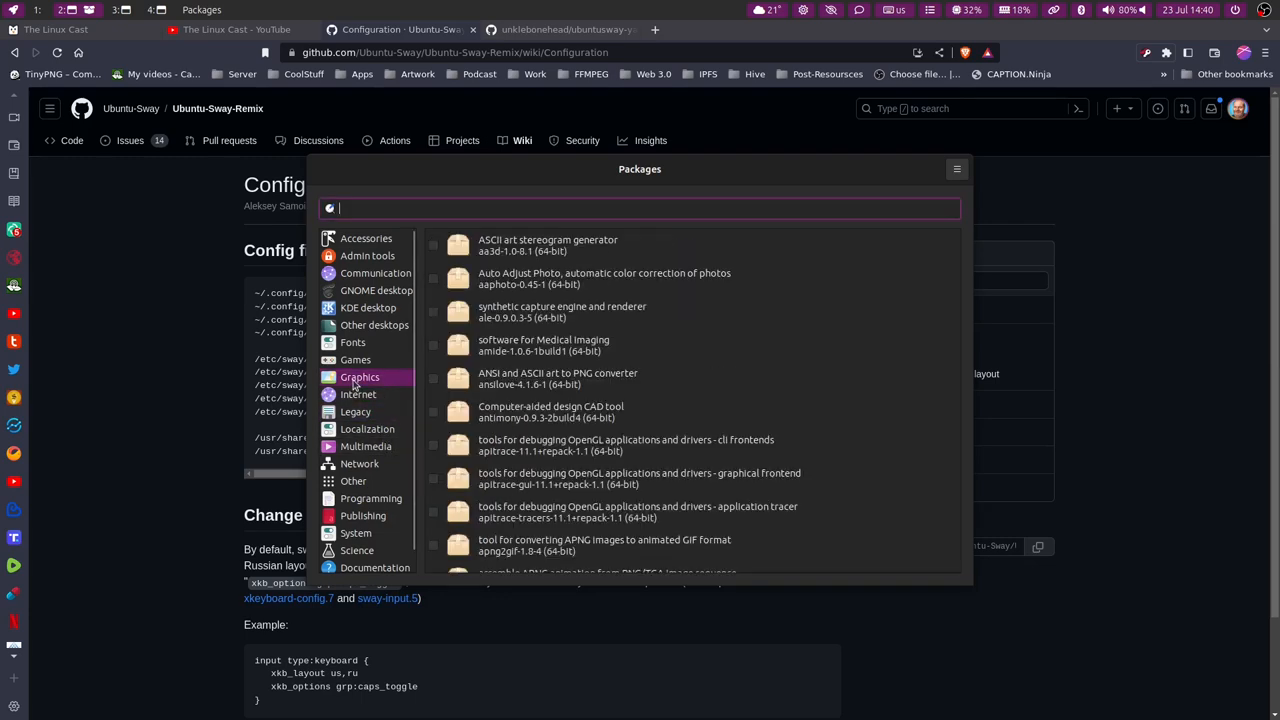
mouse_move(684, 244)
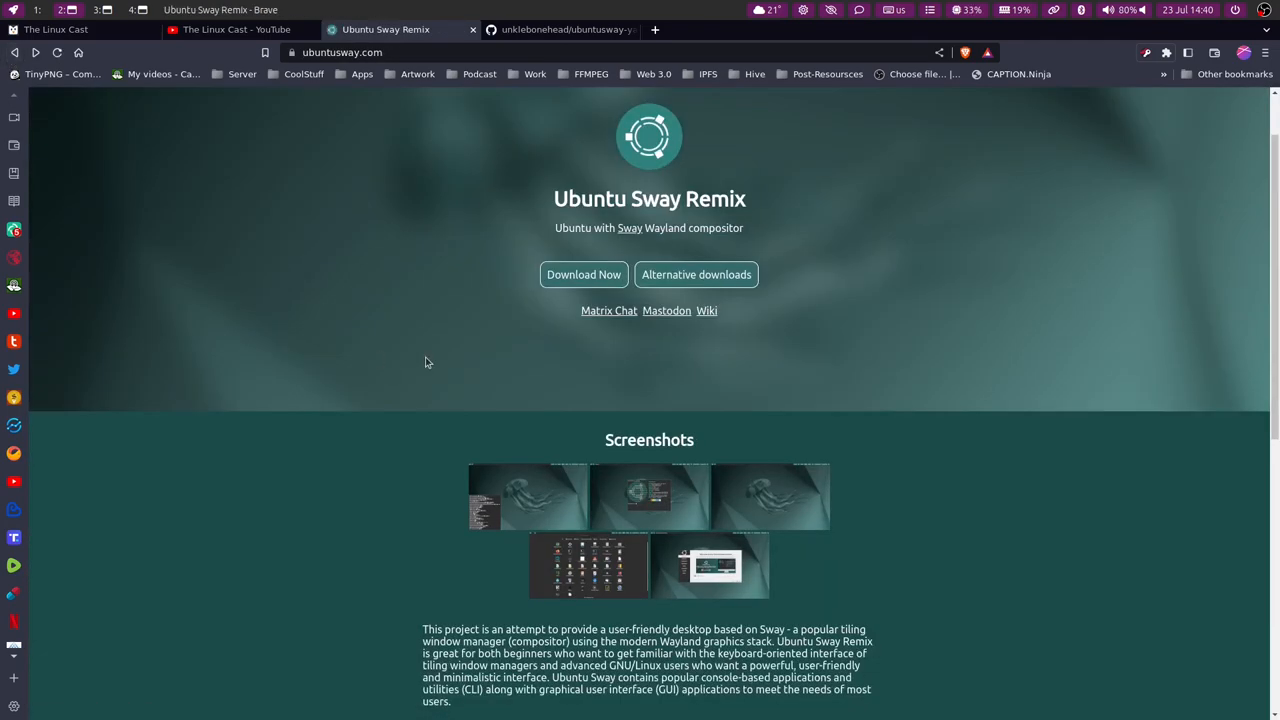
mouse_move(452, 380)
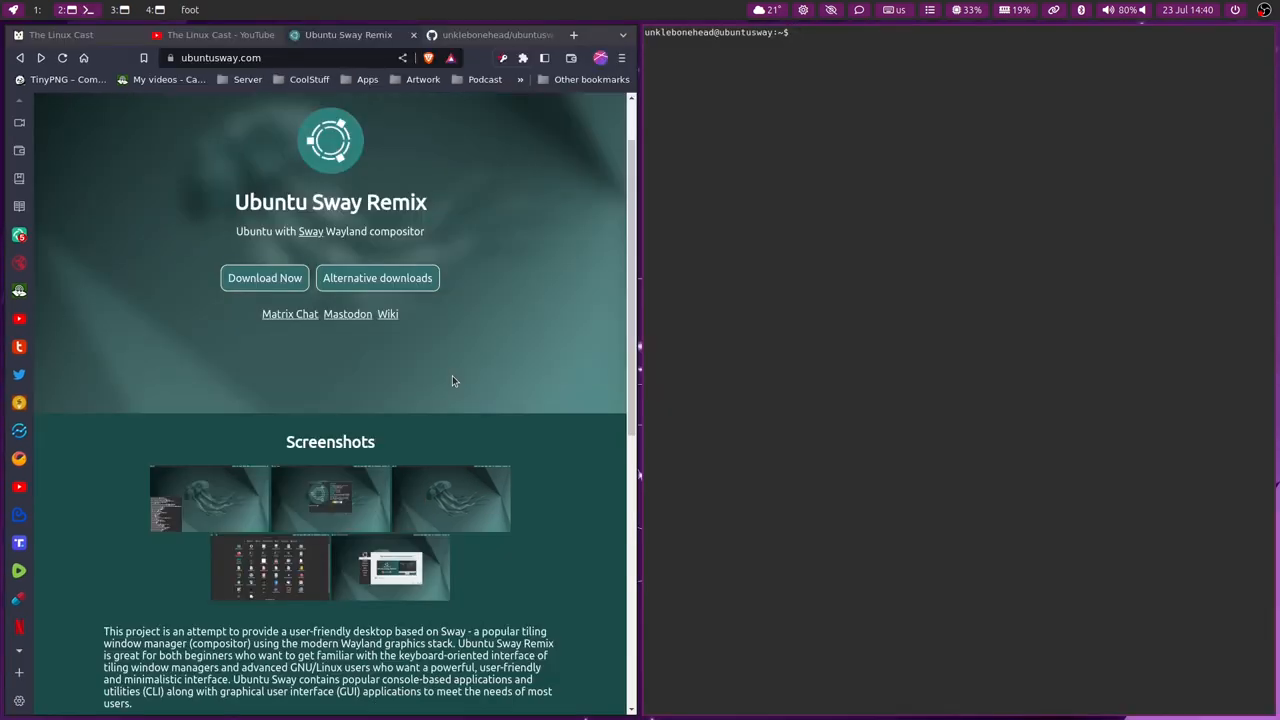
- Enter the neofetch command in the terminal beside the ubuntusway.com page
type("neofetch")
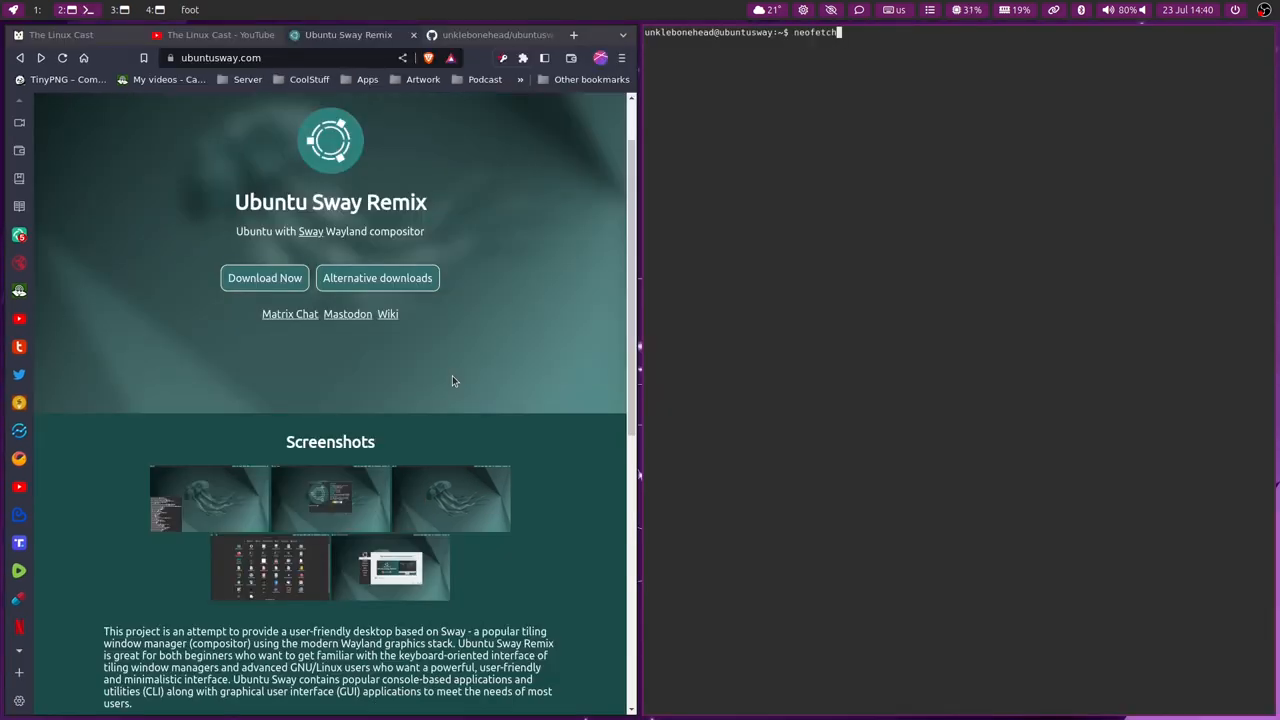